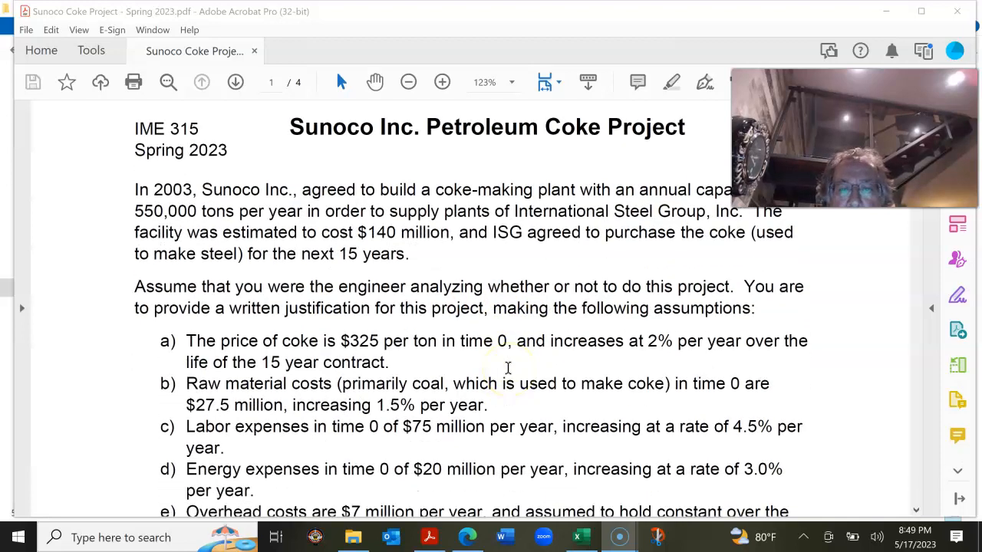
# Scroll through the Sunoco Coke Project assumptions and deliverables to the page-2 Assignment Guidelines
pyautogui.scroll(-3)
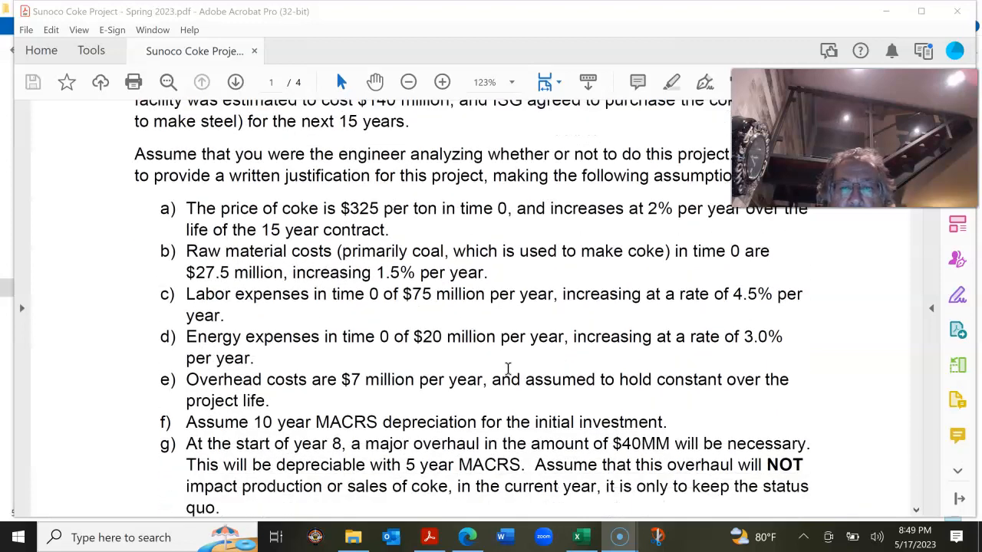
pyautogui.scroll(-3)
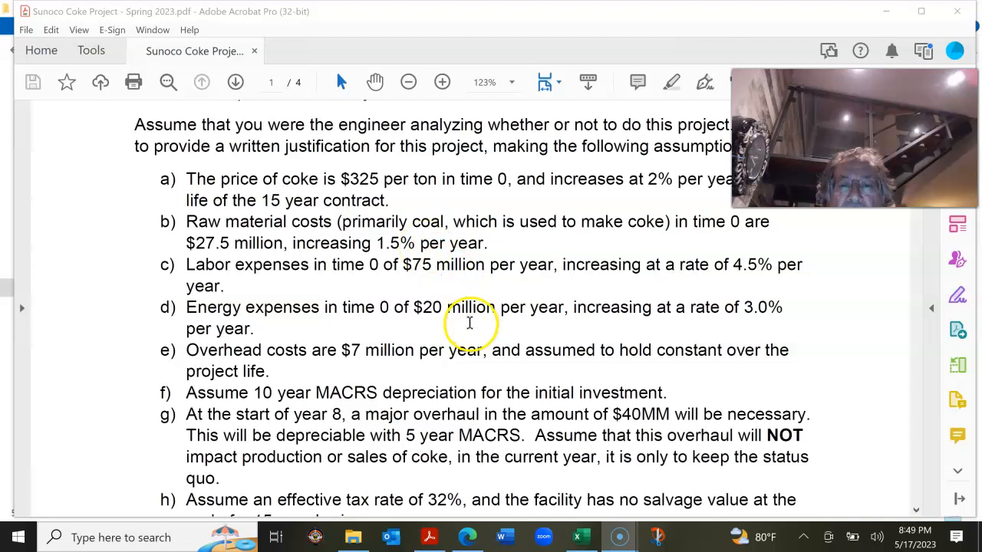
pyautogui.scroll(-3)
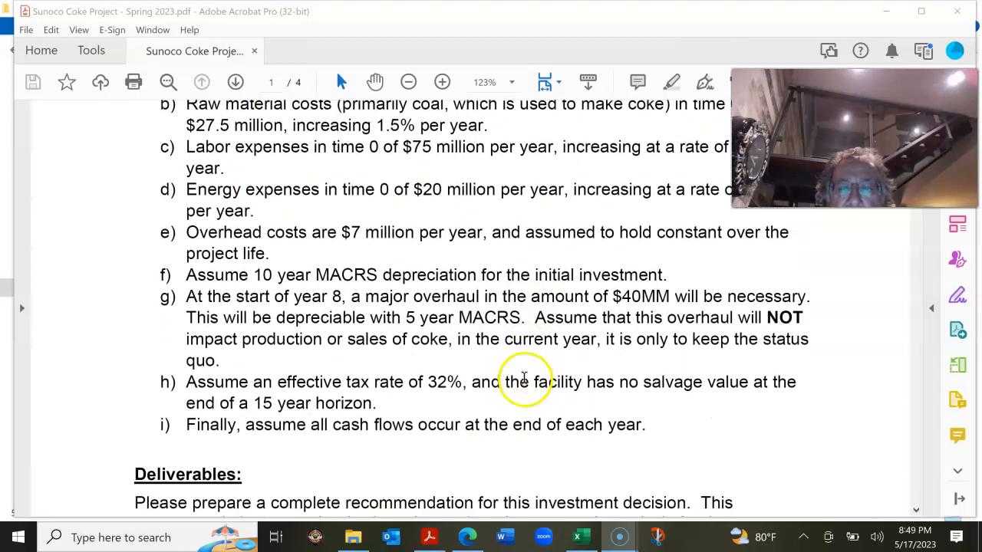
pyautogui.scroll(-3)
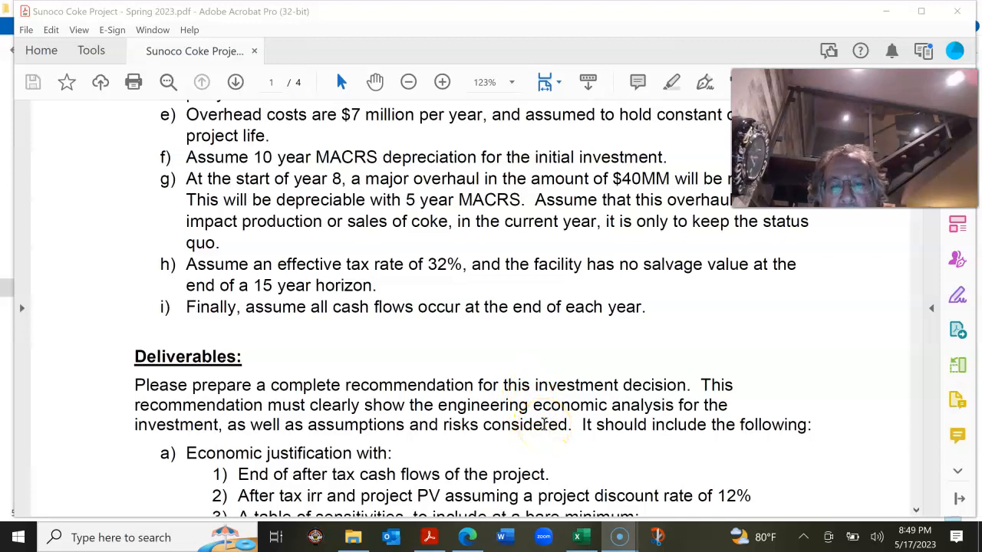
pyautogui.scroll(-3)
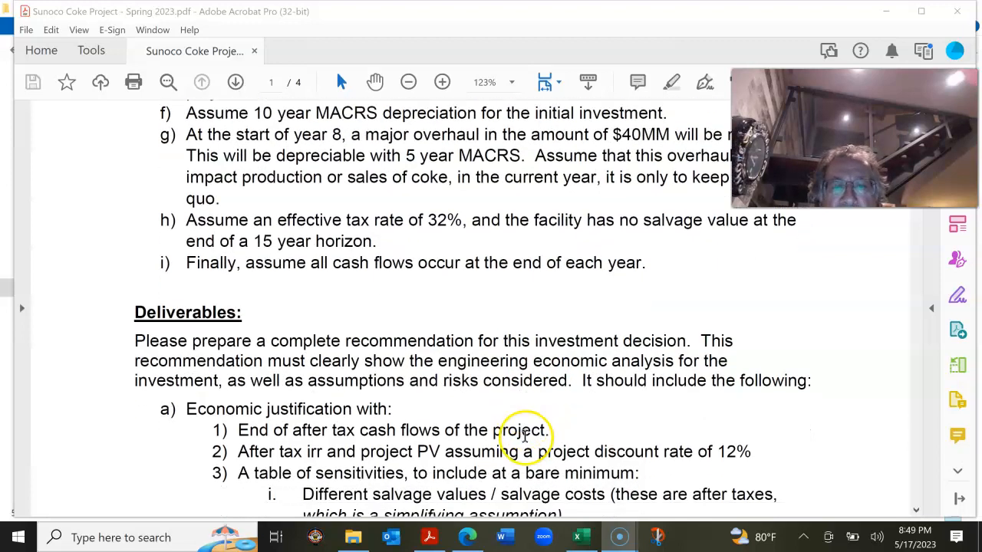
pyautogui.scroll(-3)
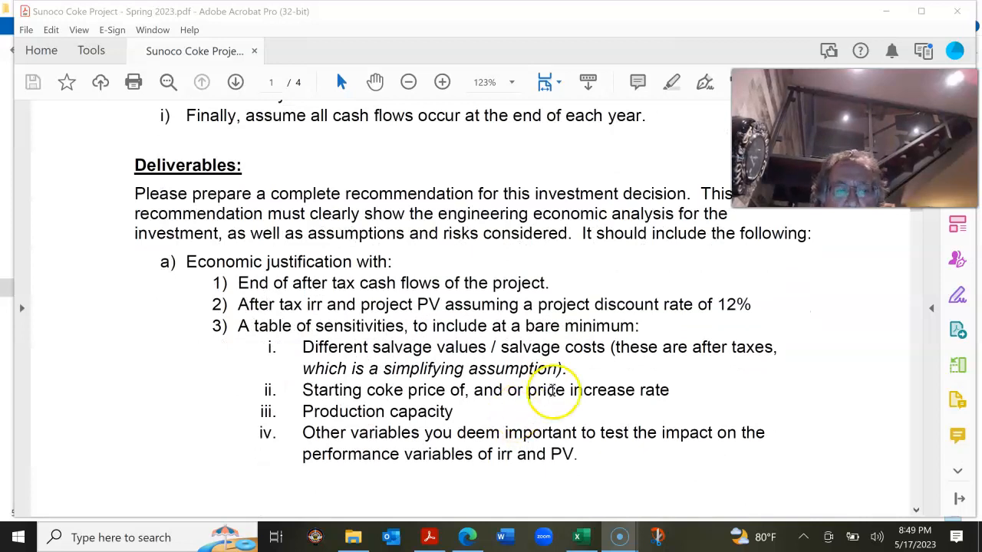
pyautogui.scroll(-3)
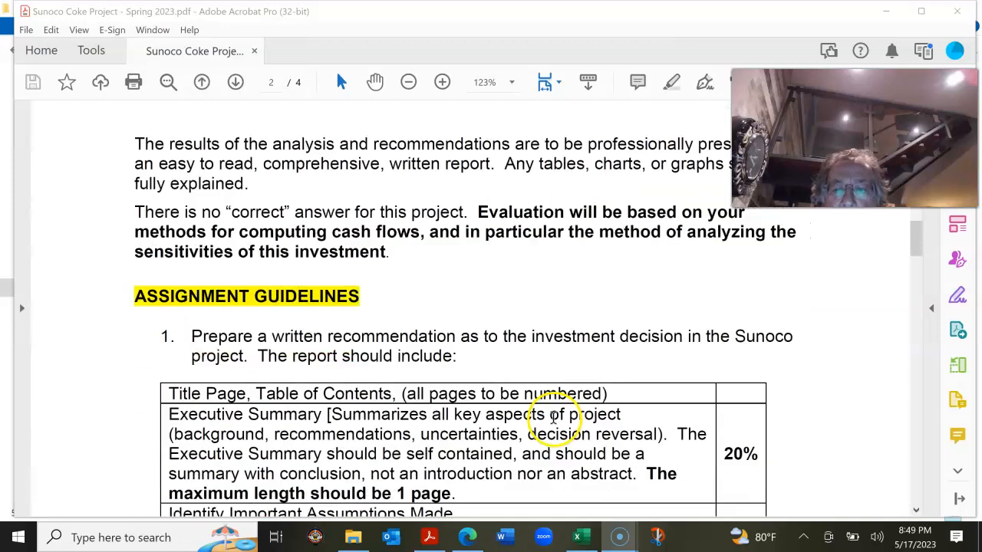
# Scroll to the grading table's Engineering Economics Justification (25%) row
pyautogui.scroll(-3)
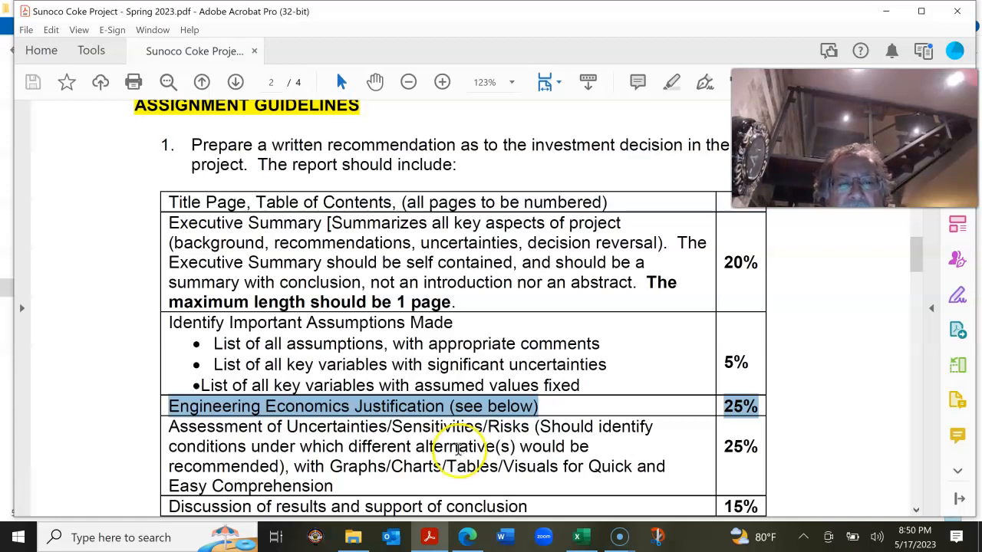
pyautogui.moveTo(456, 357)
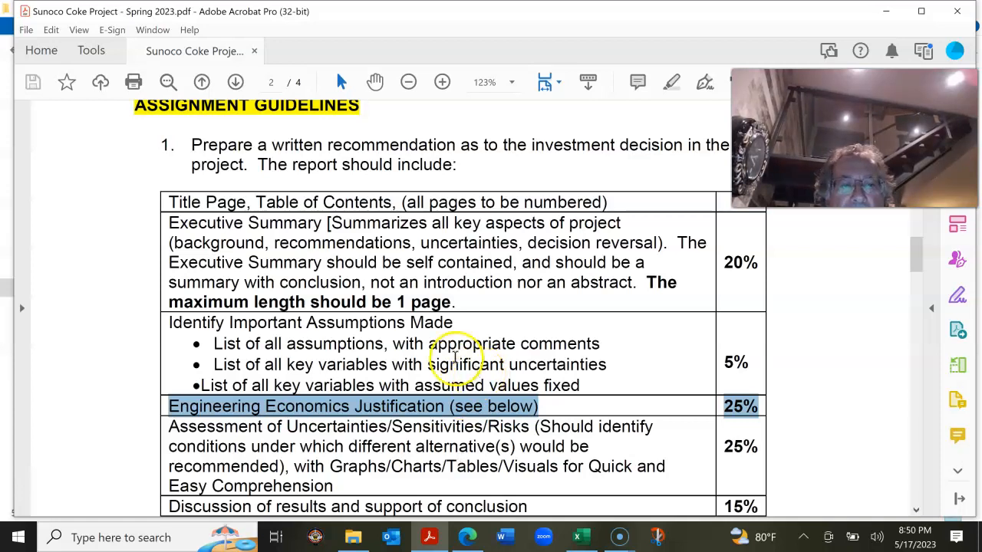
pyautogui.moveTo(184, 230)
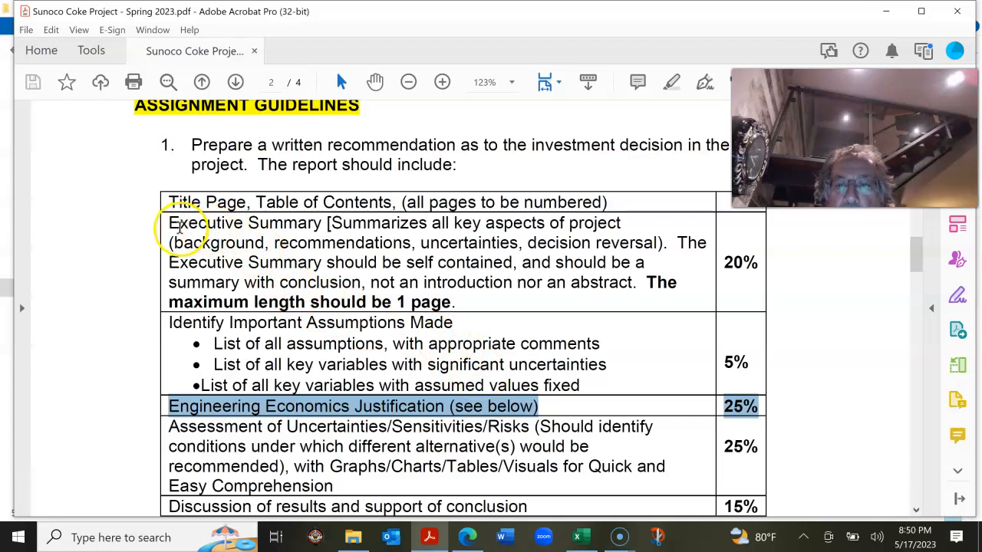
# Select the Executive Summary row text (20%, one-page limit) in the grading table
pyautogui.moveTo(168, 222); pyautogui.dragTo(674, 282)
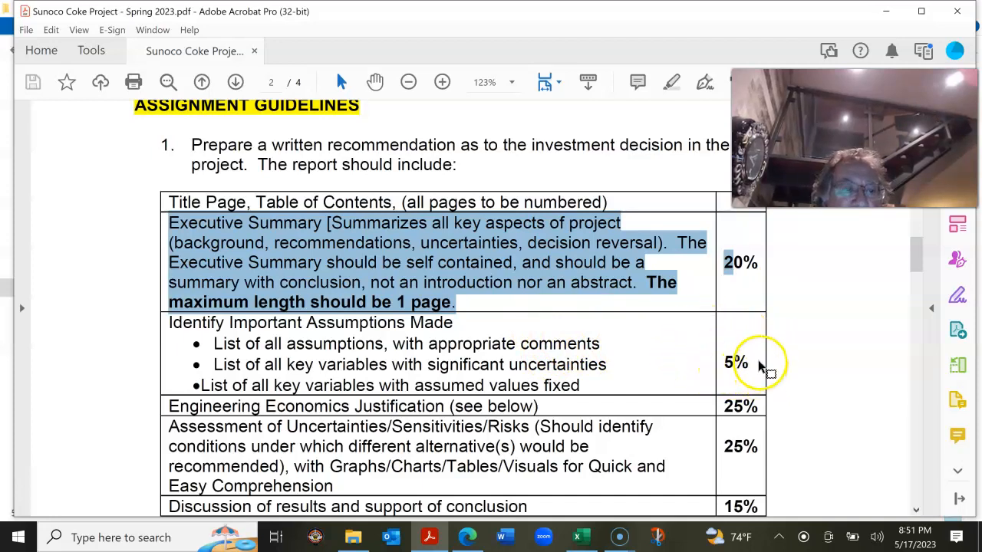
pyautogui.moveTo(695, 364)
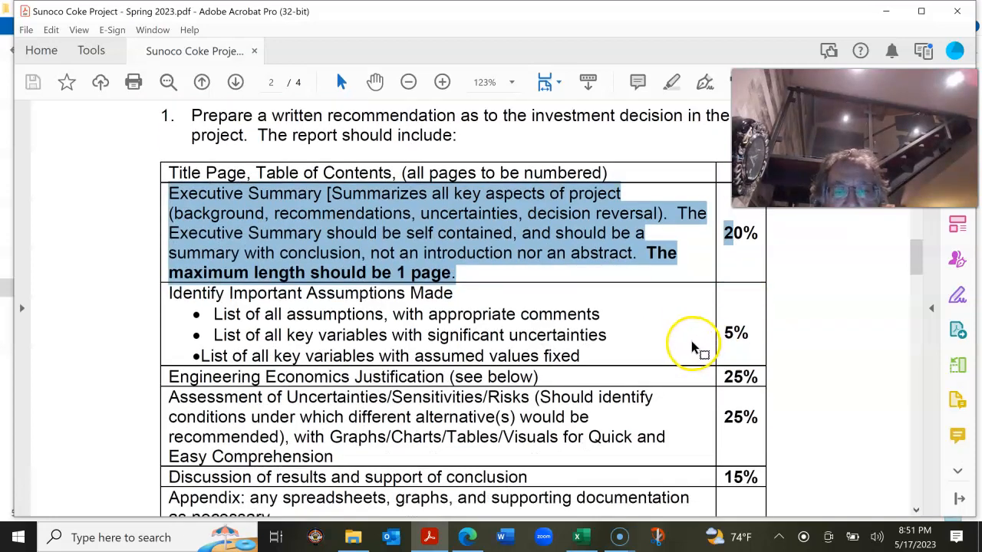
# Scroll down to the remaining rubric rows, ending at the 10% Excel worksheets deliverable
pyautogui.scroll(-3)
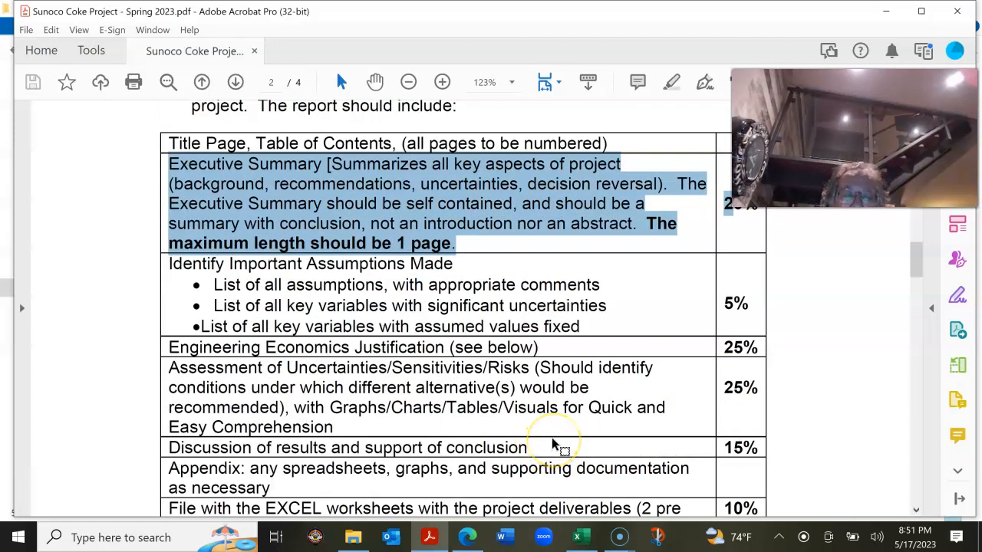
pyautogui.moveTo(560, 452)
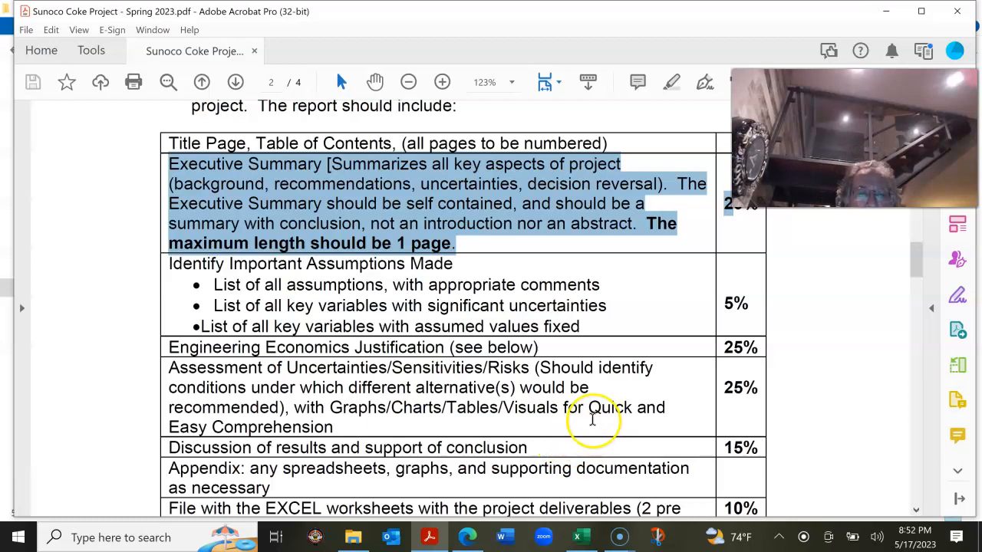
pyautogui.scroll(-3)
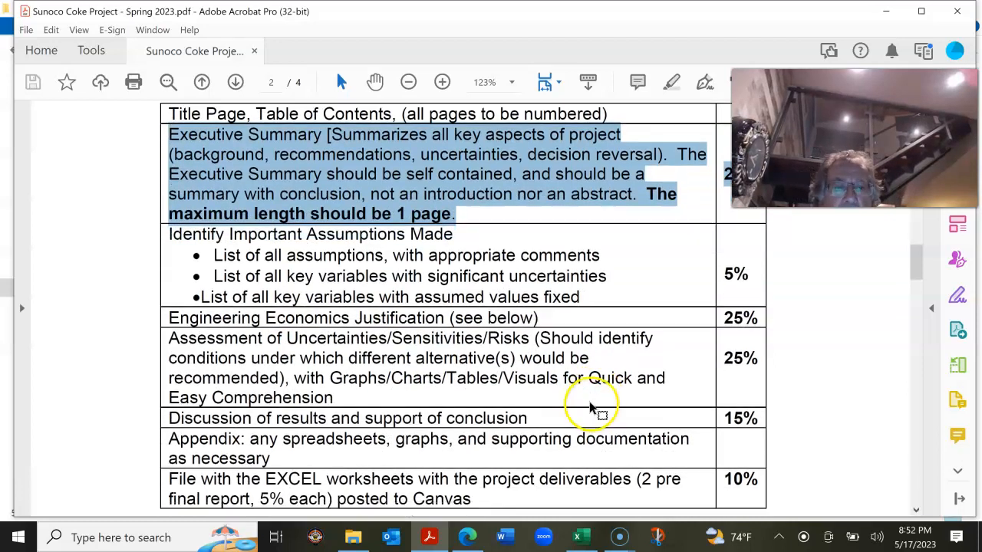
pyautogui.scroll(-3)
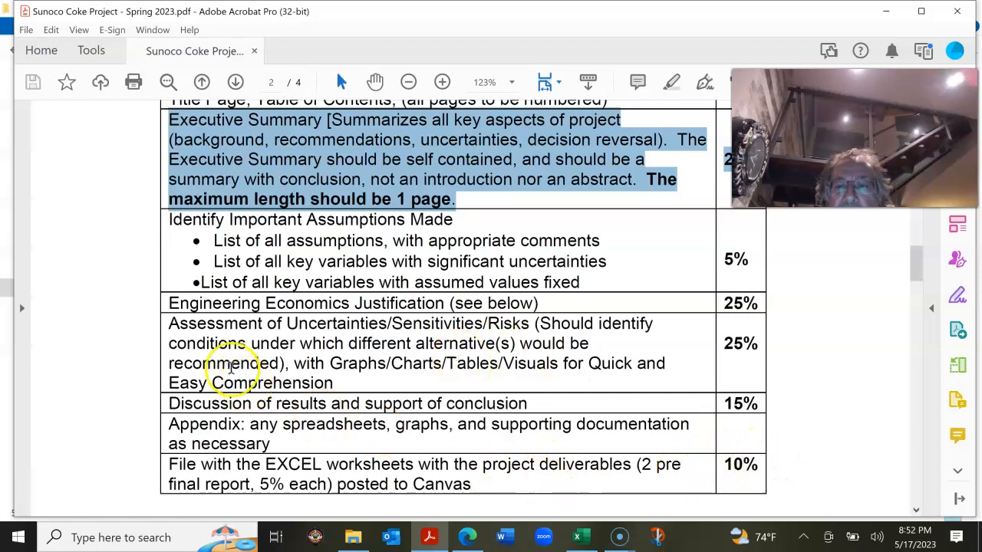
pyautogui.moveTo(230, 364); pyautogui.dragTo(529, 364)
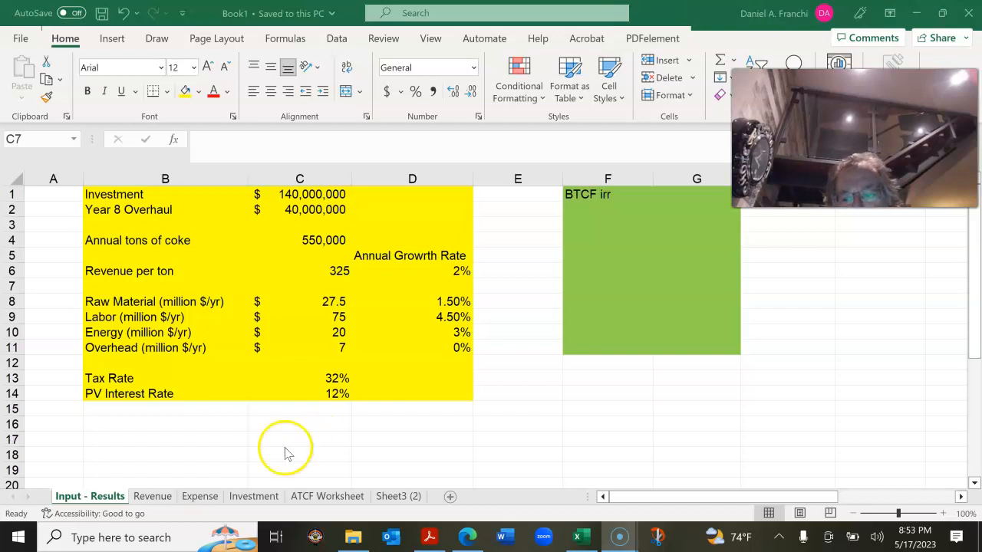
pyautogui.moveTo(223, 458)
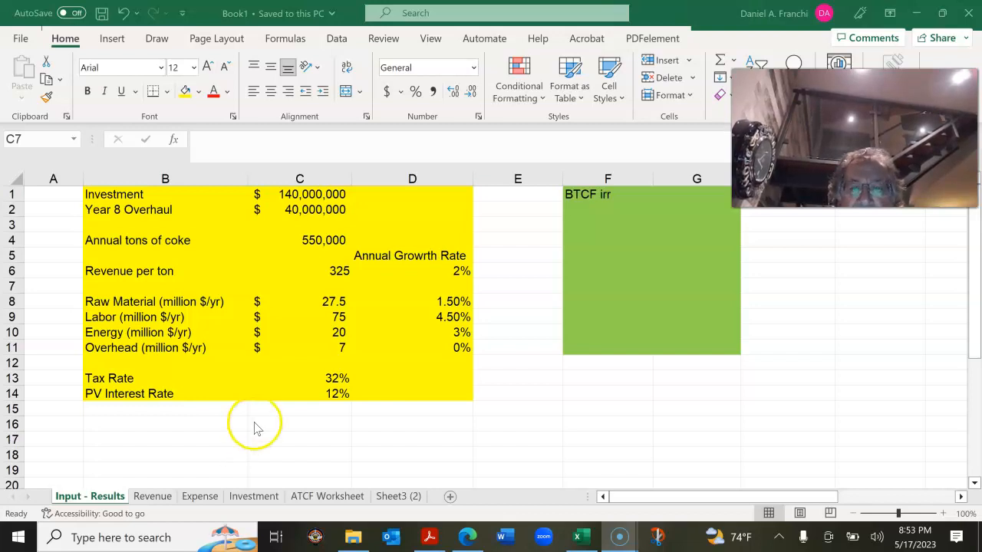
pyautogui.moveTo(286, 426)
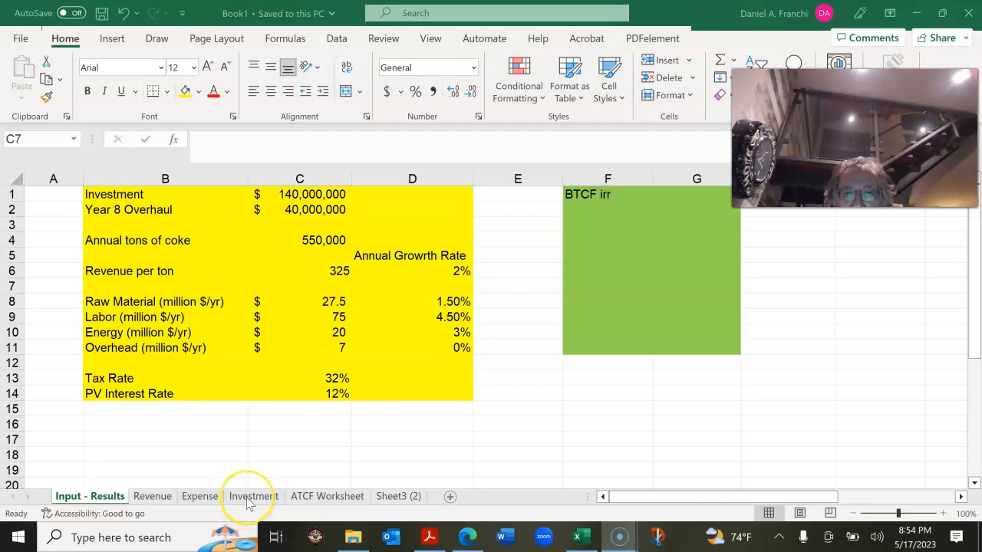
pyautogui.moveTo(253, 496)
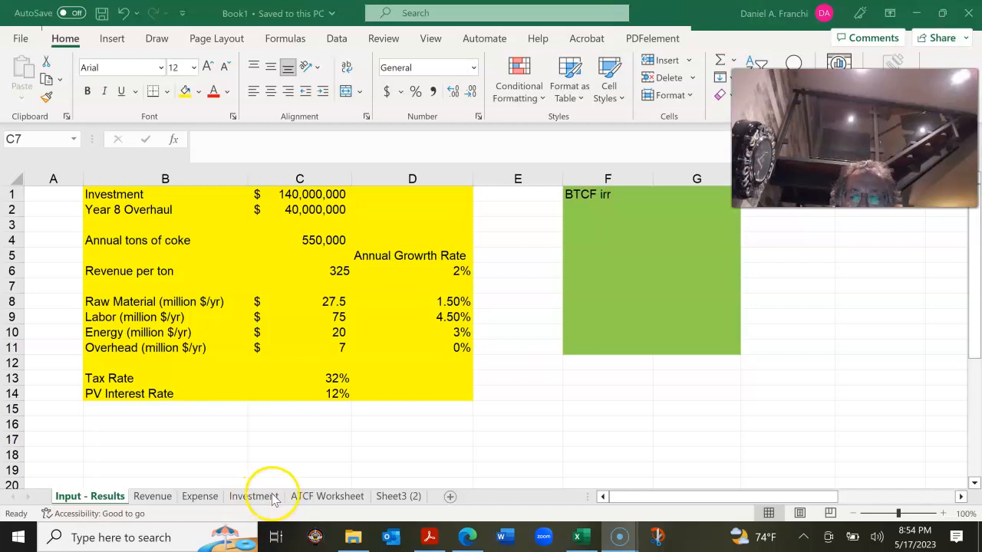
pyautogui.moveTo(200, 480)
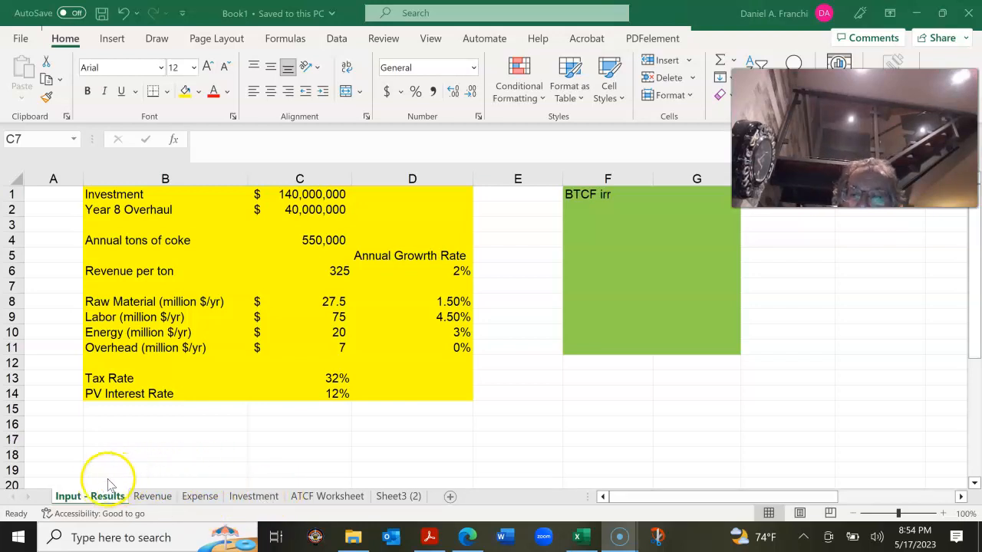
pyautogui.moveTo(127, 468)
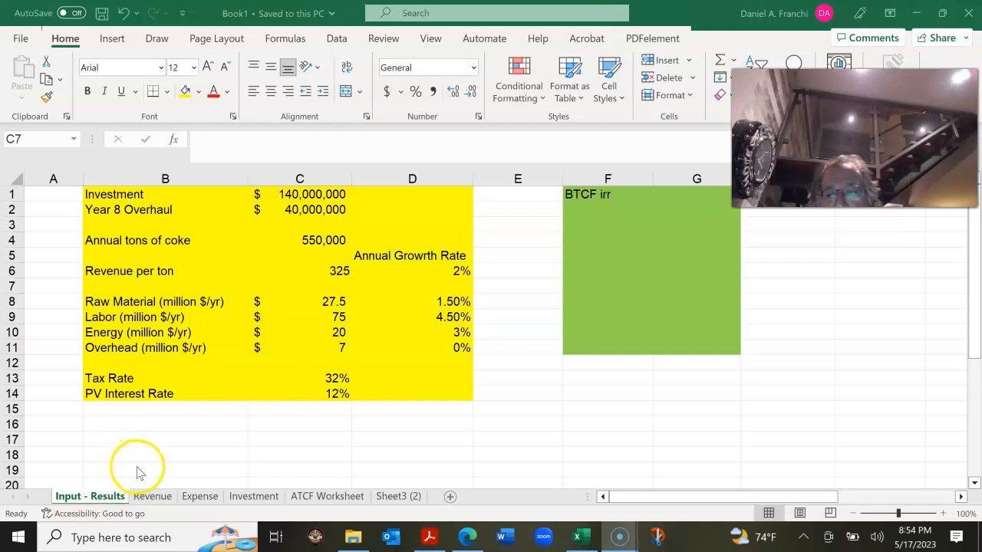
pyautogui.moveTo(123, 484)
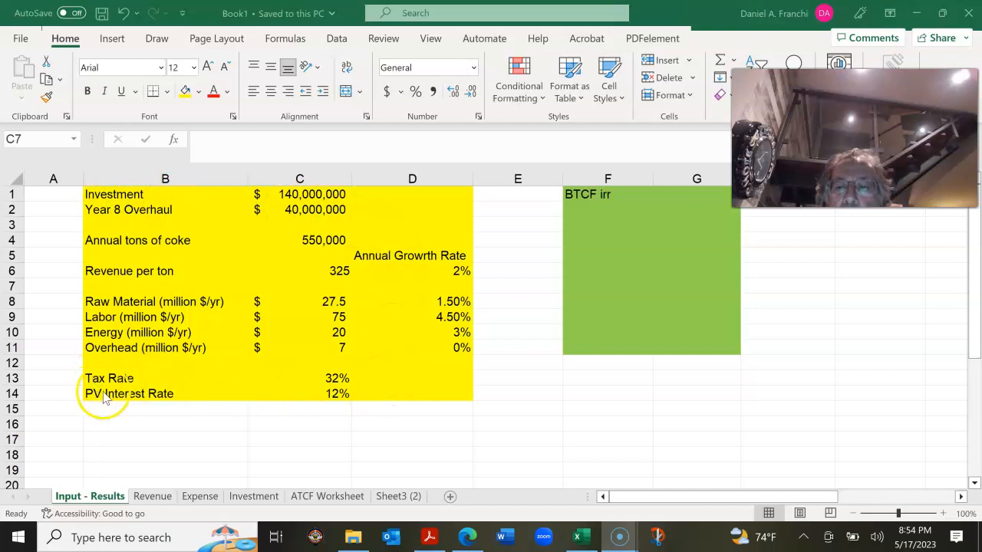
pyautogui.moveTo(472, 405)
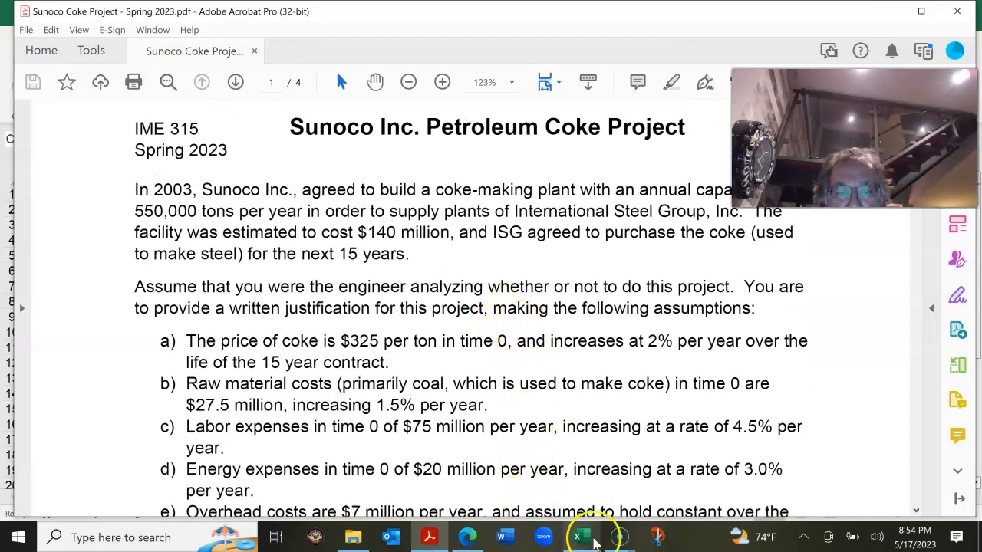
# Switch from the PDF back to the Excel workbook using the taskbar
pyautogui.click(581, 537)
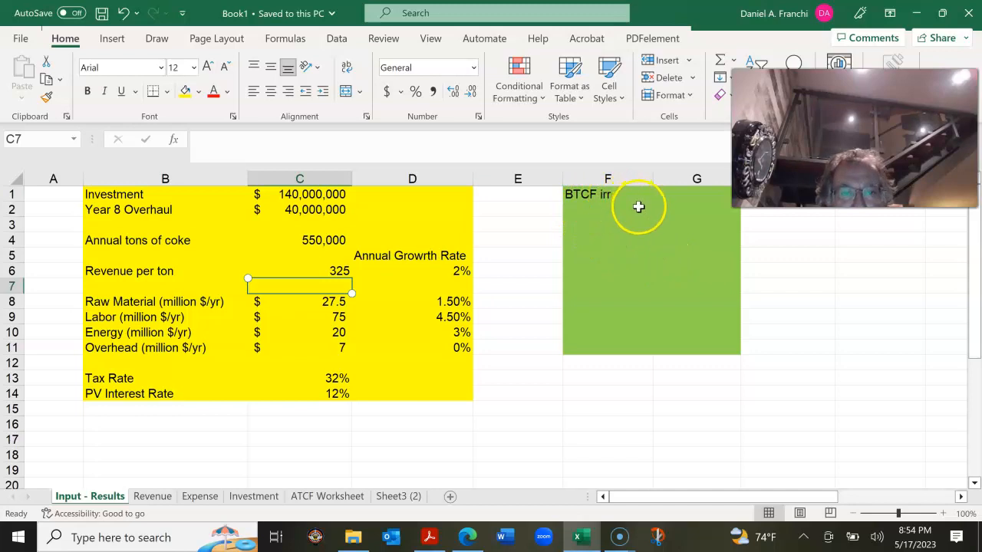
pyautogui.moveTo(689, 200)
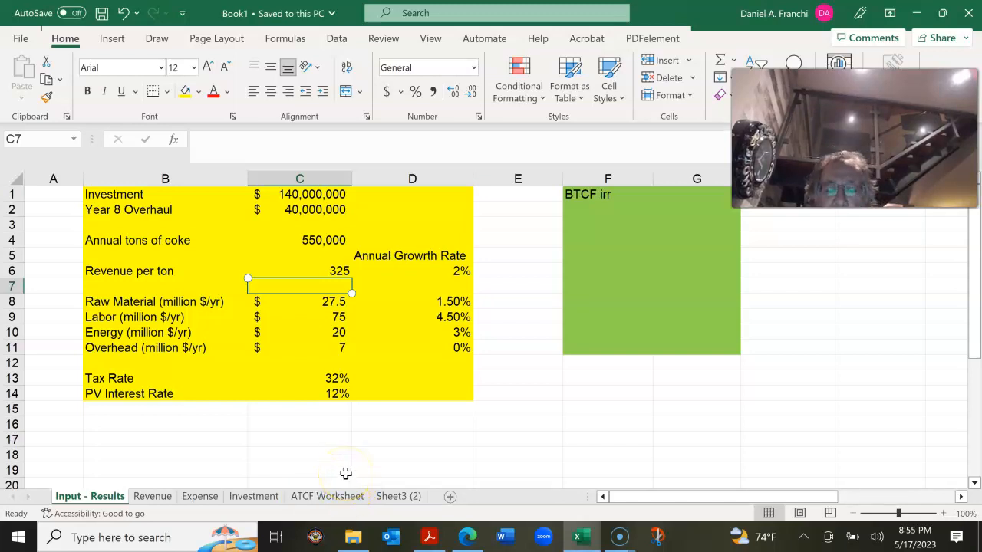
pyautogui.moveTo(340, 456)
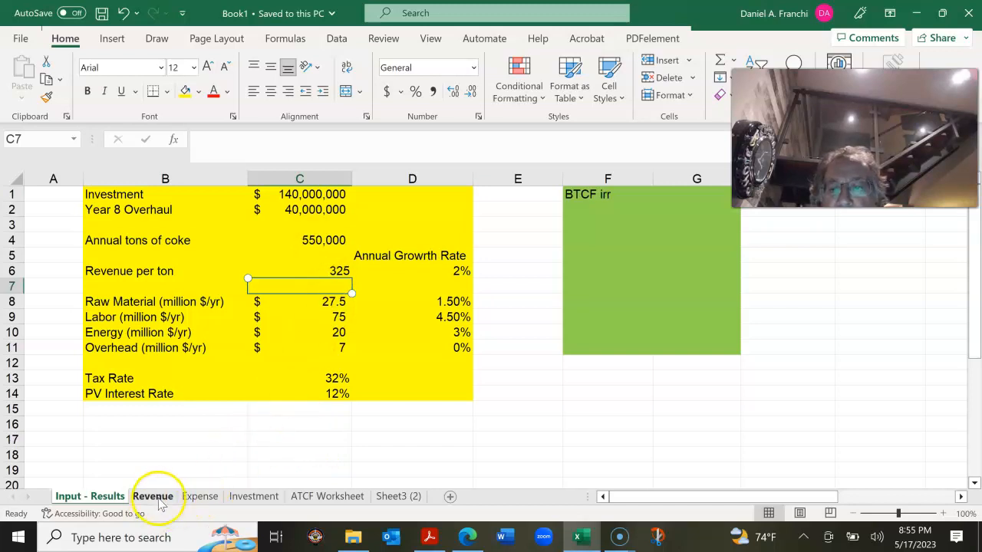
# On the Revenue sheet, make the Revenue heading bold and centered, then select C10
pyautogui.click(153, 496)
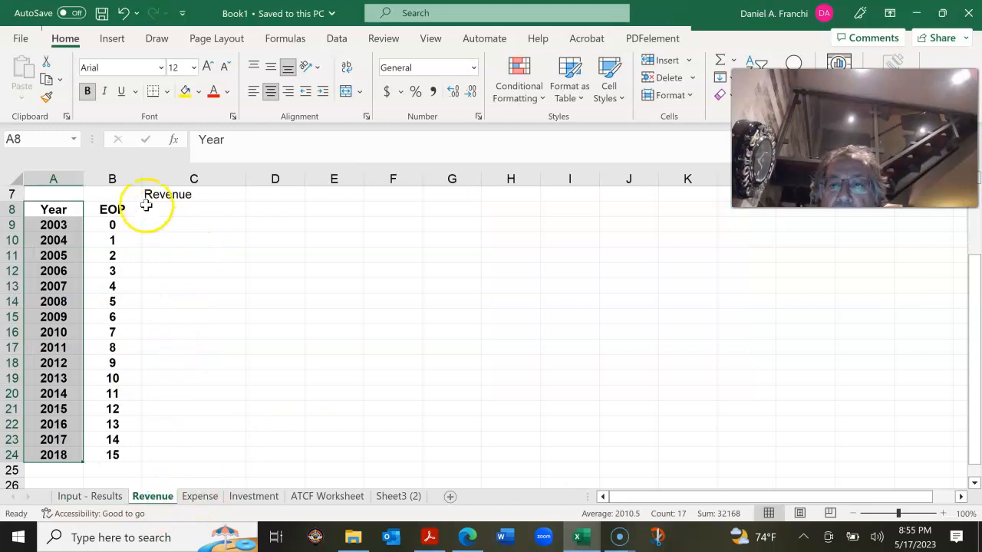
pyautogui.click(193, 194)
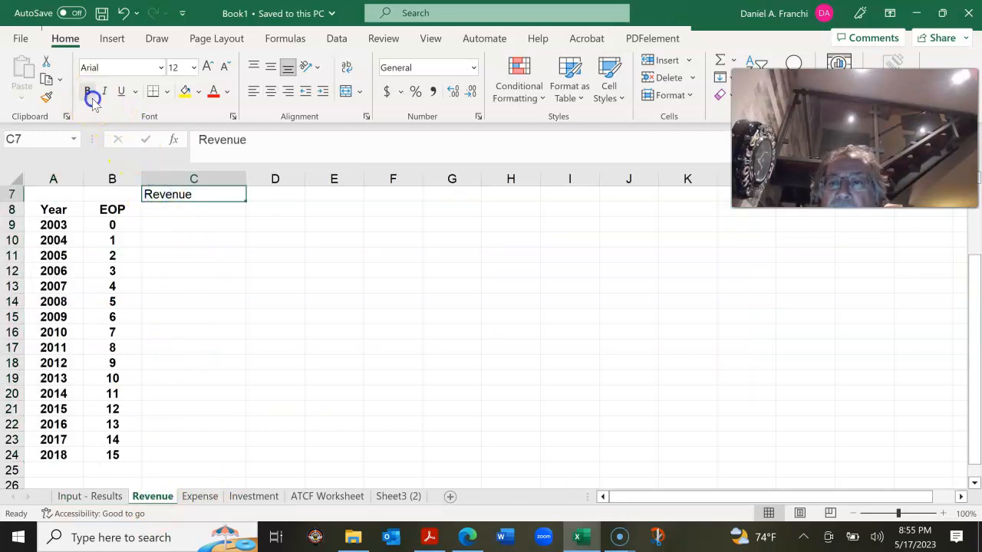
pyautogui.click(86, 91)
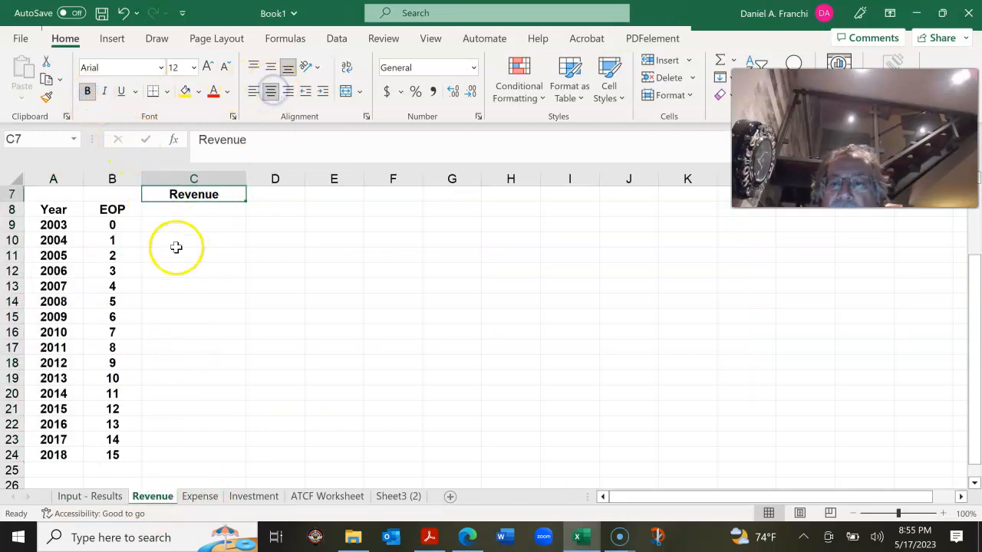
pyautogui.moveTo(183, 361)
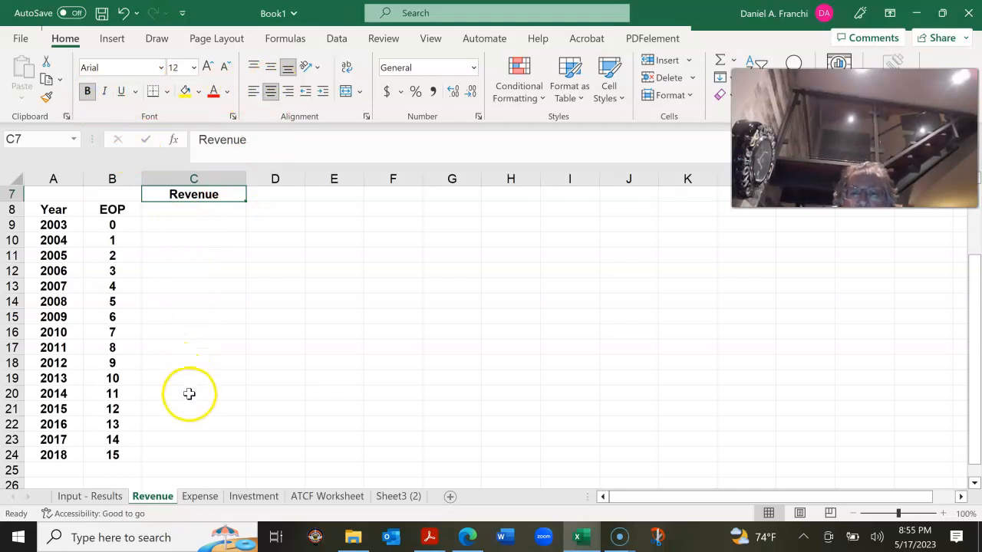
pyautogui.moveTo(214, 386)
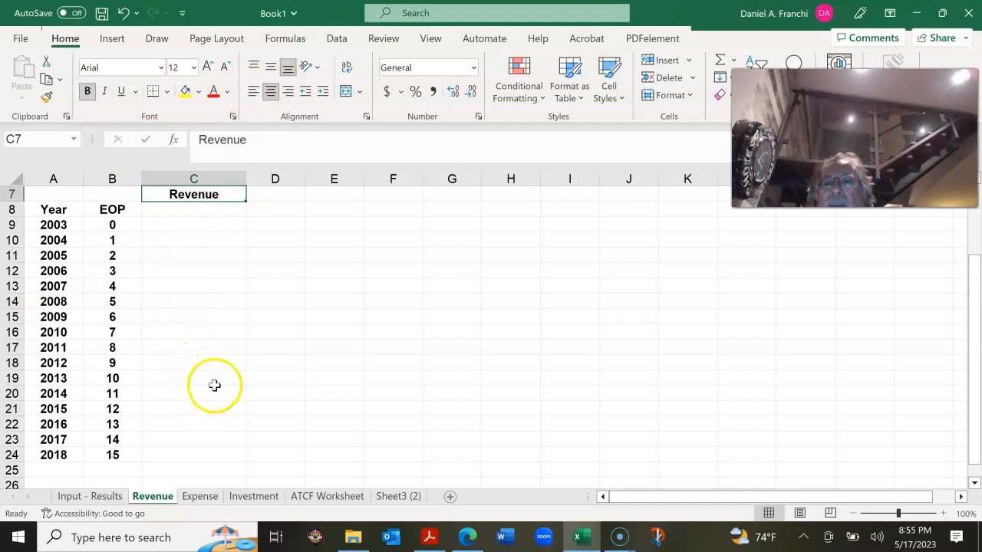
pyautogui.click(193, 241)
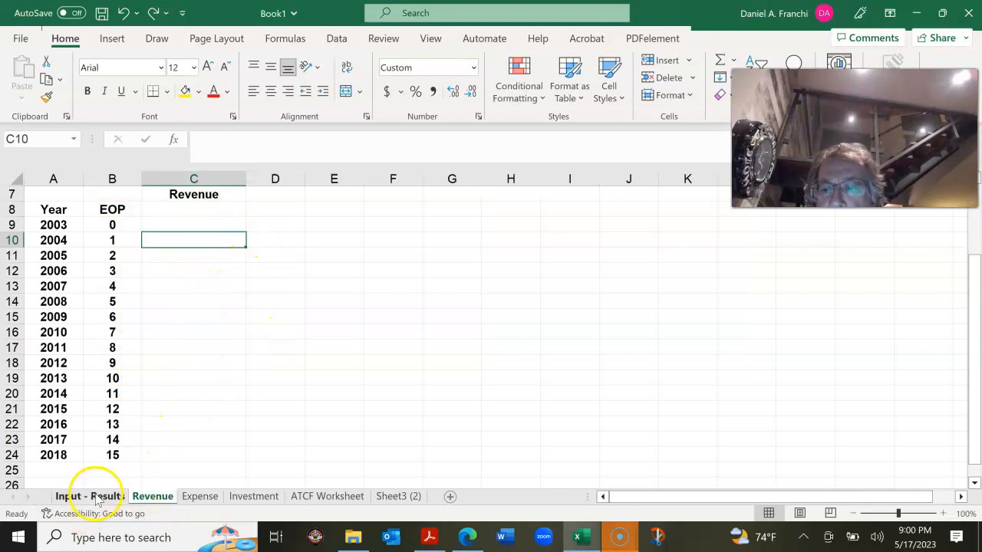
pyautogui.click(90, 496)
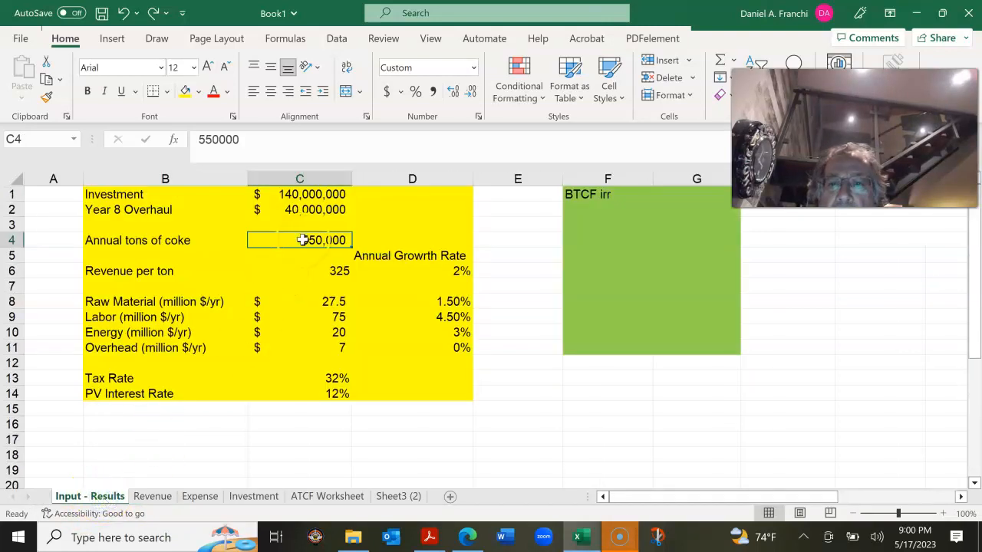
pyautogui.click(152, 497)
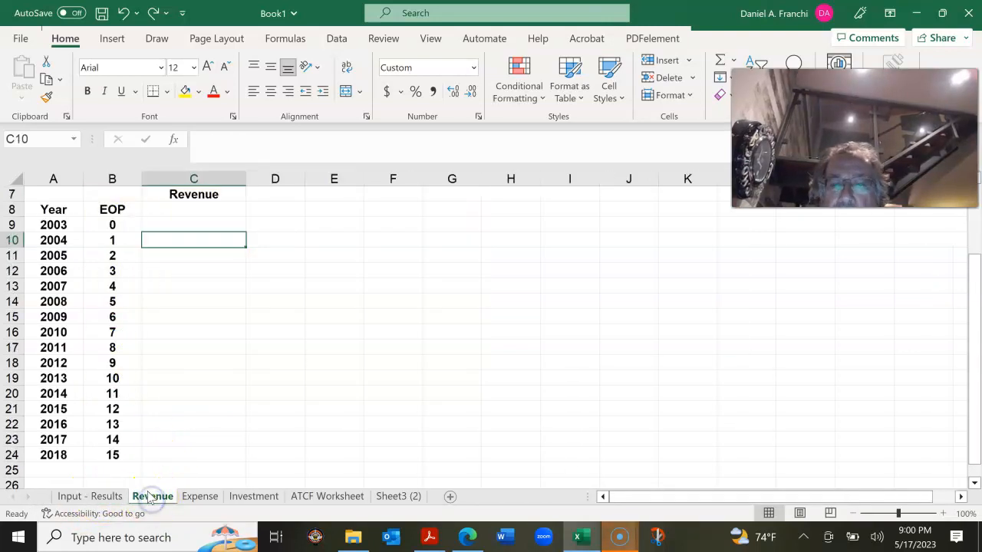
# Build the C10 formula from absolute tons, price-per-ton and growth-rate references on Input - Results
pyautogui.write('=')
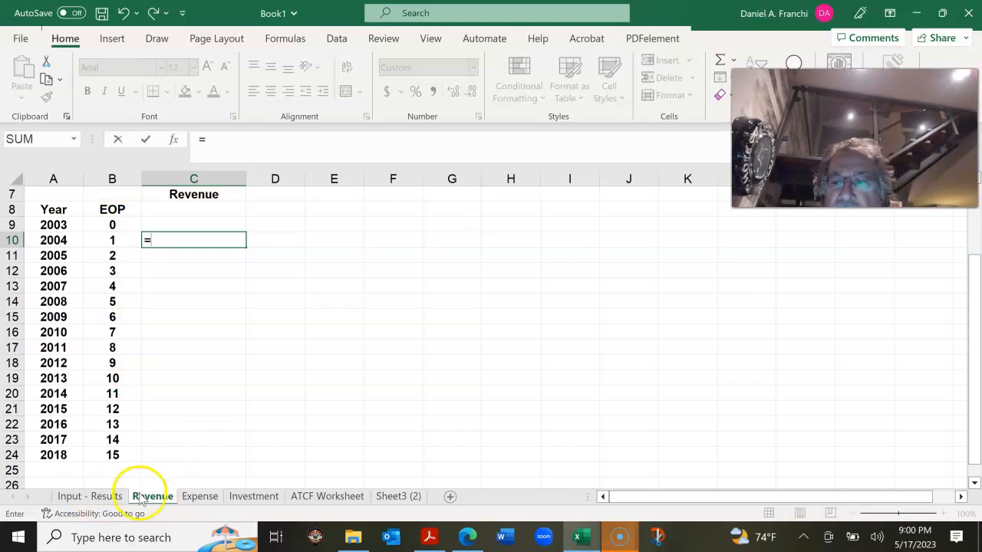
pyautogui.click(89, 496)
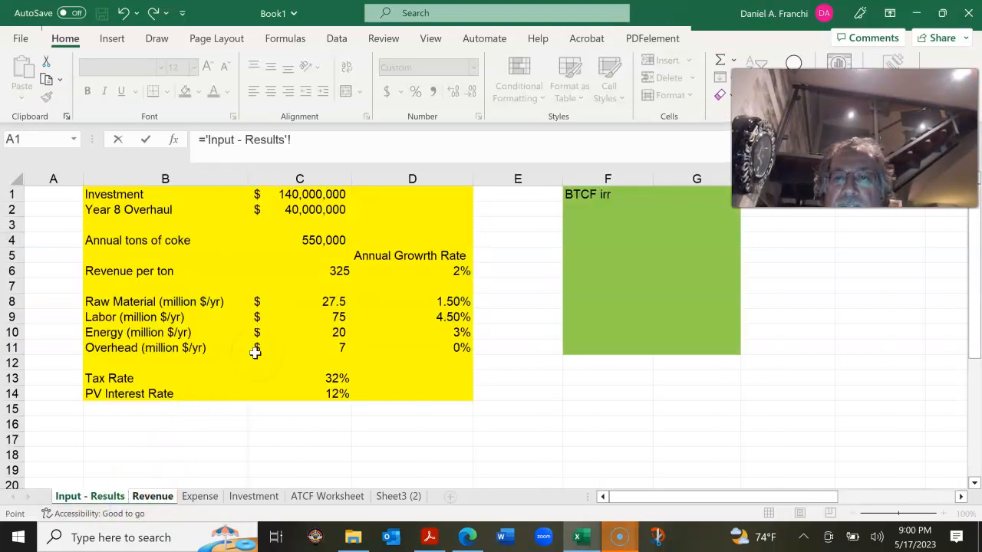
pyautogui.click(300, 240)
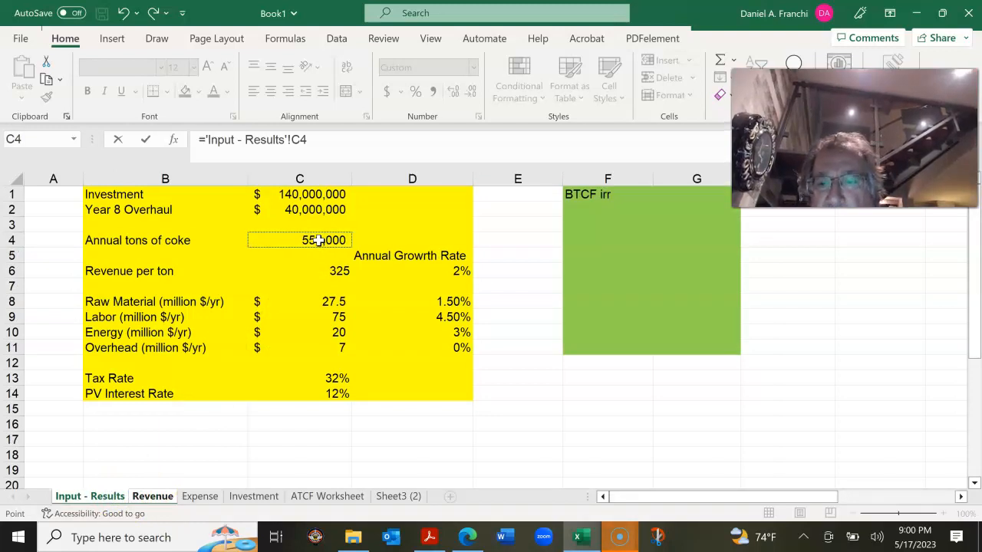
pyautogui.press('f4')
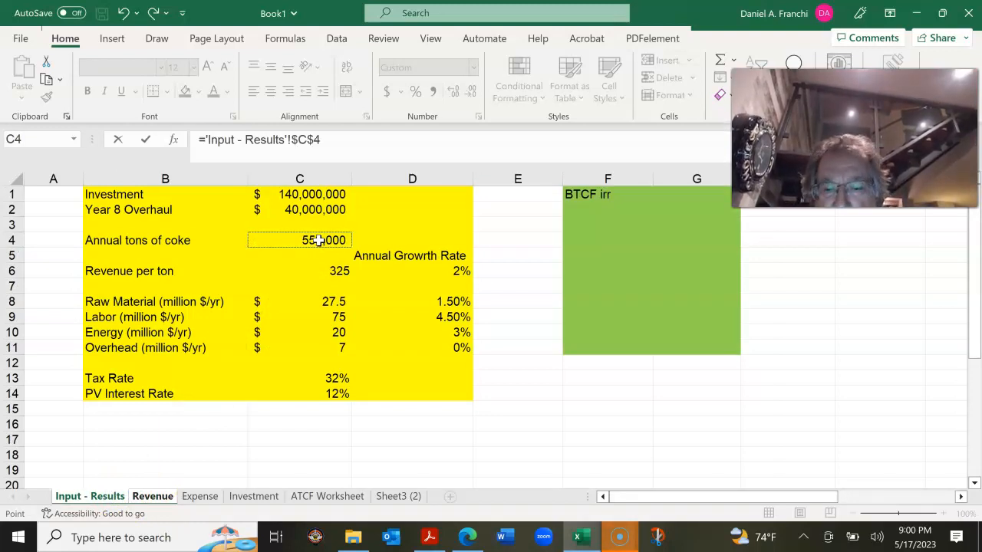
pyautogui.write('*')
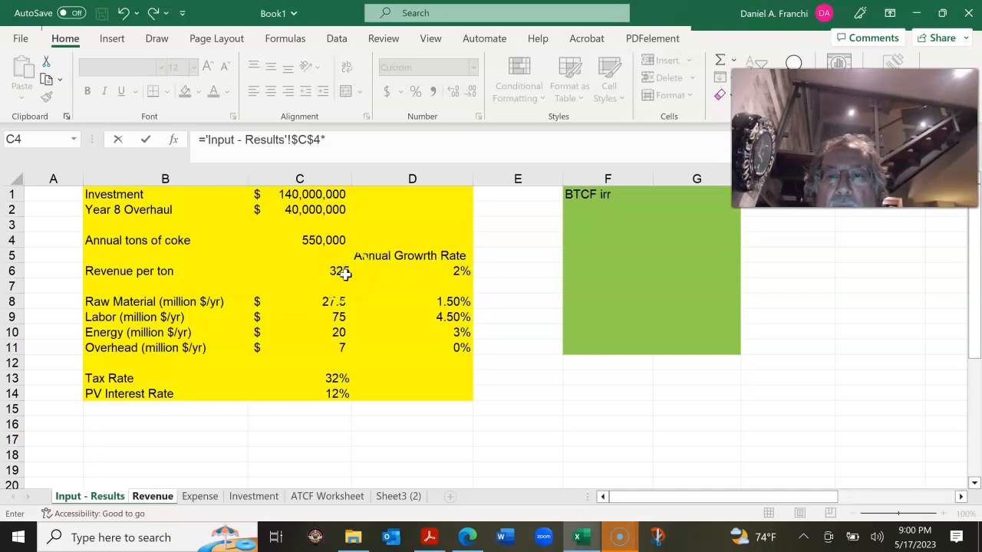
pyautogui.click(299, 271)
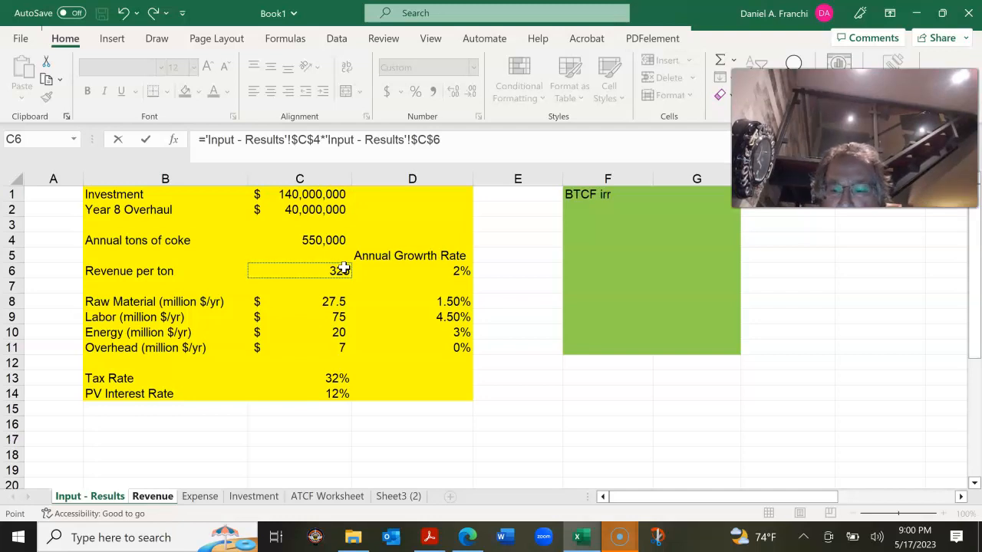
pyautogui.write('*')
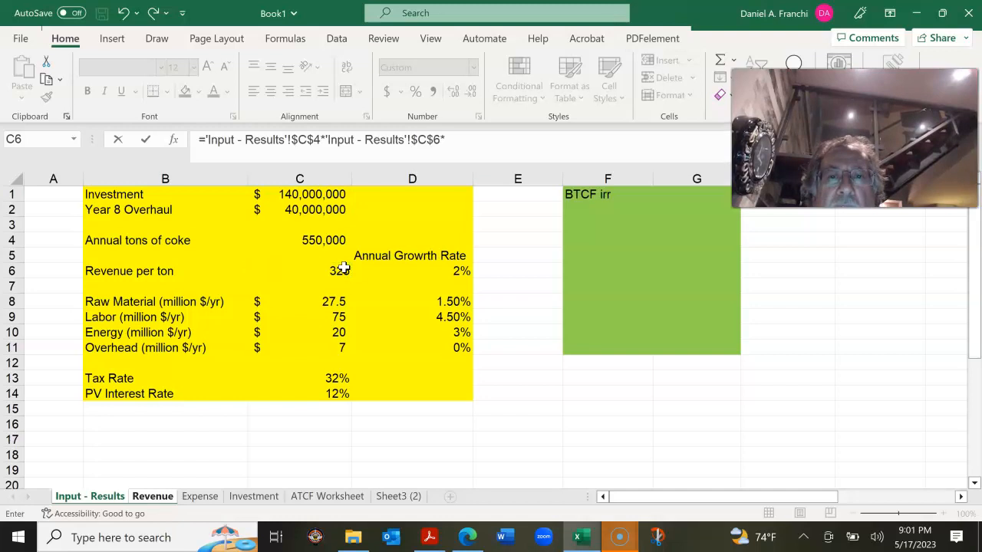
pyautogui.write('(1')
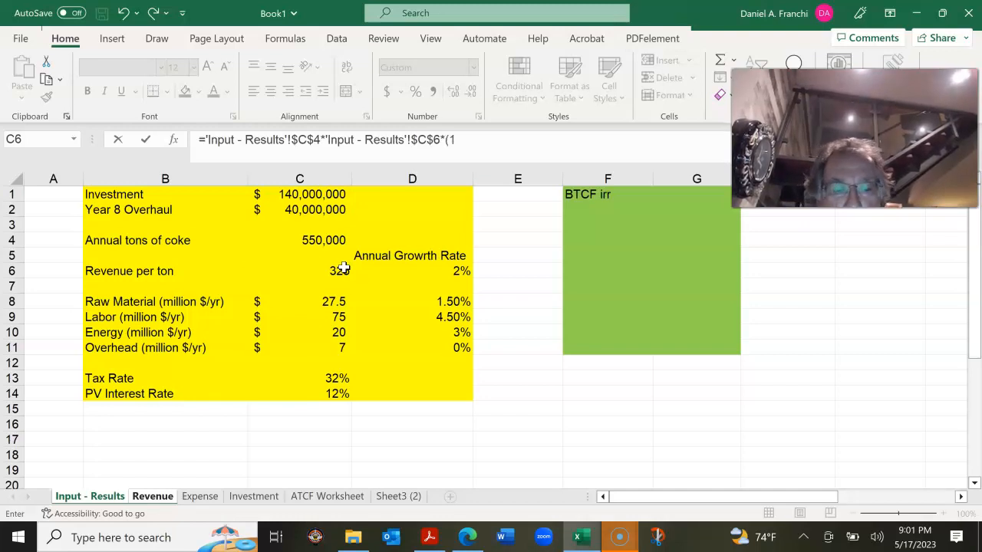
pyautogui.write('+')
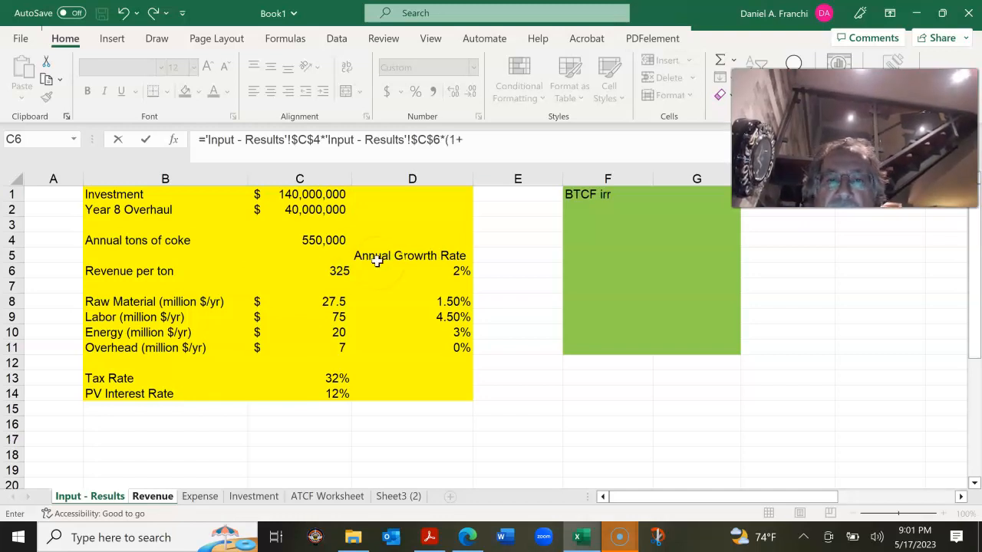
pyautogui.click(412, 270)
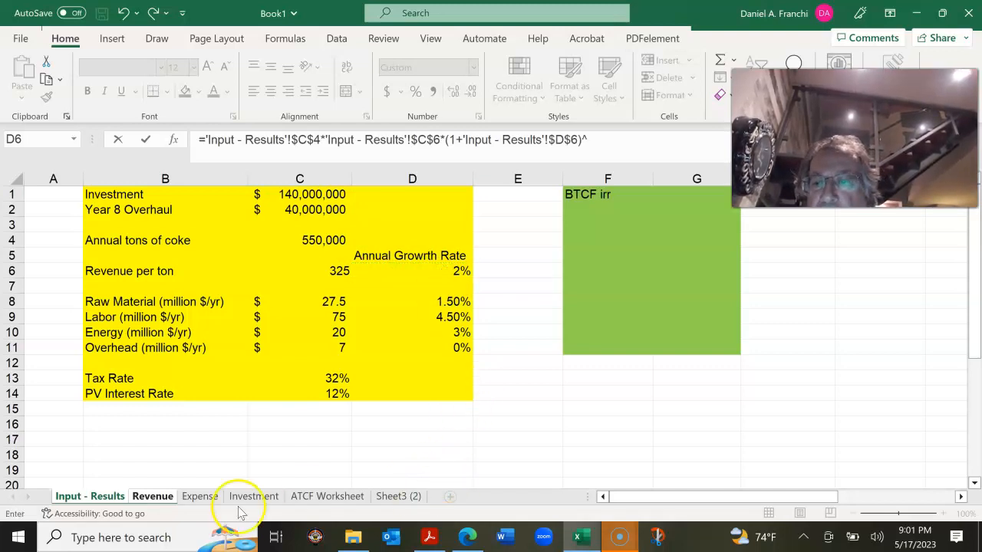
pyautogui.click(152, 496)
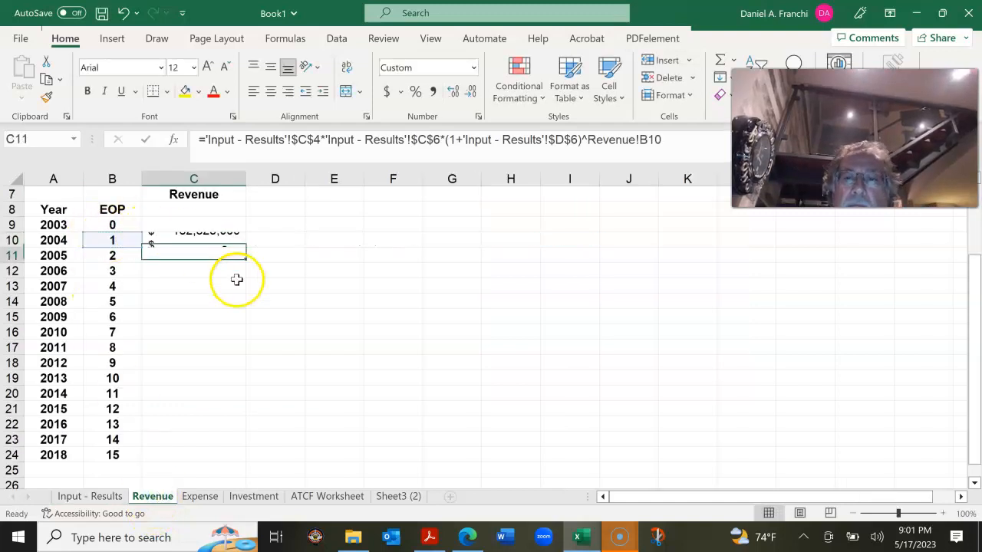
# Fill the C10 revenue formula down to C24, reaching $240,573,965 for 2018
pyautogui.click(193, 240)
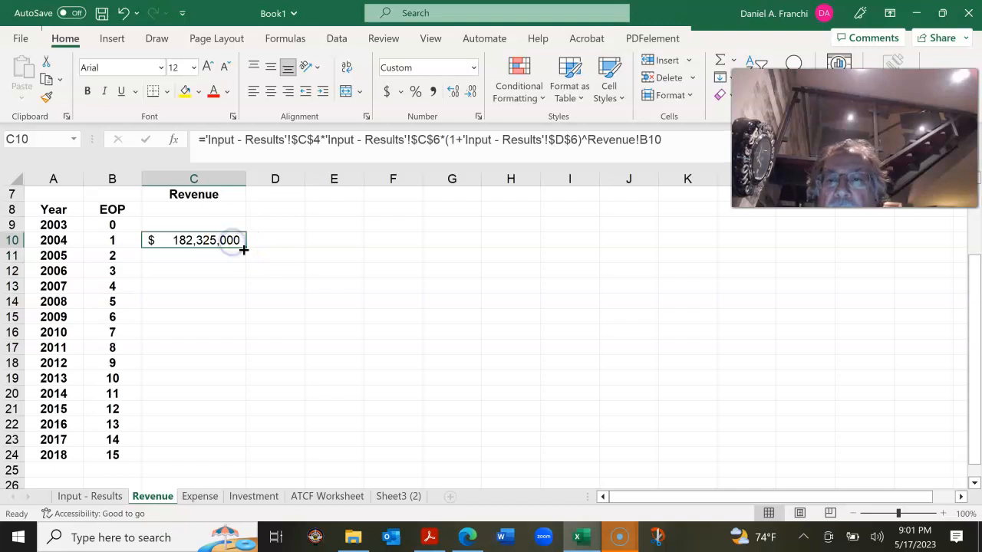
pyautogui.moveTo(243, 251); pyautogui.dragTo(243, 255)
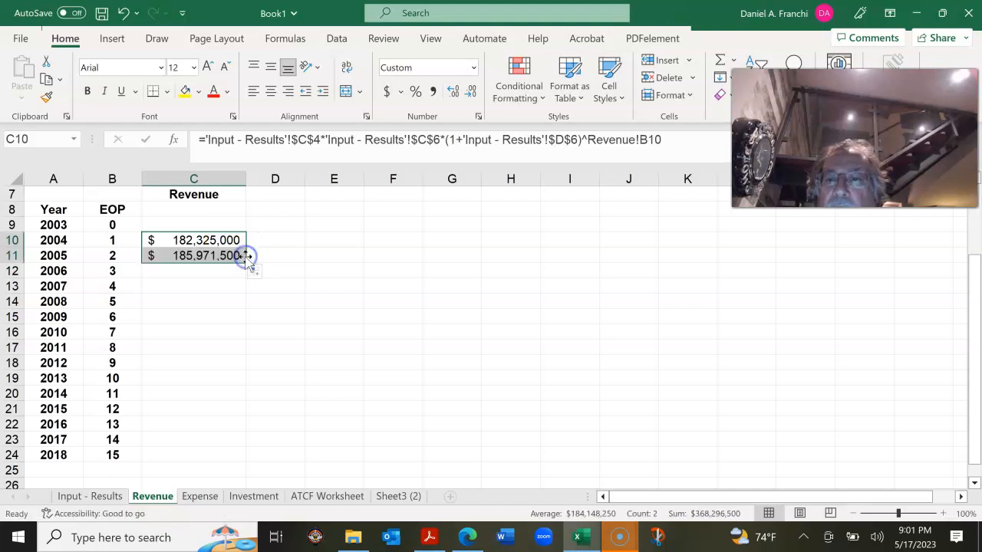
pyautogui.moveTo(246, 255); pyautogui.dragTo(240, 407)
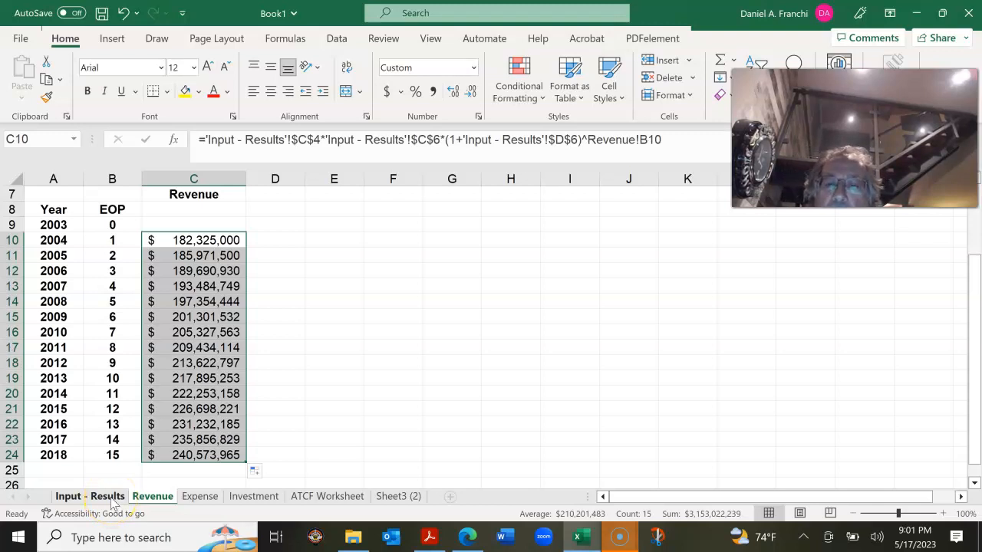
pyautogui.click(90, 496)
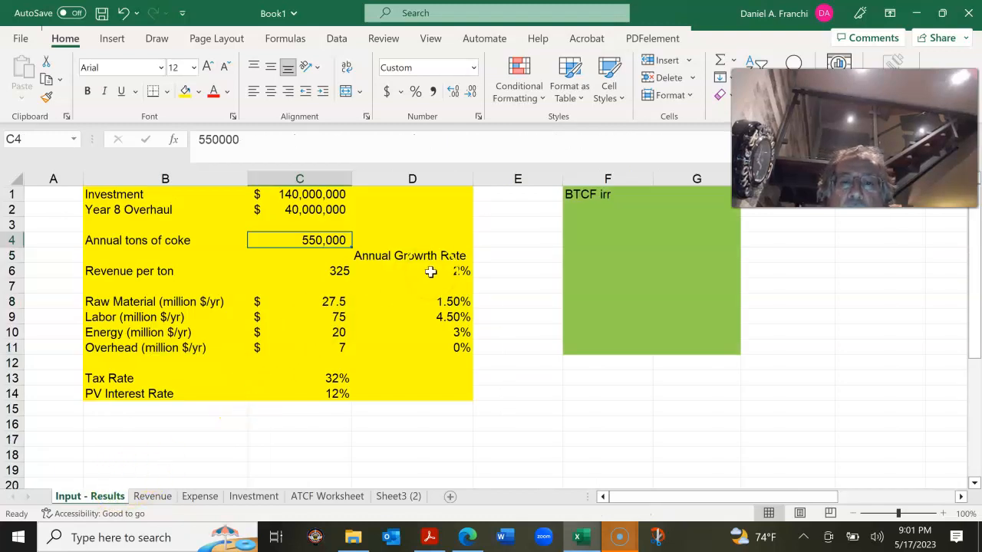
pyautogui.click(412, 271)
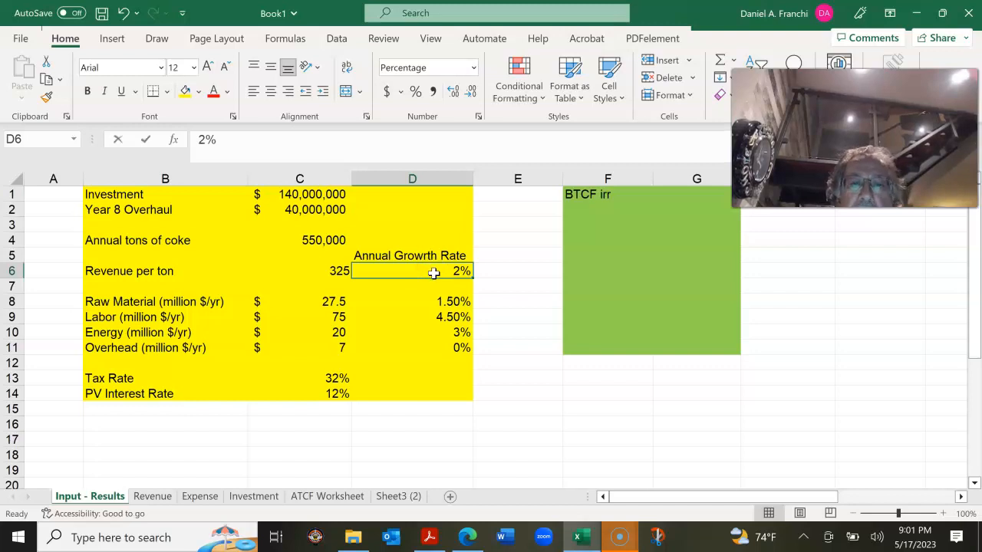
pyautogui.write('0')
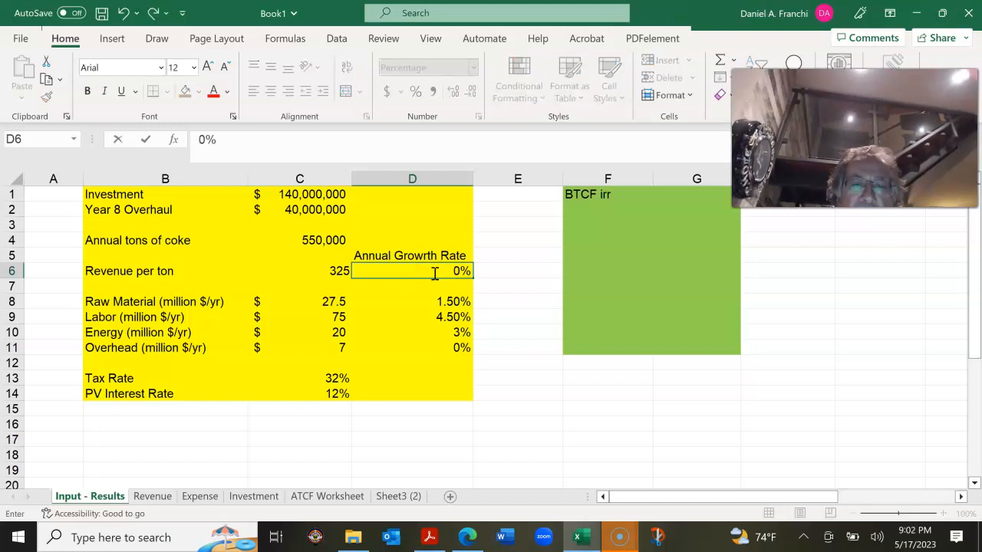
pyautogui.click(152, 496)
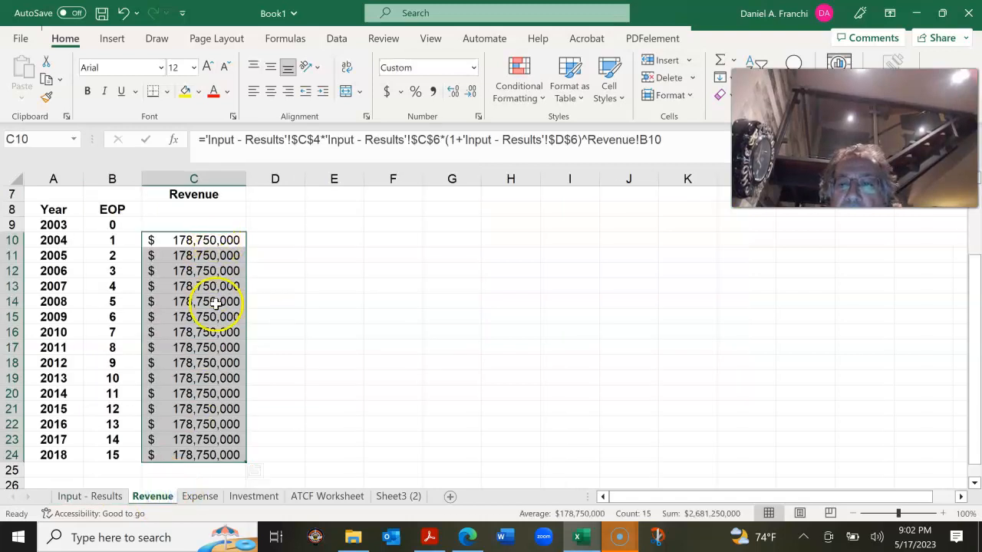
pyautogui.click(90, 496)
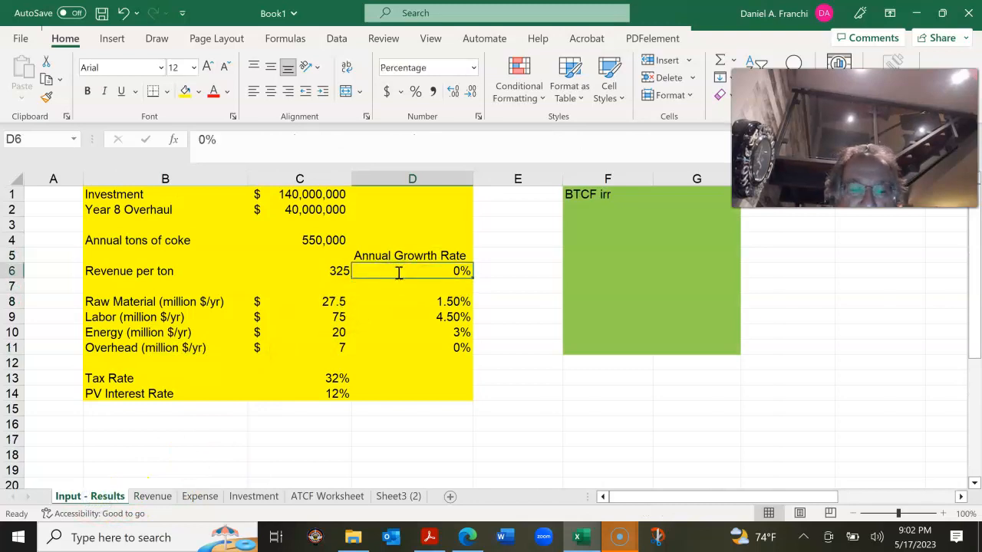
pyautogui.write('2%')
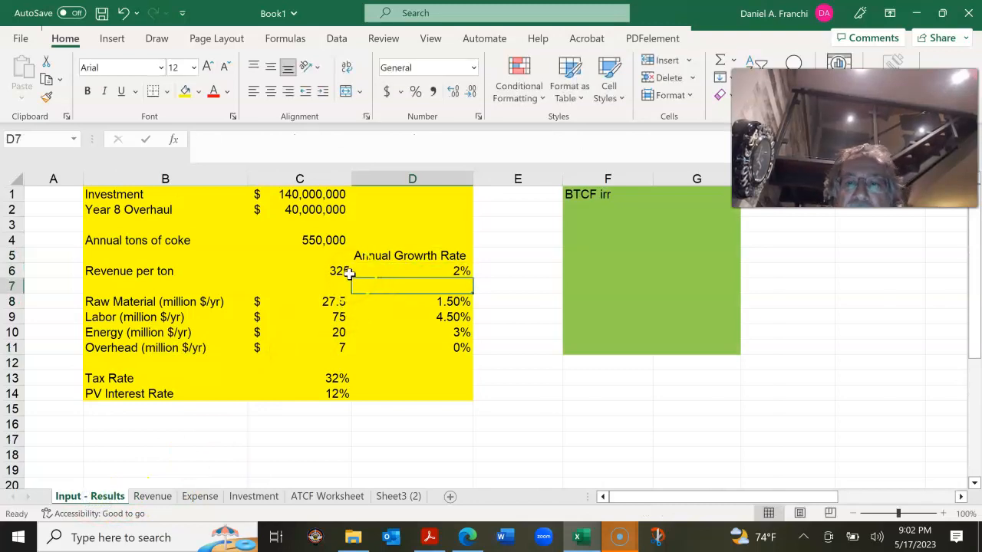
pyautogui.click(299, 271)
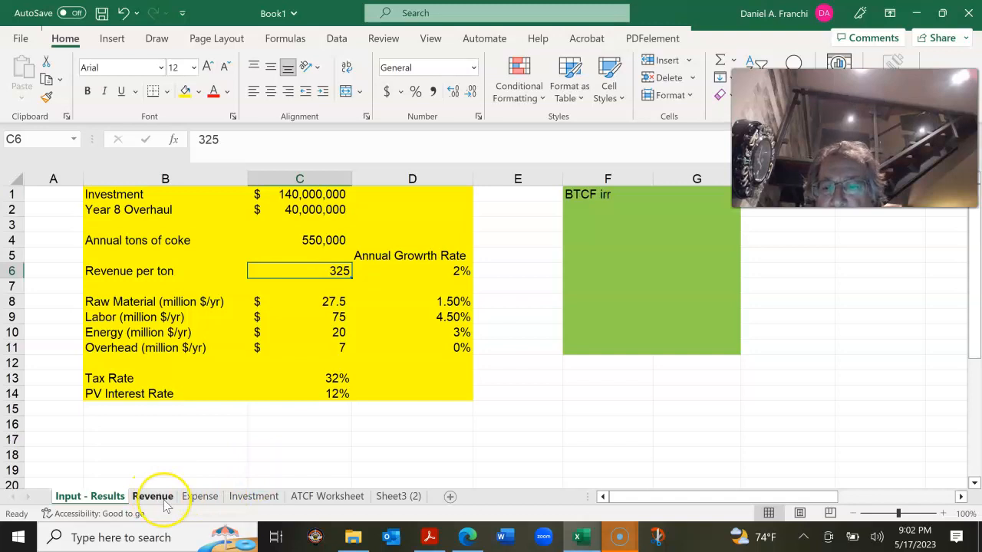
pyautogui.click(152, 497)
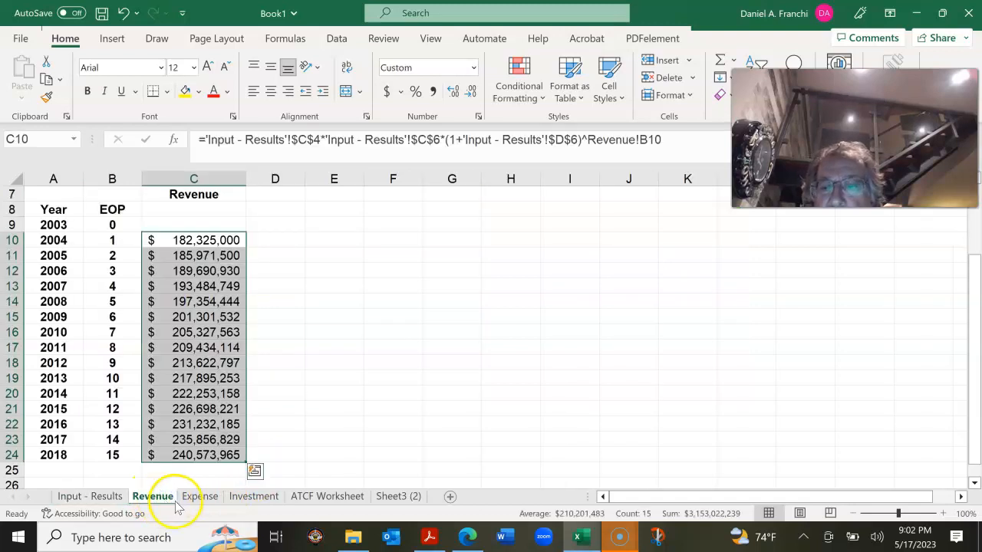
# Show the Expense sheet, return from the PDF, and select overhead cell F7
pyautogui.click(199, 496)
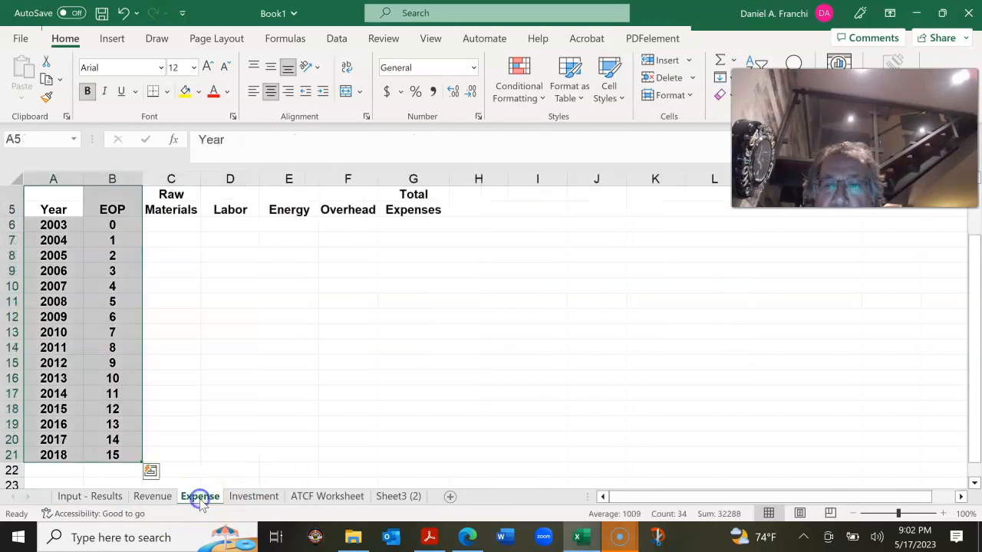
pyautogui.click(230, 347)
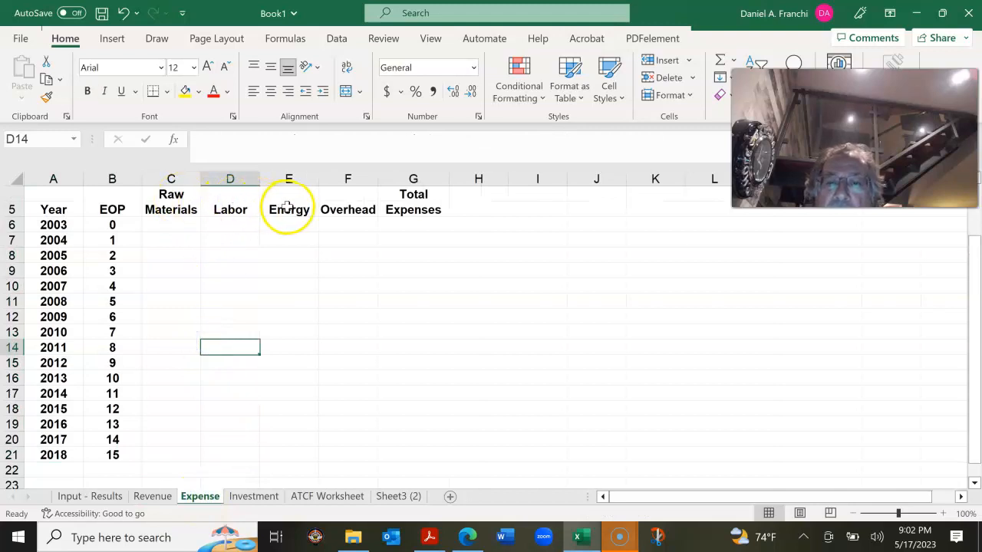
pyautogui.moveTo(348, 209)
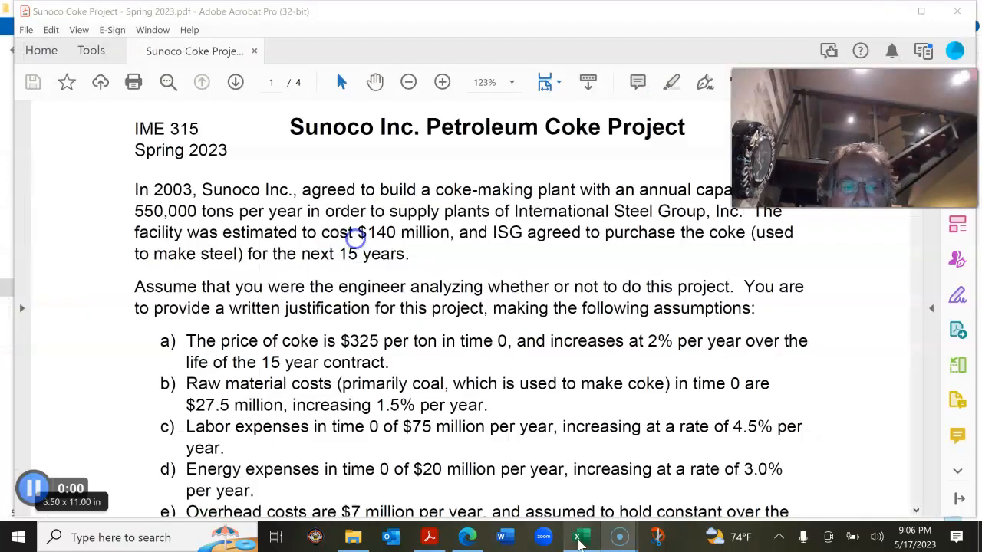
pyautogui.click(579, 537)
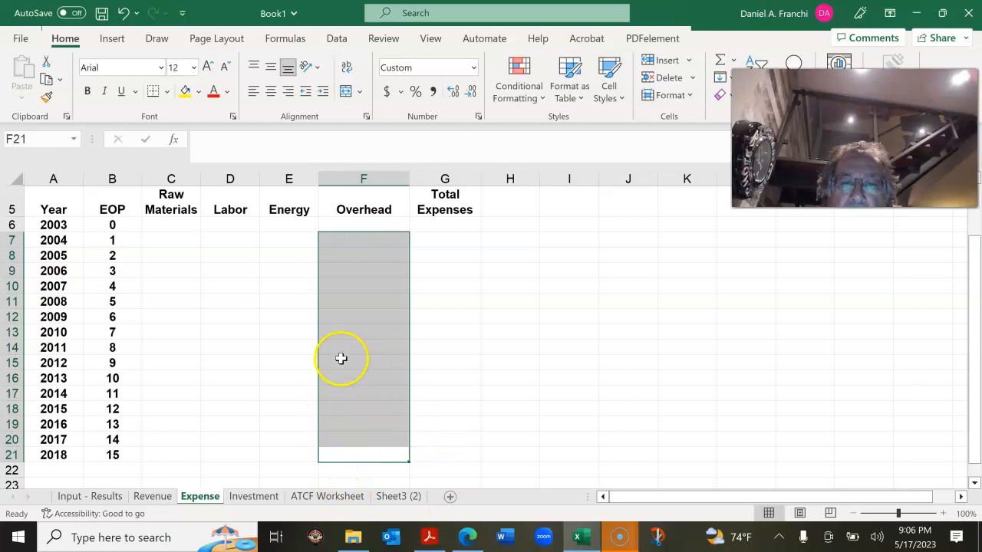
pyautogui.click(364, 240)
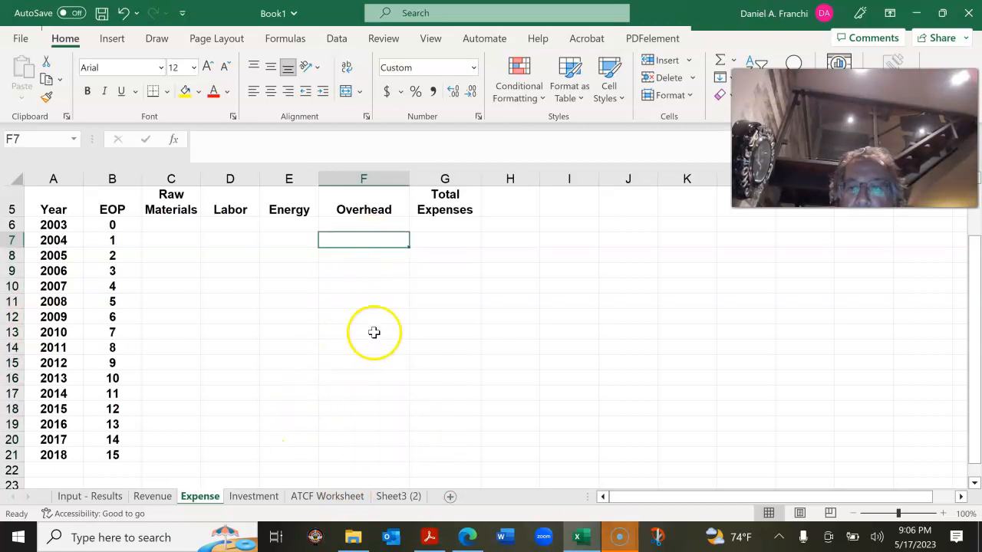
# Enter the F7 overhead formula compounding Input - Results overhead by its growth rate, giving $7,000,000
pyautogui.write('=')
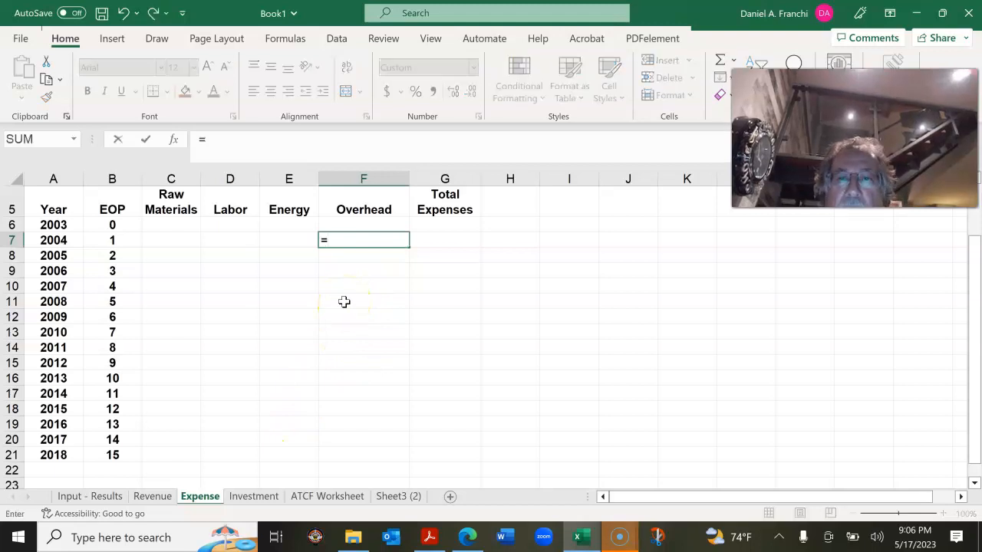
pyautogui.click(90, 496)
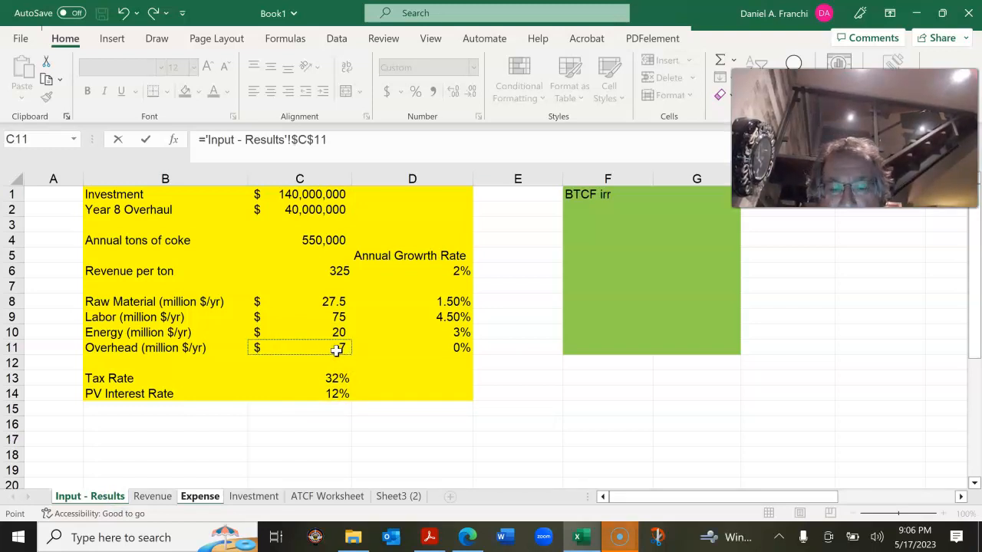
pyautogui.write('*')
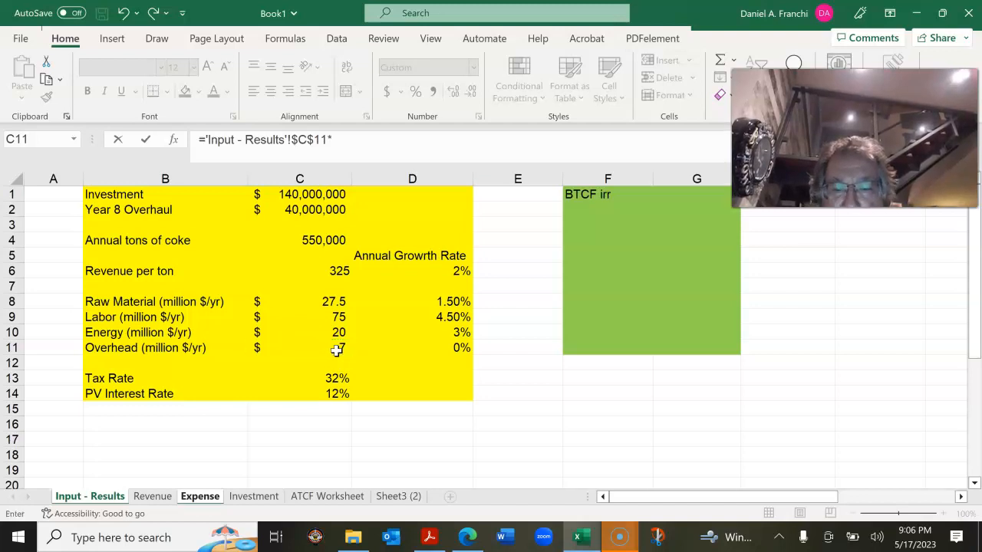
pyautogui.write('1000000')
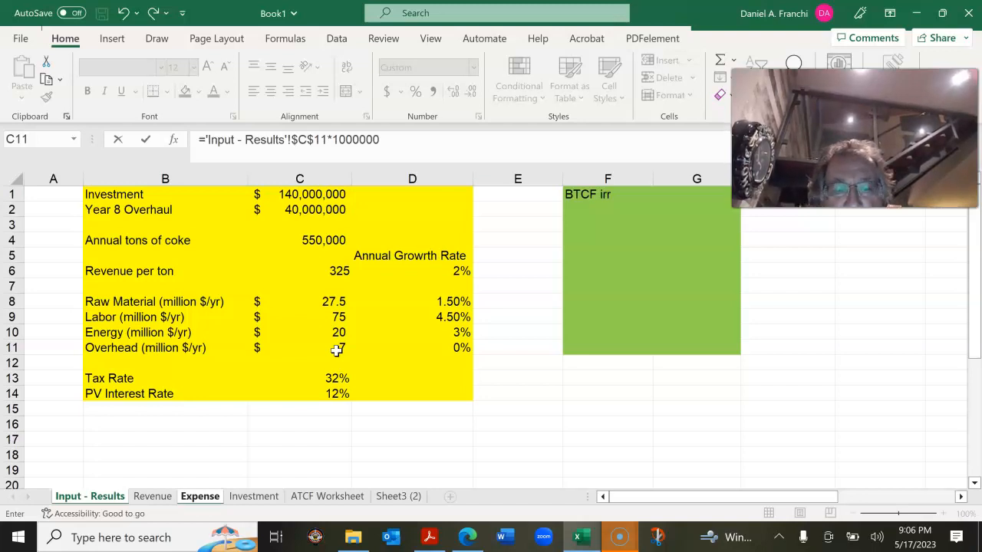
pyautogui.write("(1+'Input - Results'!D11")
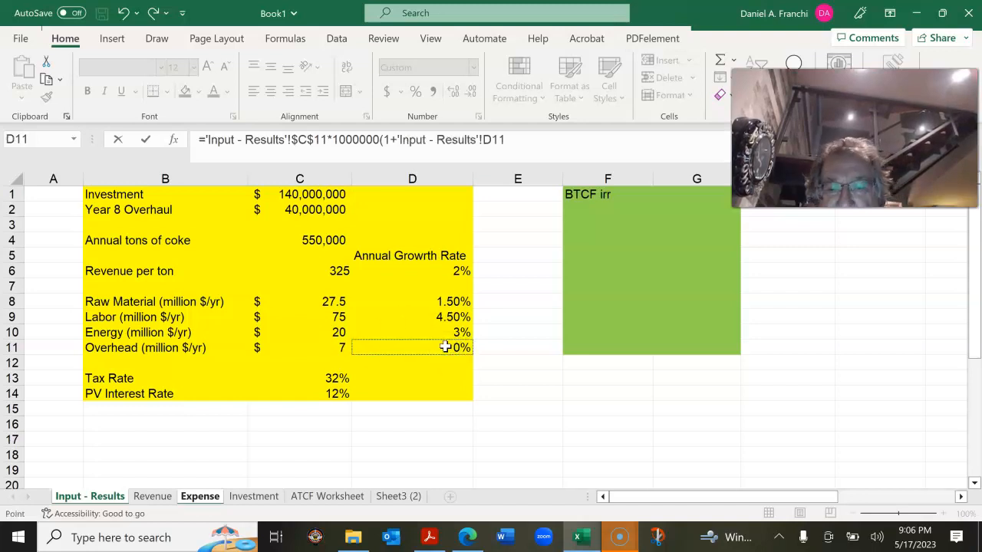
pyautogui.press('f4')
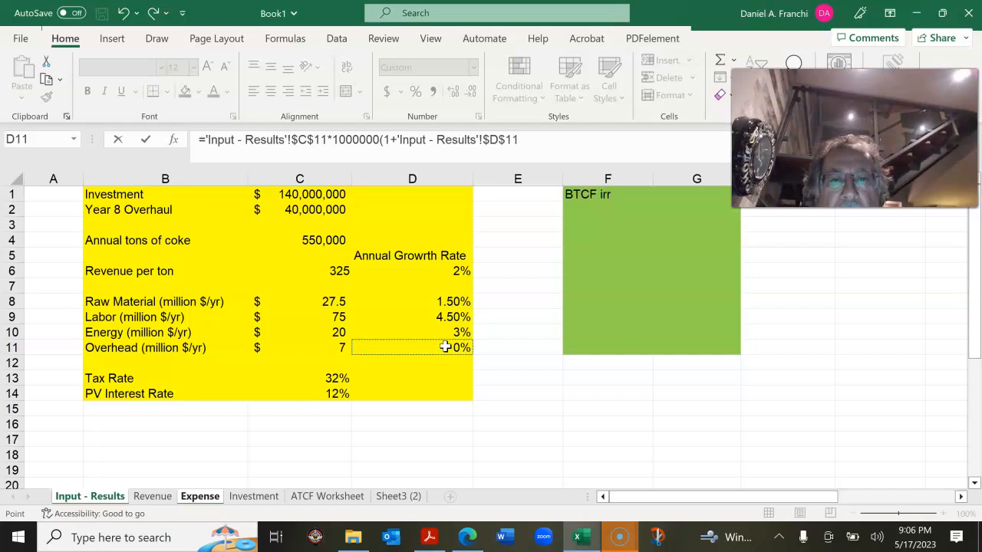
pyautogui.write('^')
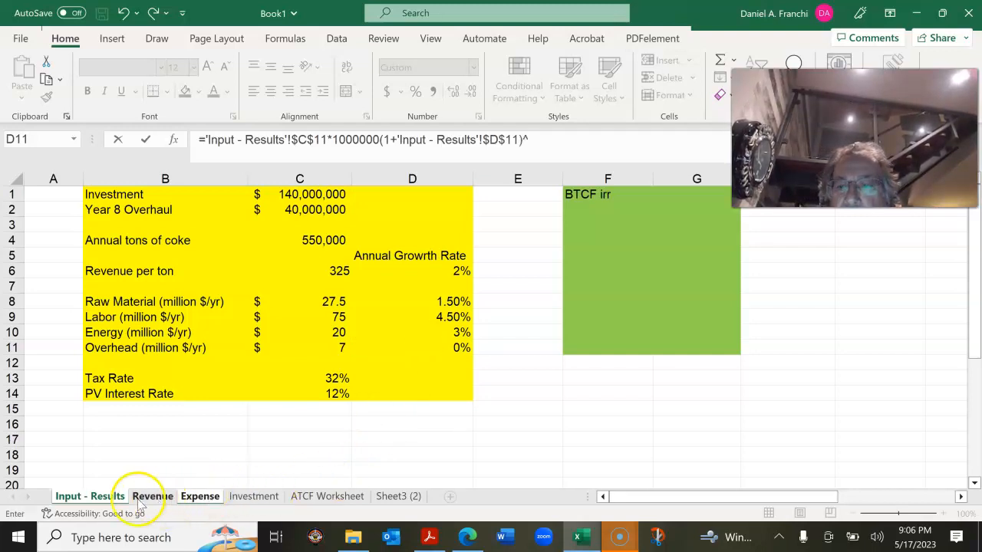
pyautogui.click(200, 496)
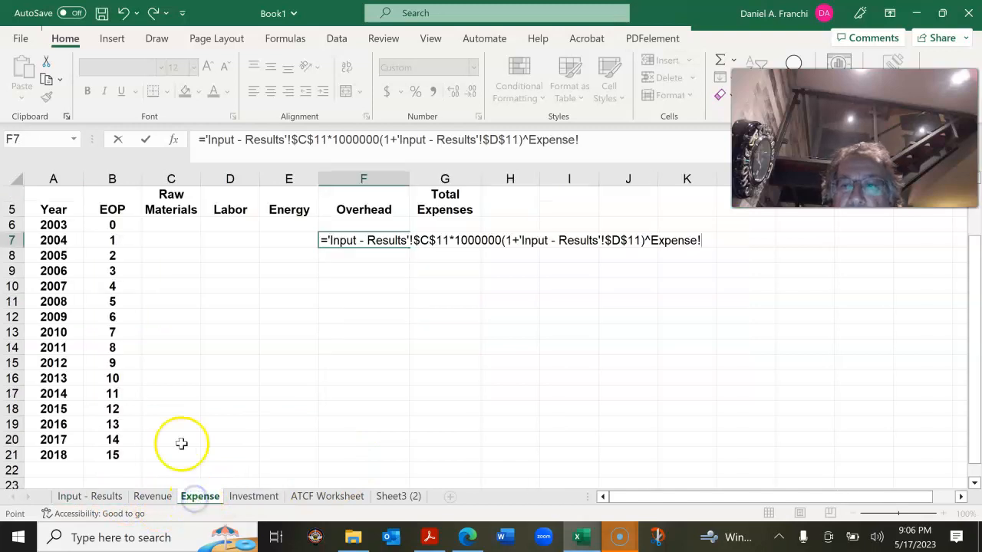
pyautogui.click(112, 241)
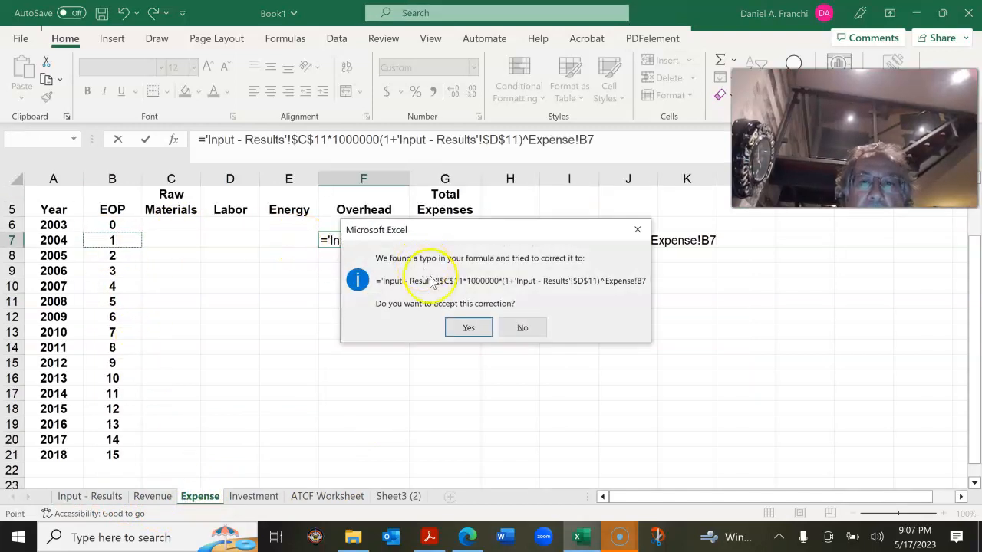
pyautogui.click(468, 327)
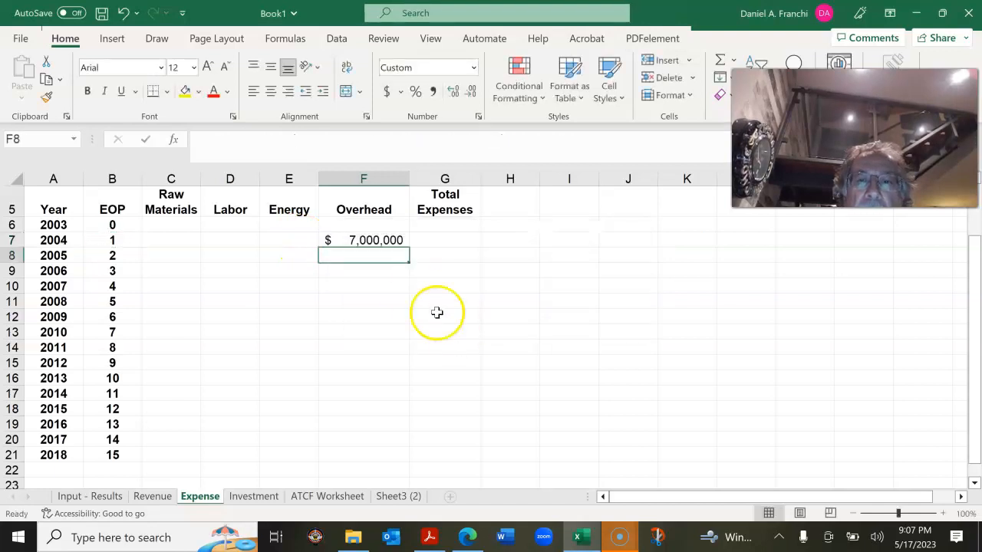
# Fill the 2004 overhead formula in F7 down to F21 for 2018
pyautogui.click(364, 240)
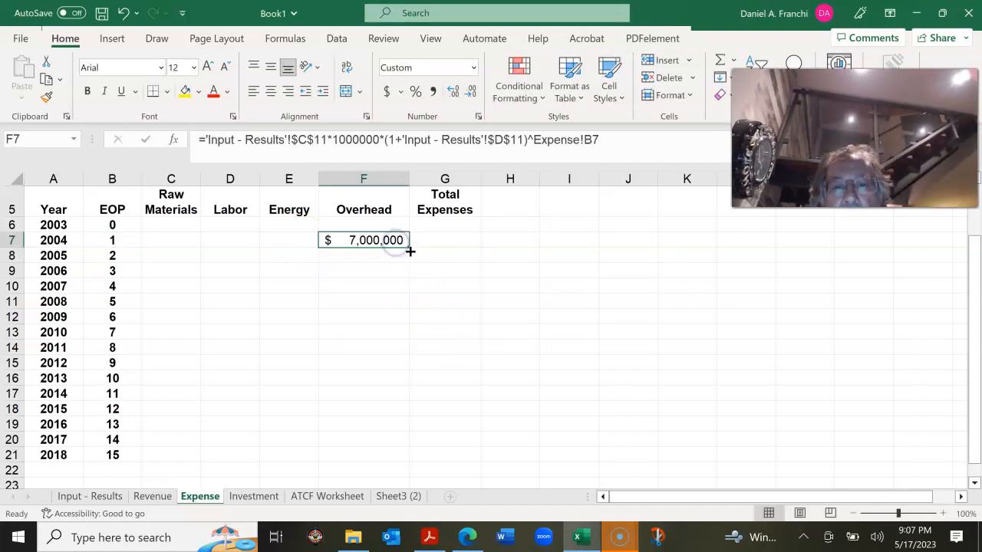
pyautogui.moveTo(411, 251); pyautogui.dragTo(397, 463)
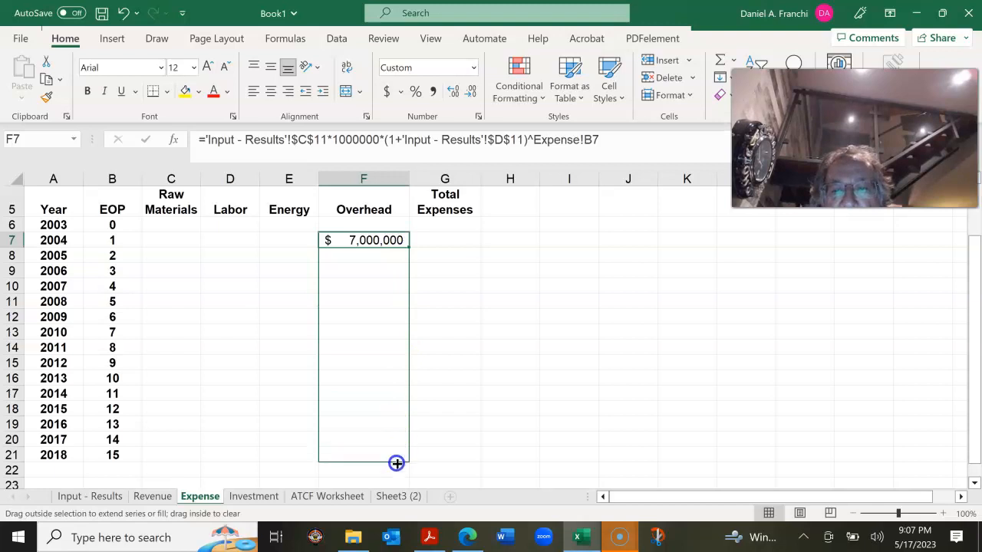
pyautogui.moveTo(397, 240); pyautogui.dragTo(396, 463)
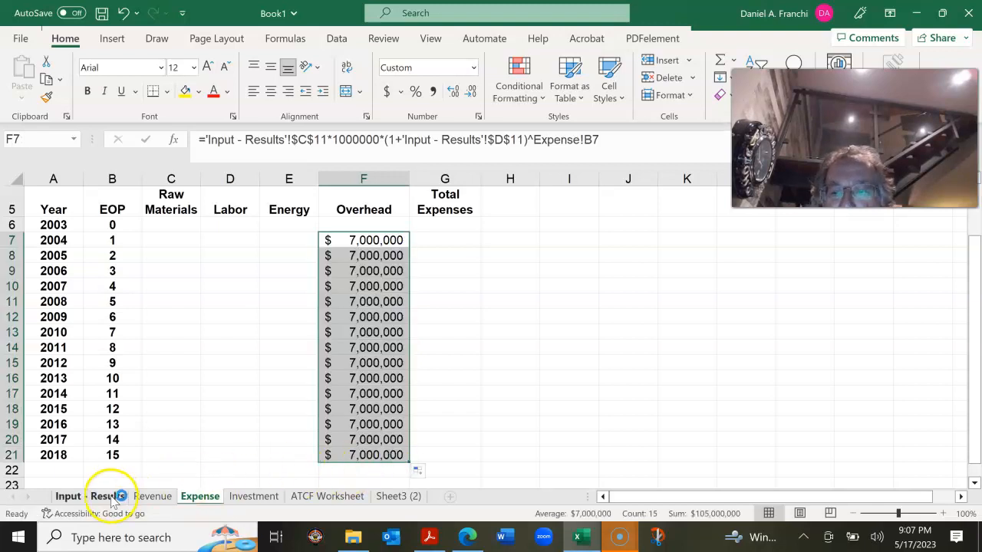
# Test overhead growth rate D11 at 1% on the Expense sheet, then reset it to 0%
pyautogui.click(90, 496)
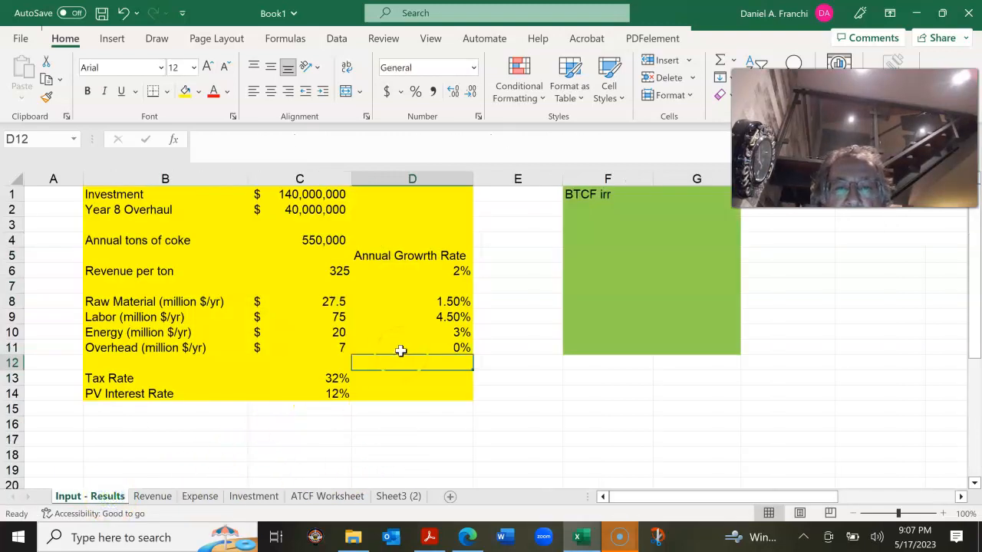
pyautogui.write('1%')
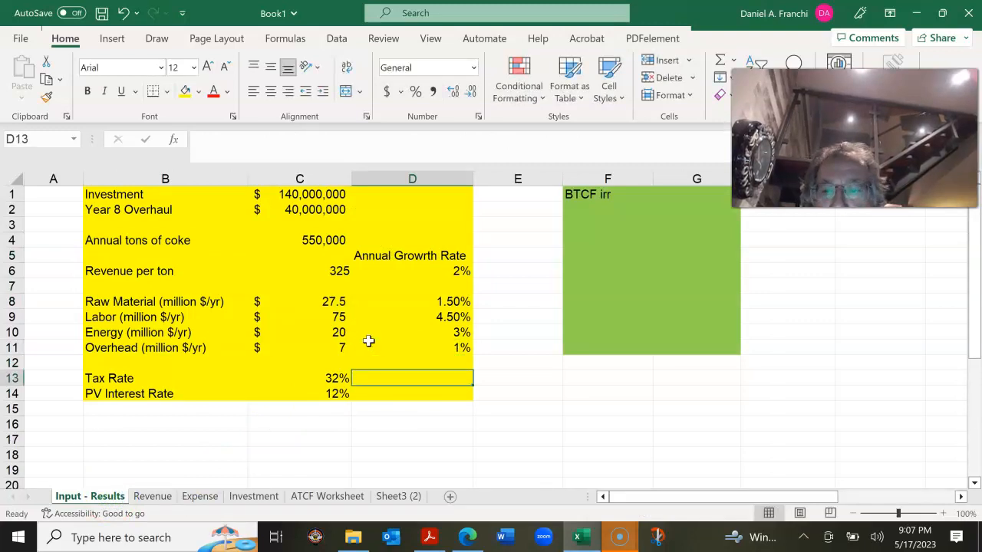
pyautogui.click(200, 496)
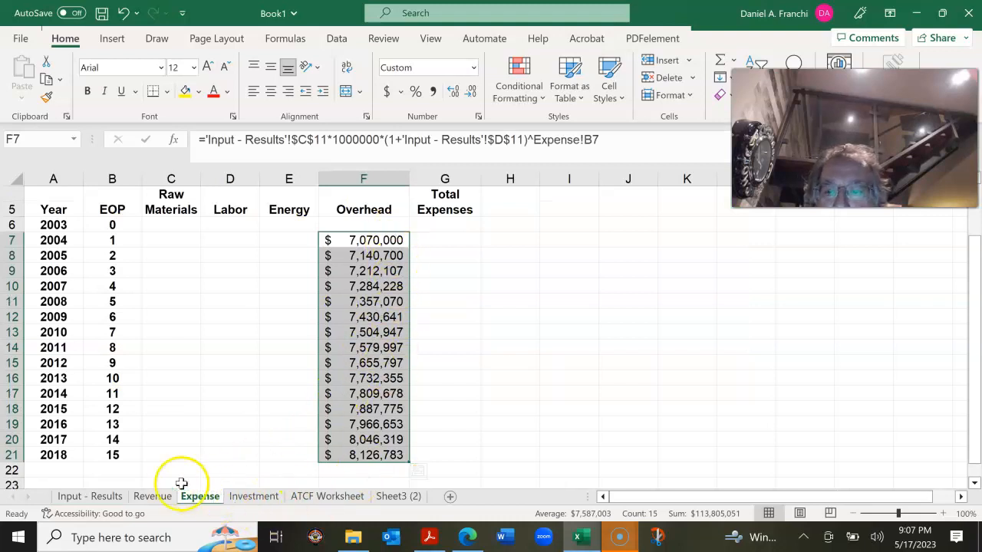
pyautogui.click(90, 497)
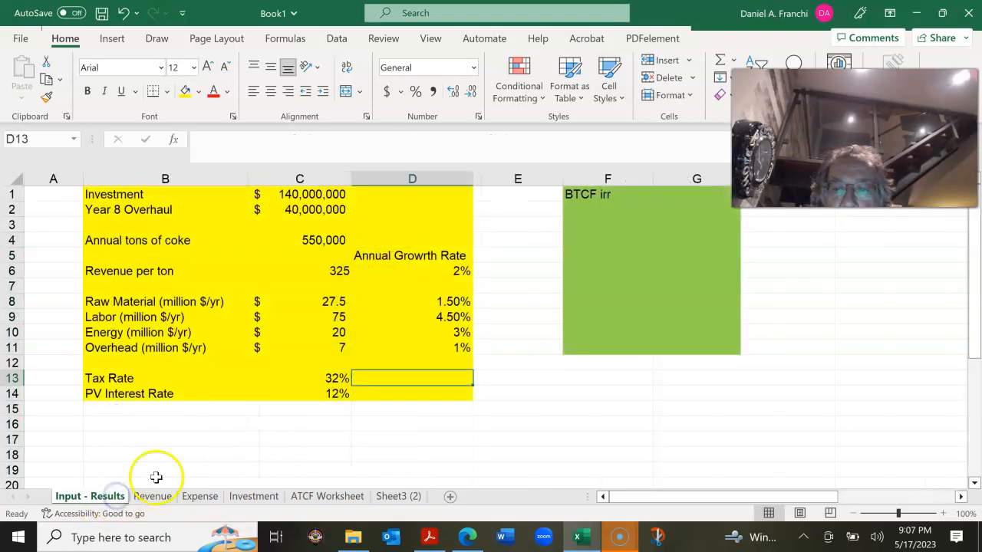
pyautogui.click(412, 348)
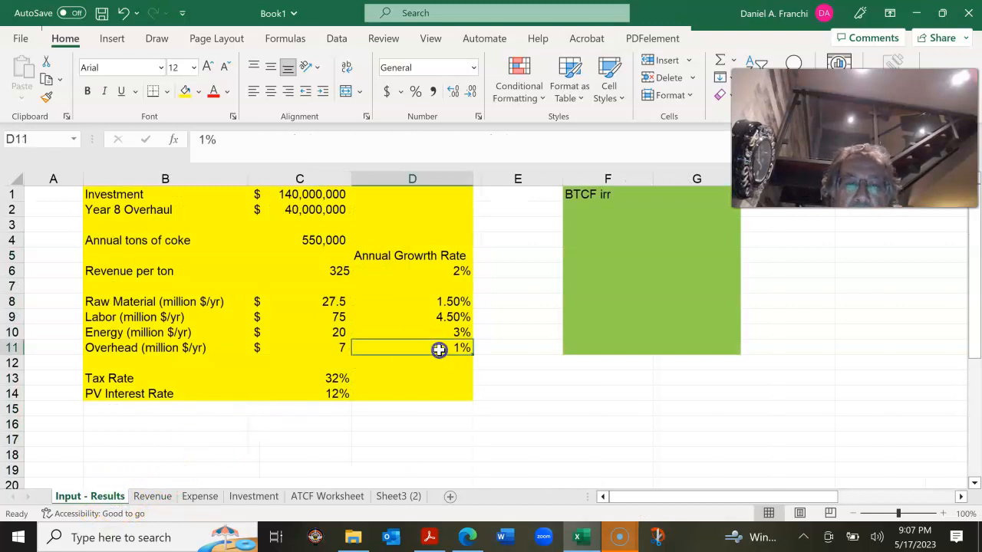
pyautogui.write('0%')
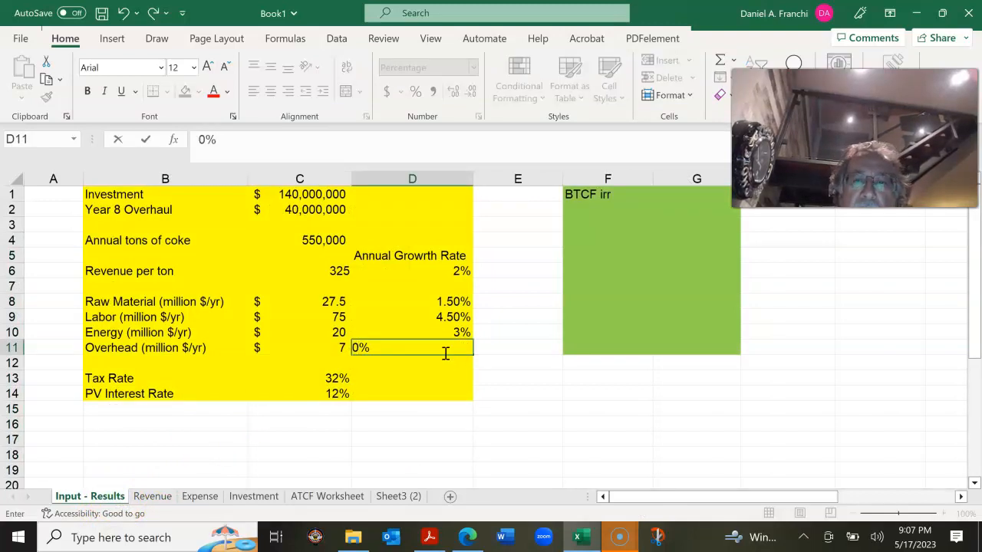
pyautogui.press('enter')
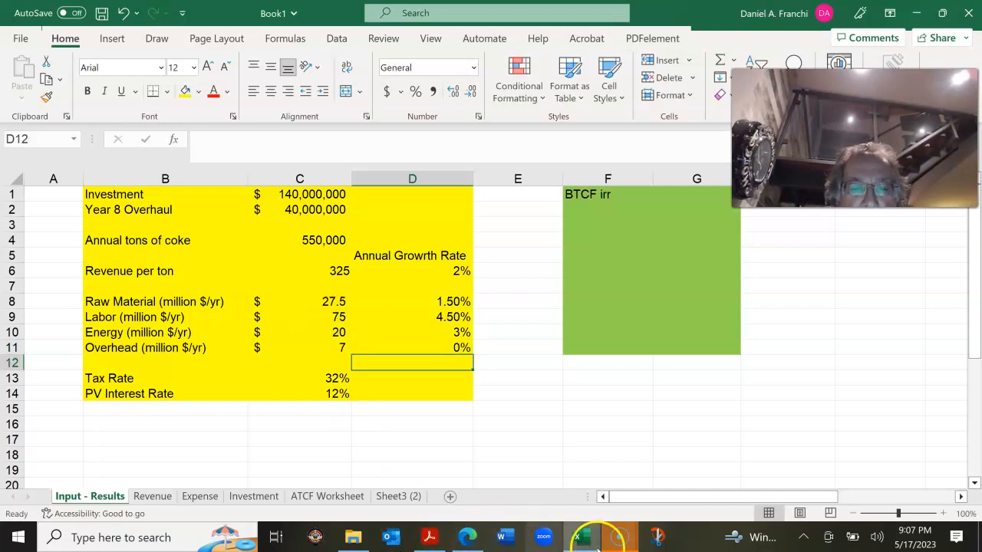
pyautogui.click(581, 537)
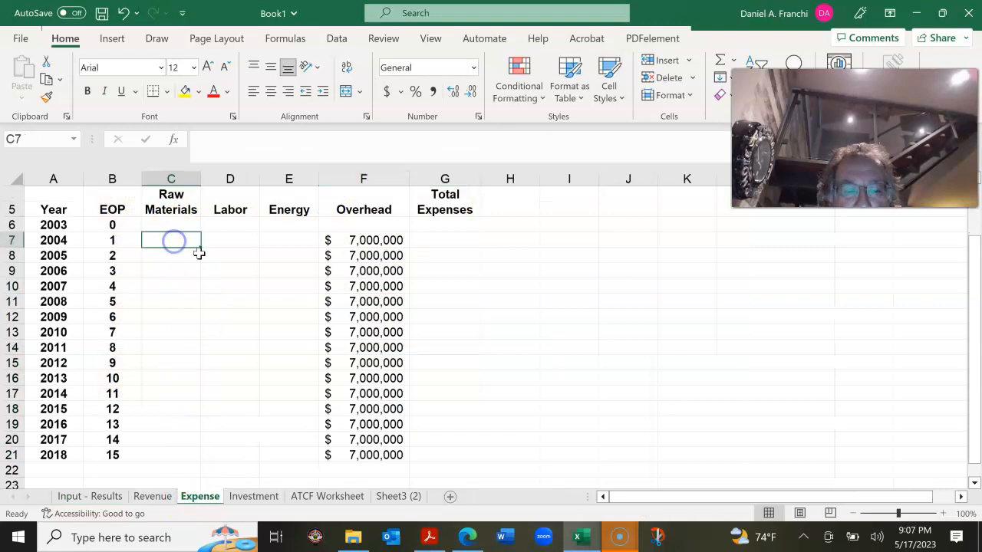
# Build the C7 Raw Materials formula from Input - Results C8 and D8, with EOP B7 as exponent
pyautogui.write('=')
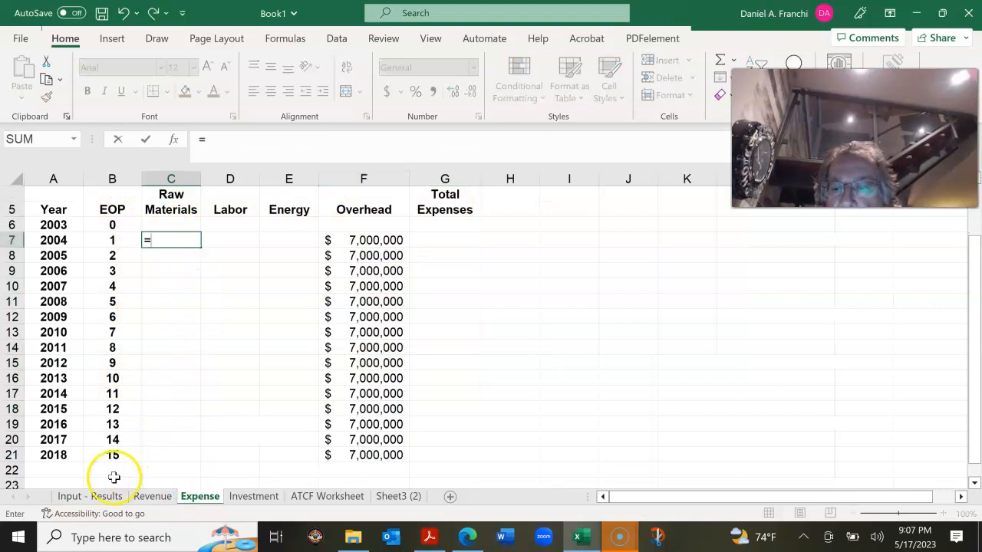
pyautogui.click(90, 496)
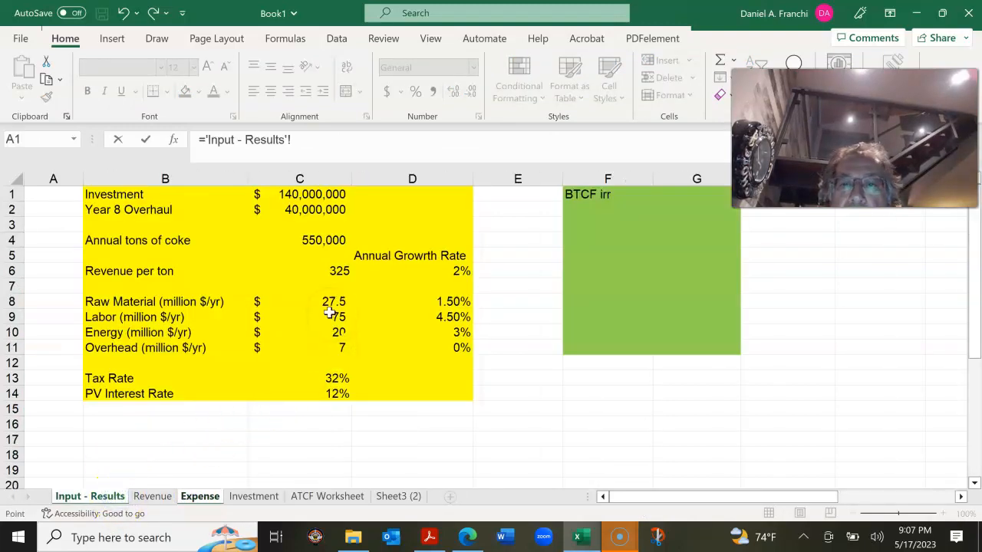
pyautogui.click(299, 301)
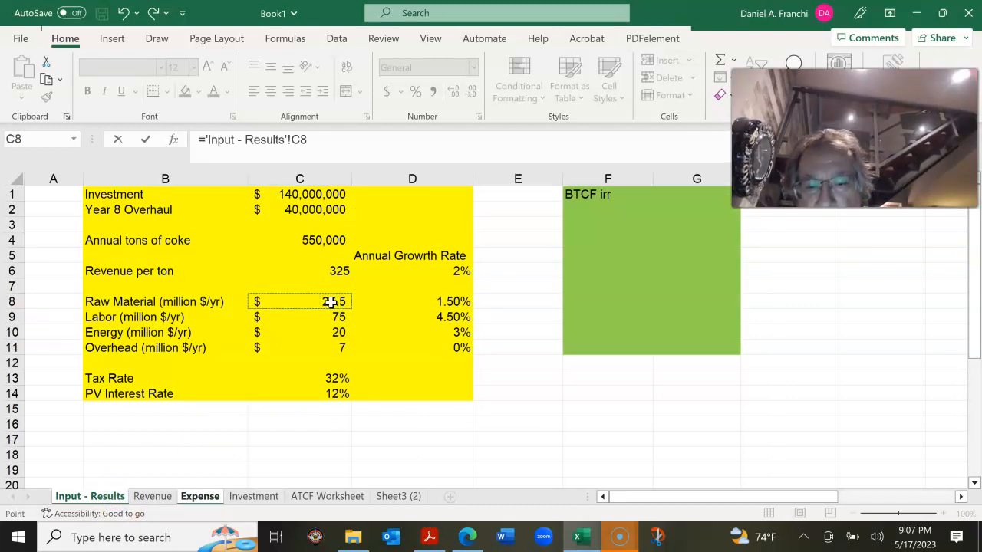
pyautogui.press('f4')
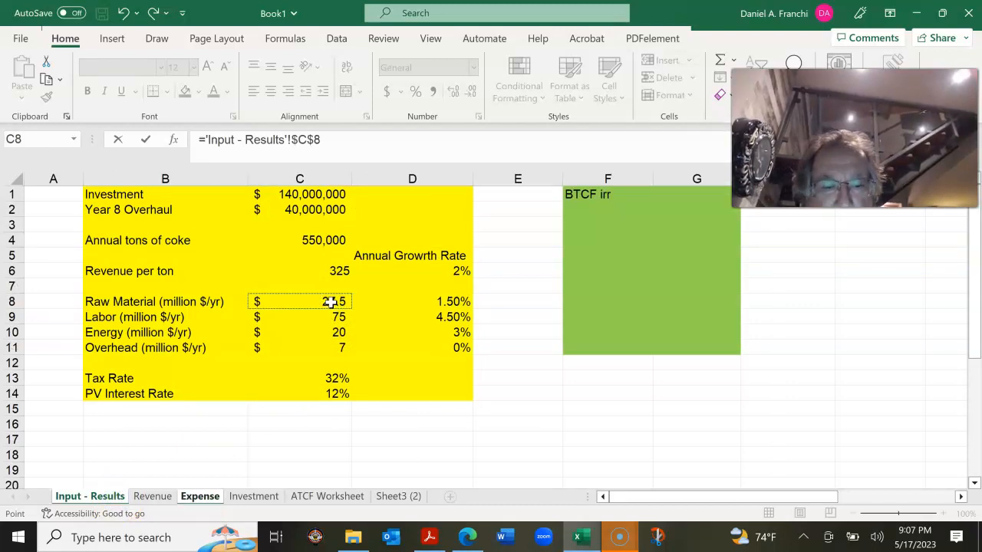
pyautogui.write('*1000000')
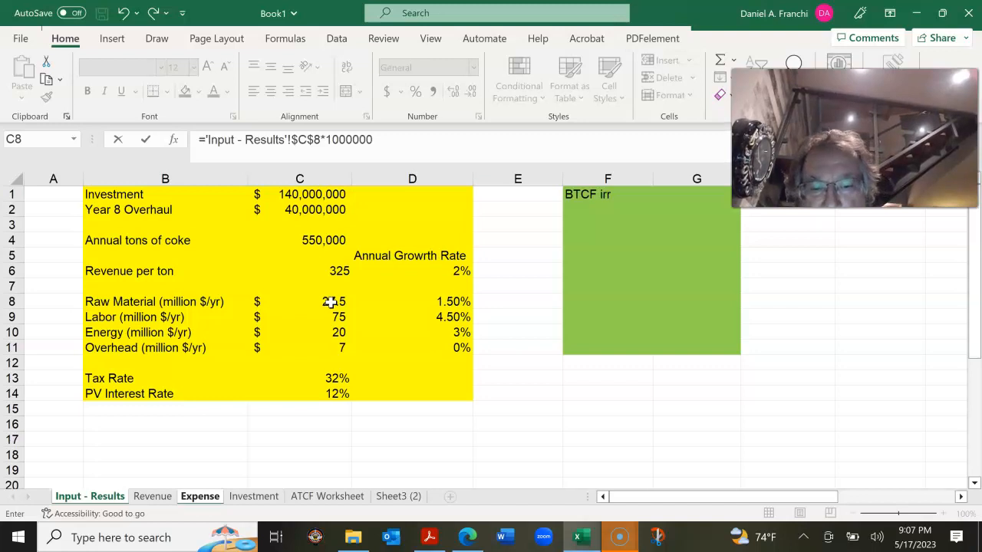
pyautogui.write('*(')
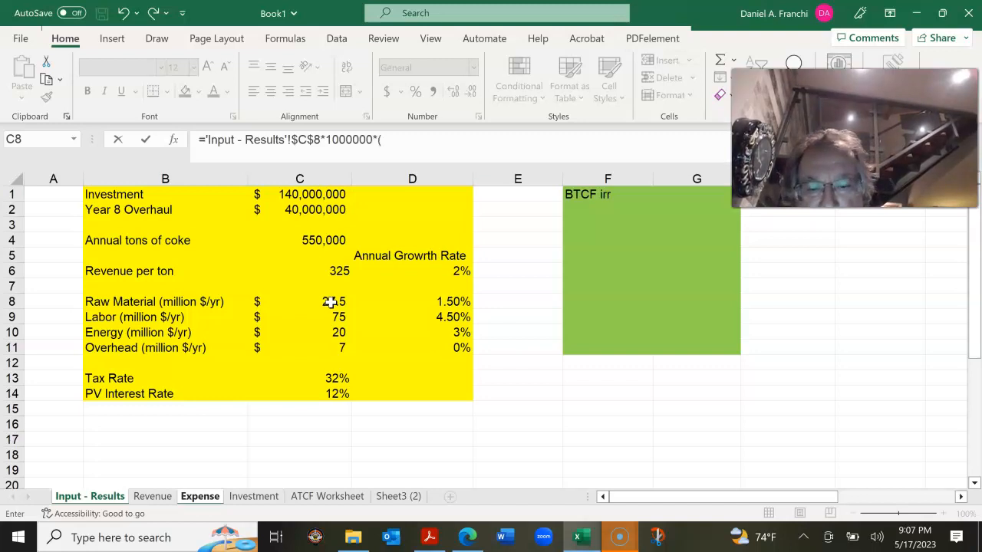
pyautogui.write('1+')
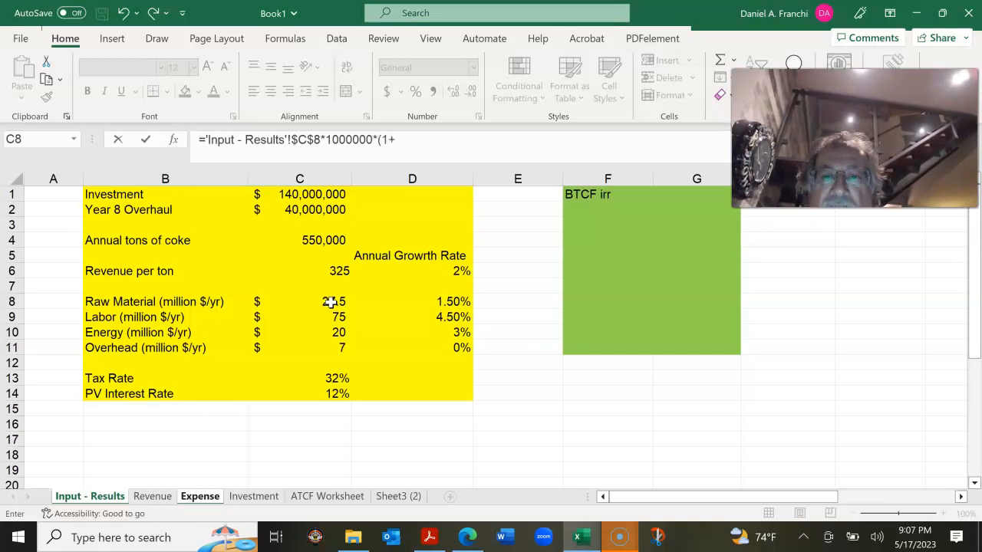
pyautogui.click(445, 301)
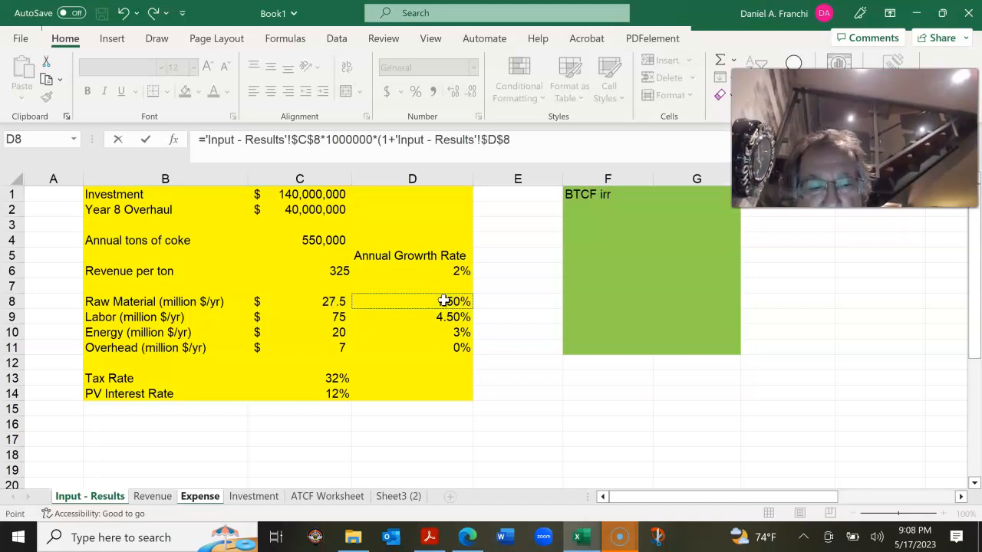
pyautogui.write('^')
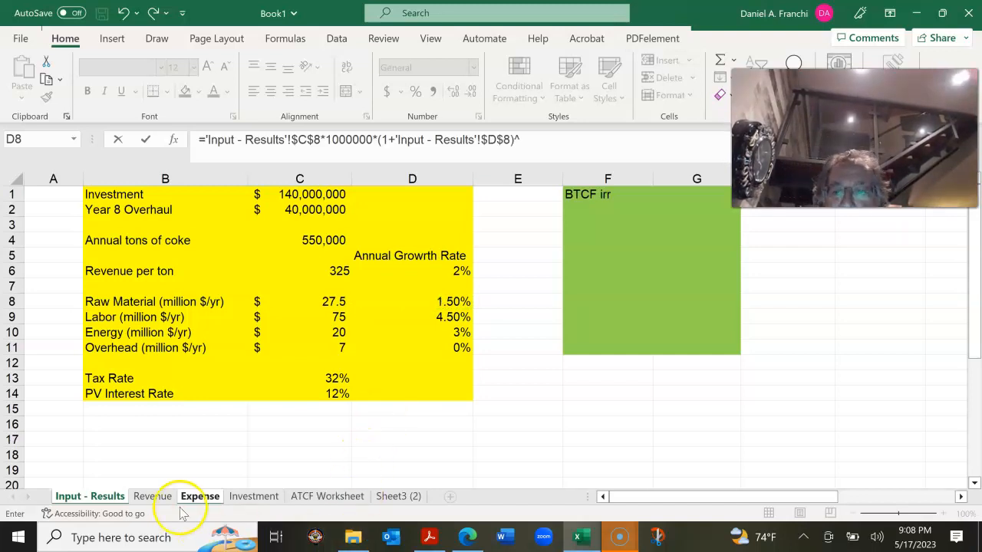
pyautogui.click(200, 496)
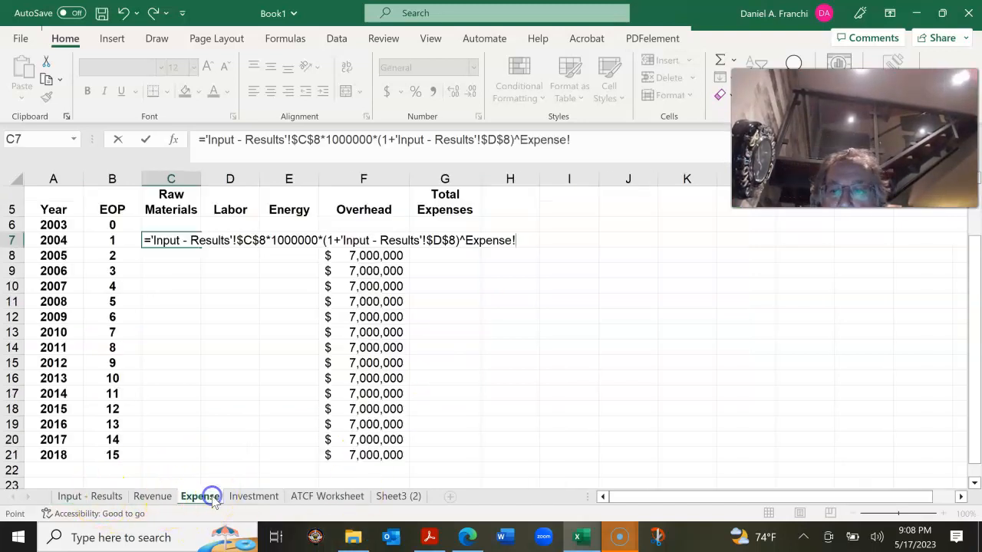
pyautogui.click(112, 241)
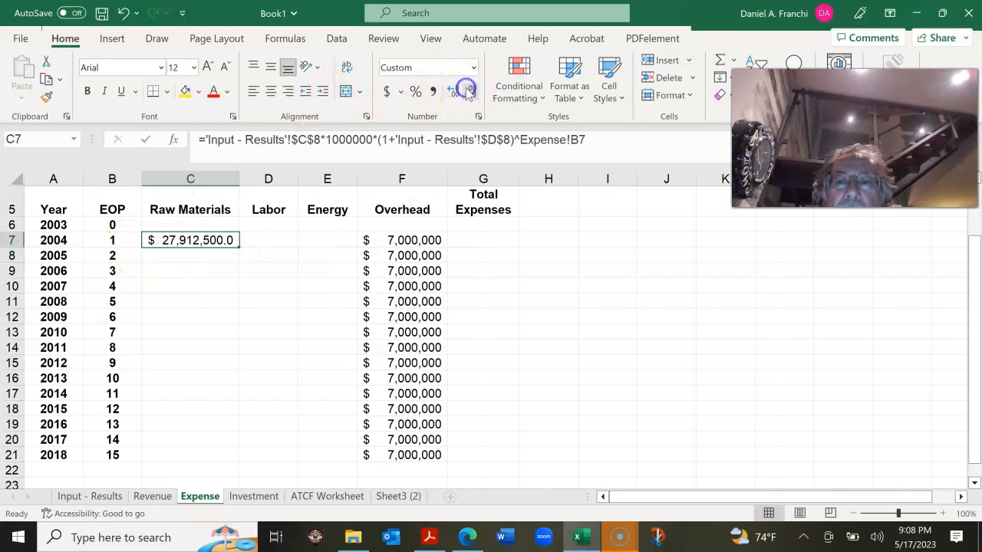
# Remove decimals from C7 and fill the Raw Materials formula down to row 21
pyautogui.click(468, 91)
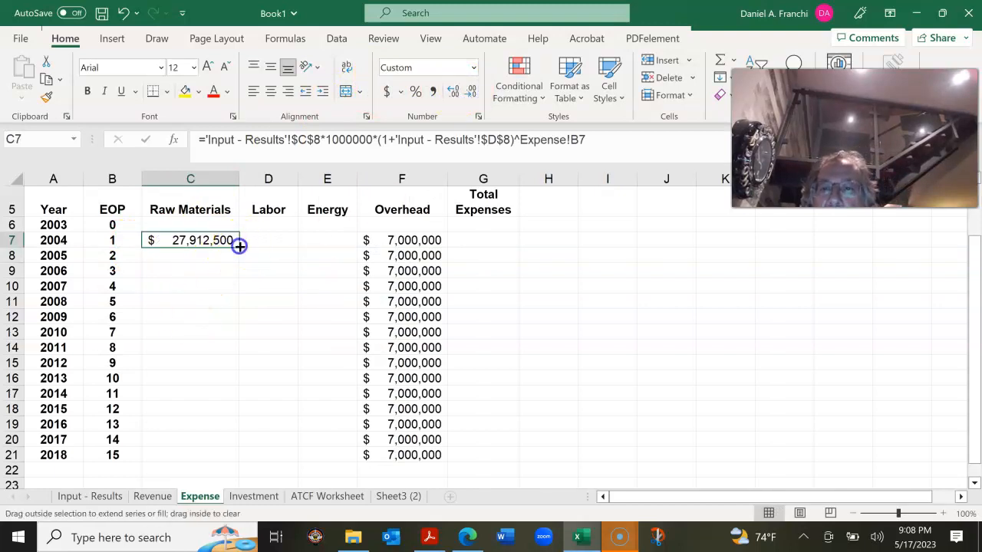
pyautogui.moveTo(238, 245); pyautogui.dragTo(238, 439)
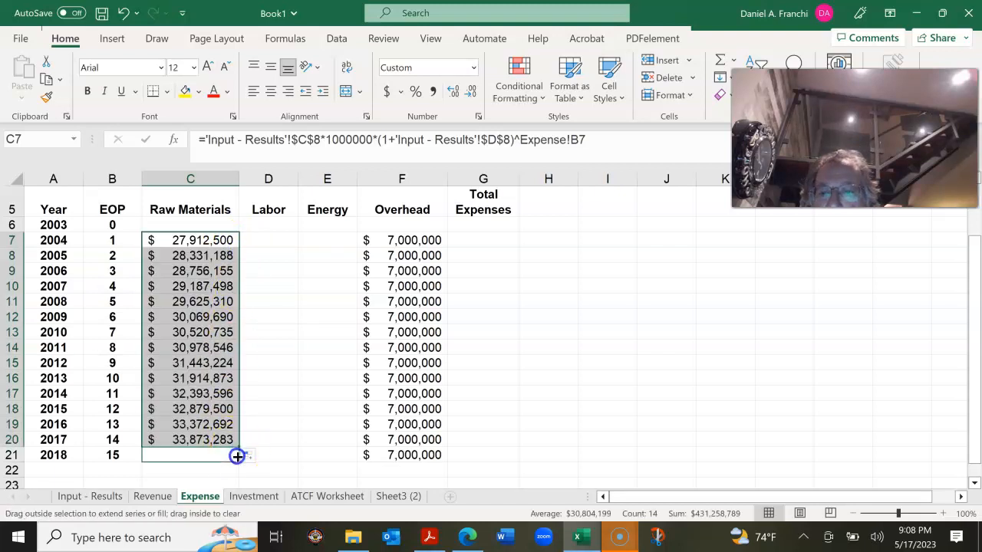
pyautogui.moveTo(237, 440); pyautogui.dragTo(237, 455)
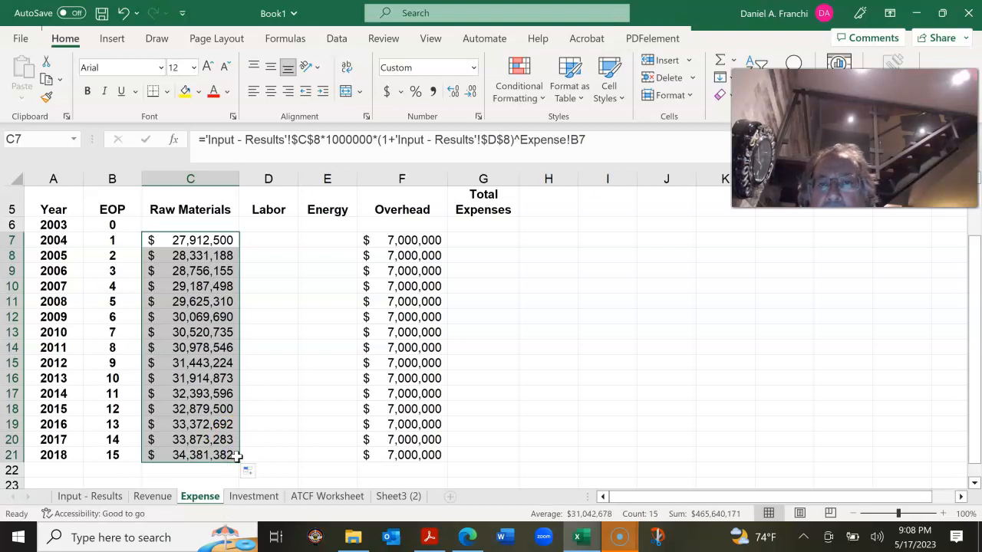
pyautogui.moveTo(292, 436)
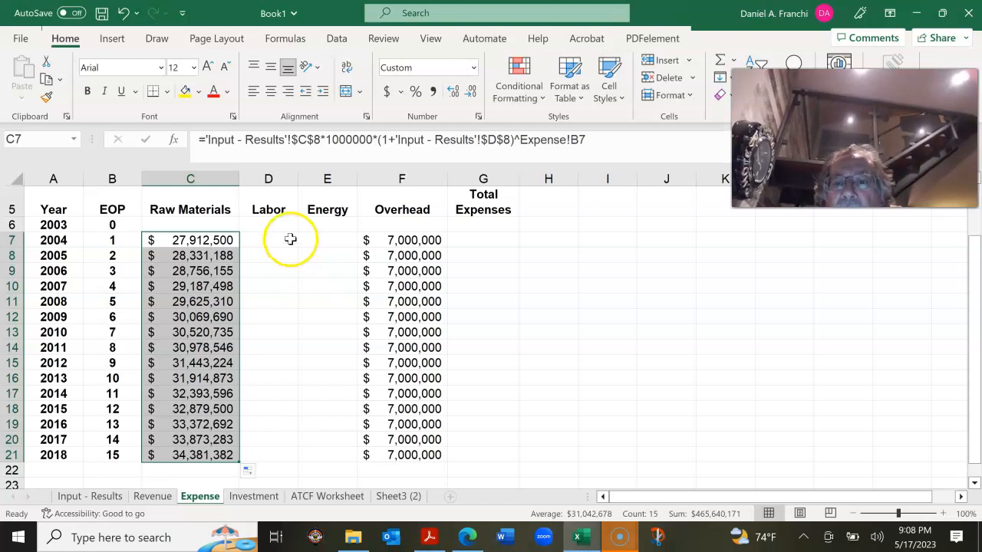
# Build the D7 Labor formula from Input - Results C9 times 1,000,000 and growth rate D9
pyautogui.click(267, 240)
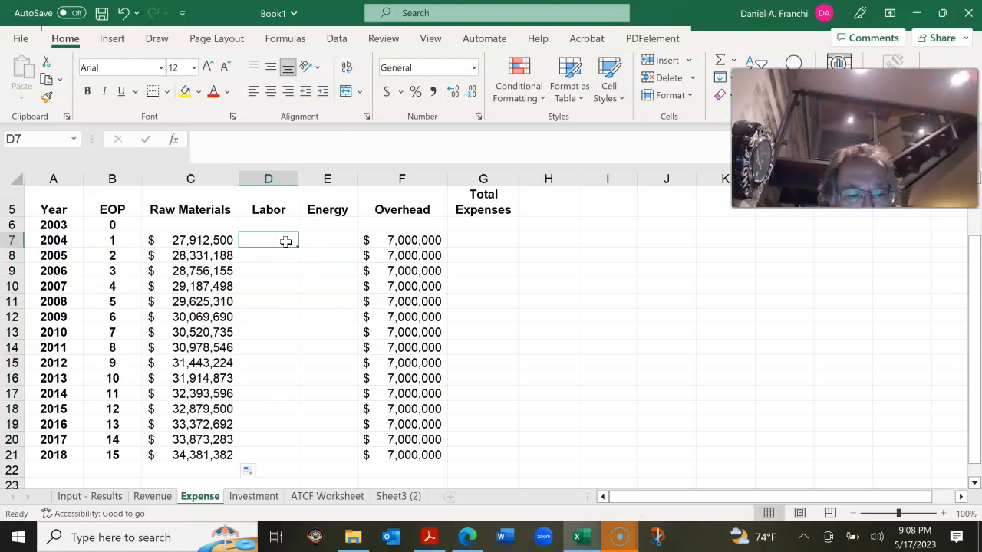
pyautogui.write('=')
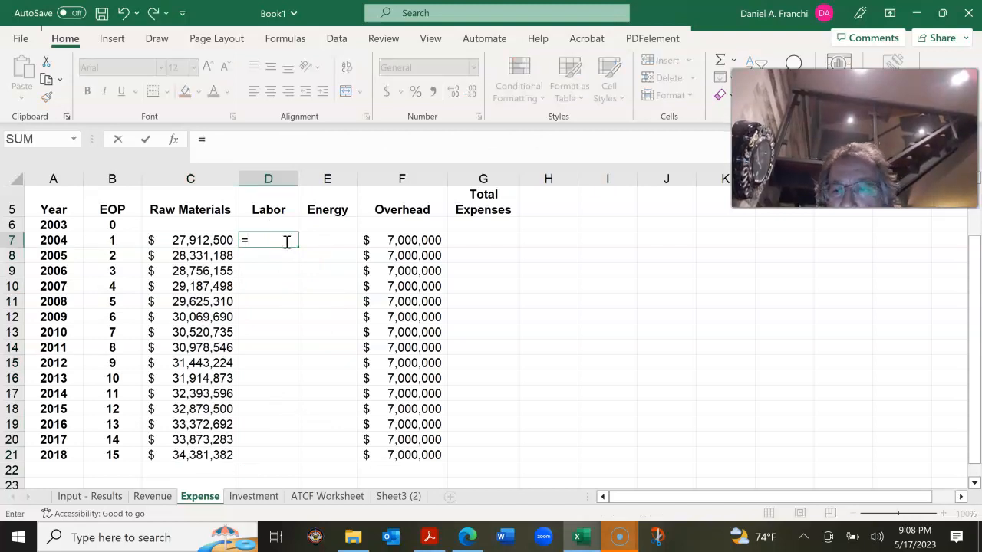
pyautogui.click(89, 496)
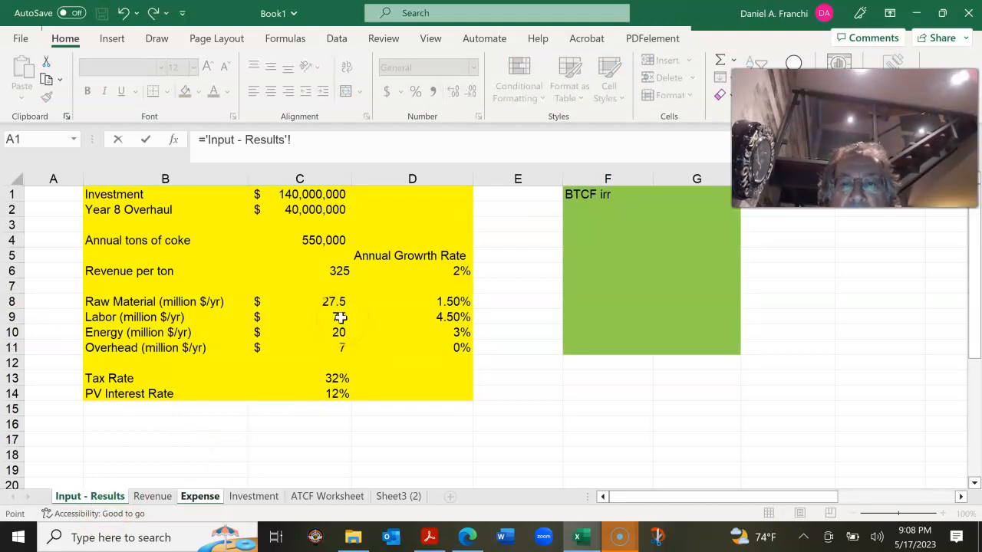
pyautogui.click(300, 317)
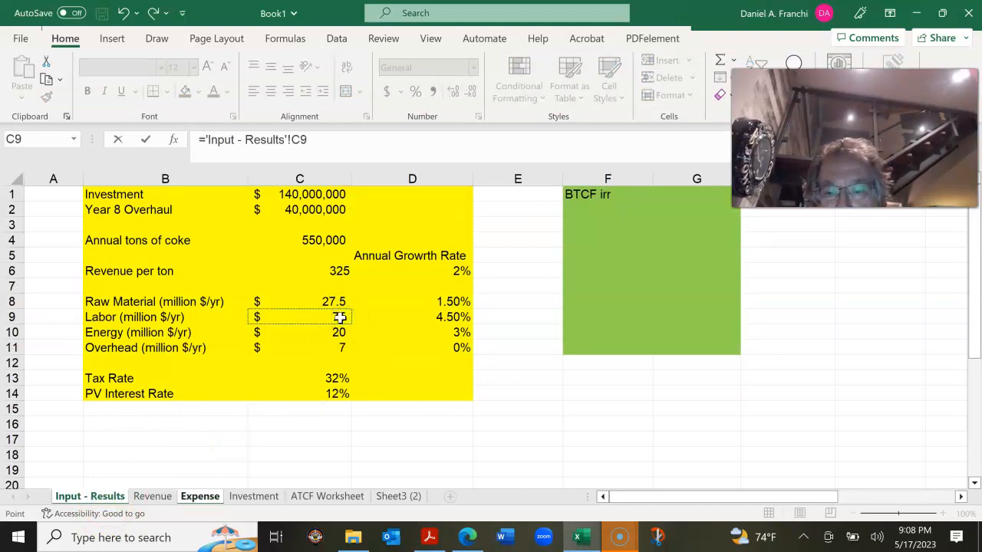
pyautogui.press('f4')
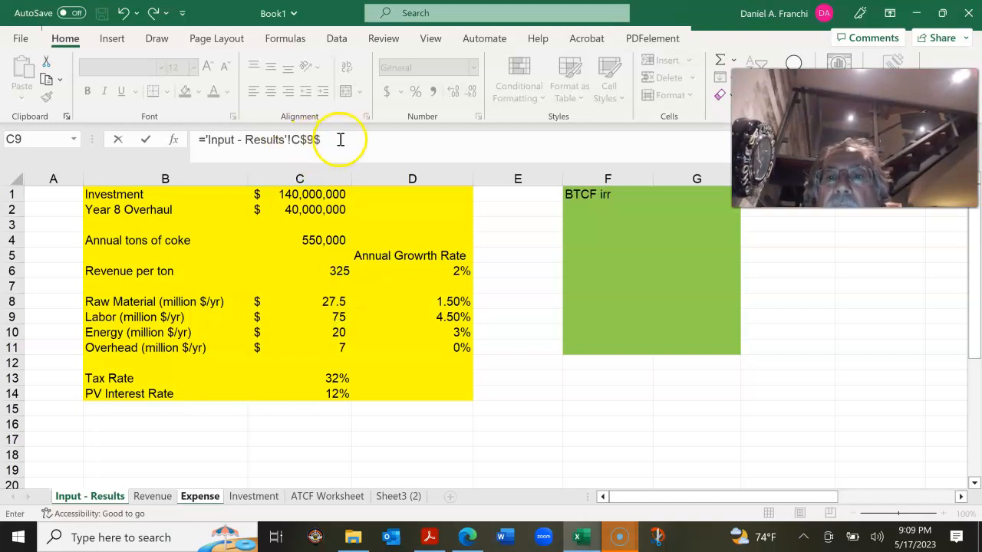
pyautogui.write('$*1000000')
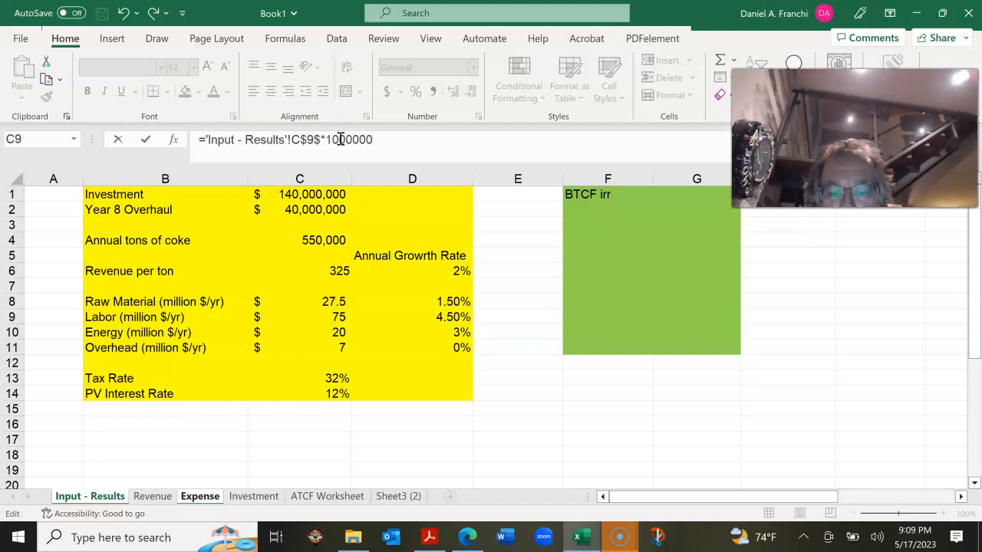
pyautogui.write('*(')
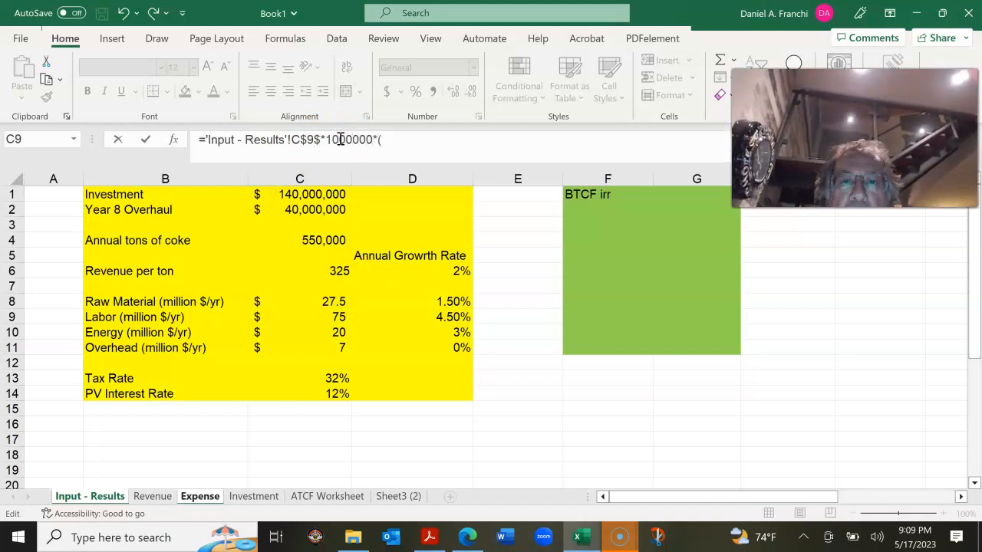
pyautogui.write("(1+'Input - Results'!$D$9")
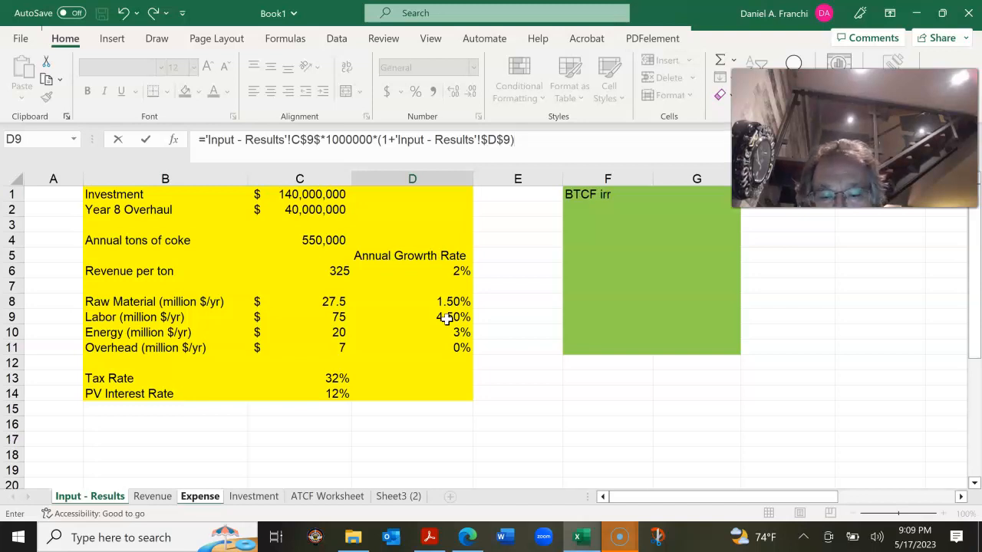
pyautogui.write('^')
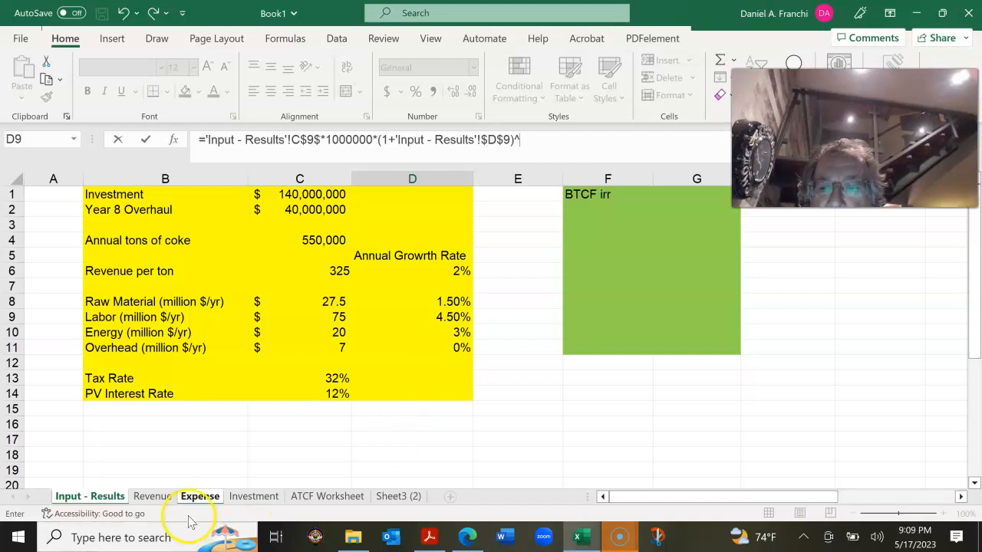
# Fill the Labor formula from D7 down through 2018
pyautogui.click(199, 497)
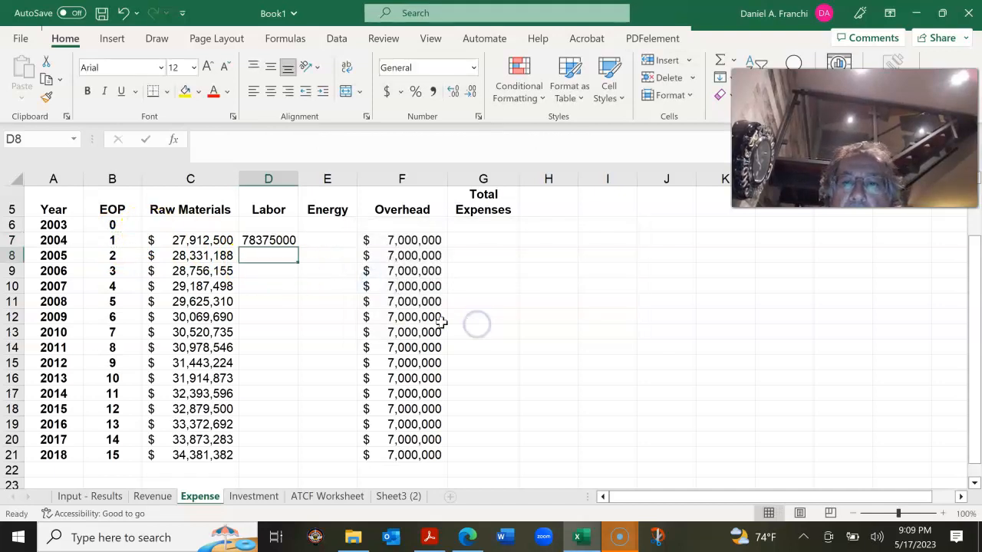
pyautogui.click(269, 240)
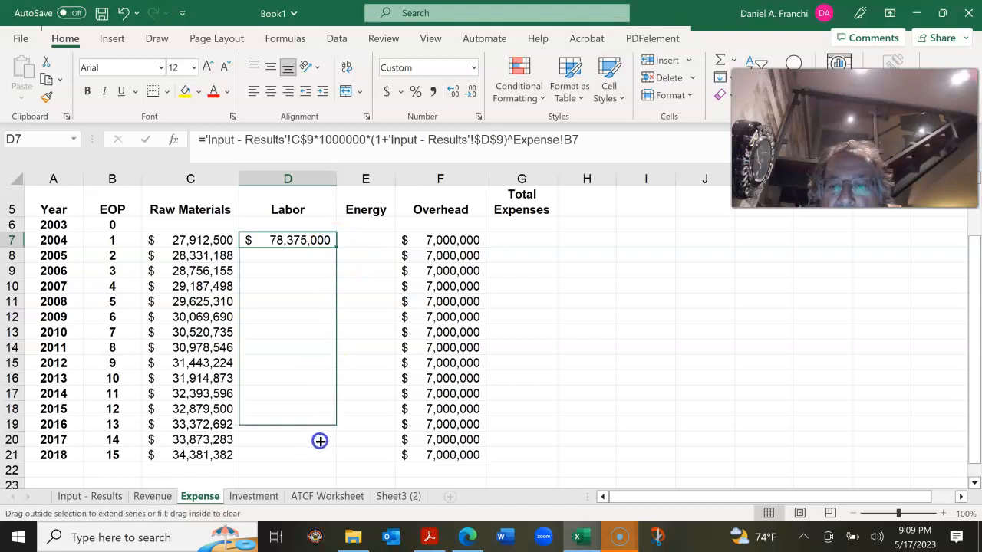
pyautogui.moveTo(320, 240); pyautogui.dragTo(320, 455)
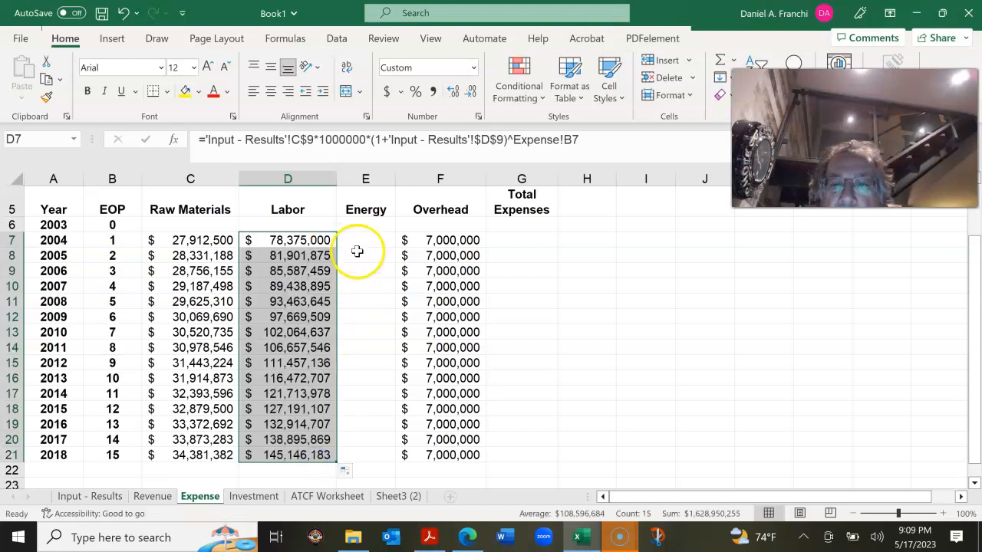
pyautogui.click(365, 240)
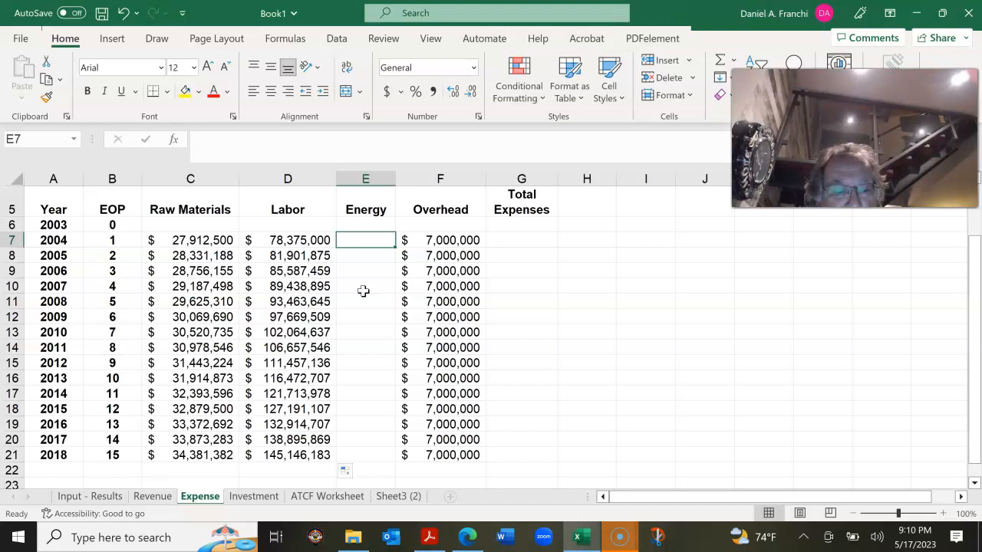
# Build the E7 Energy formula from Input - Results C10 times 1,000,000 with growth
pyautogui.write('=')
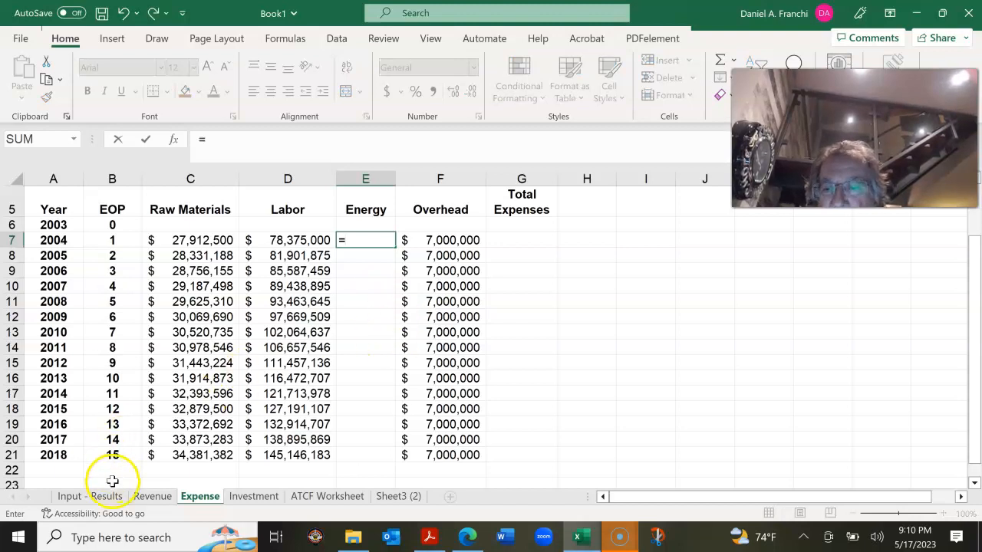
pyautogui.click(90, 497)
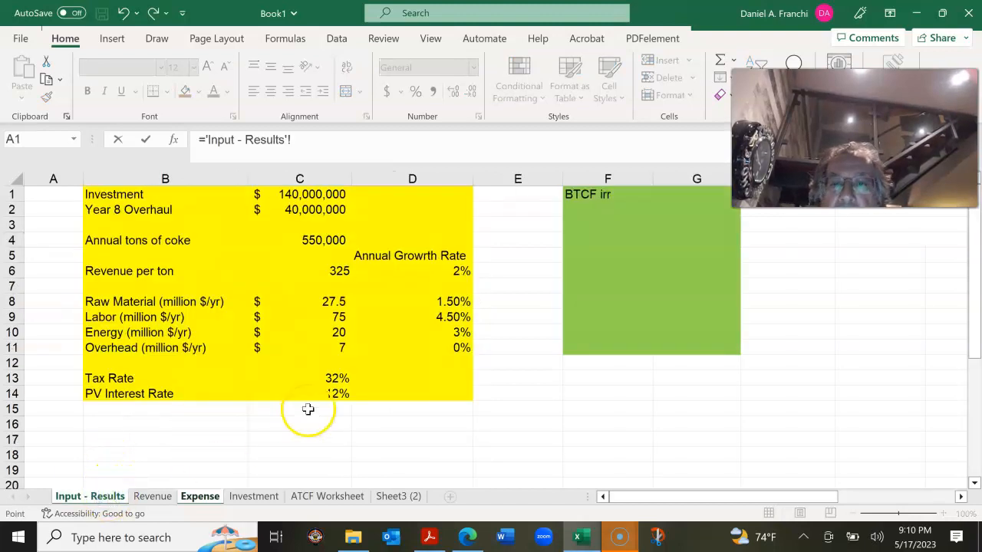
pyautogui.click(299, 332)
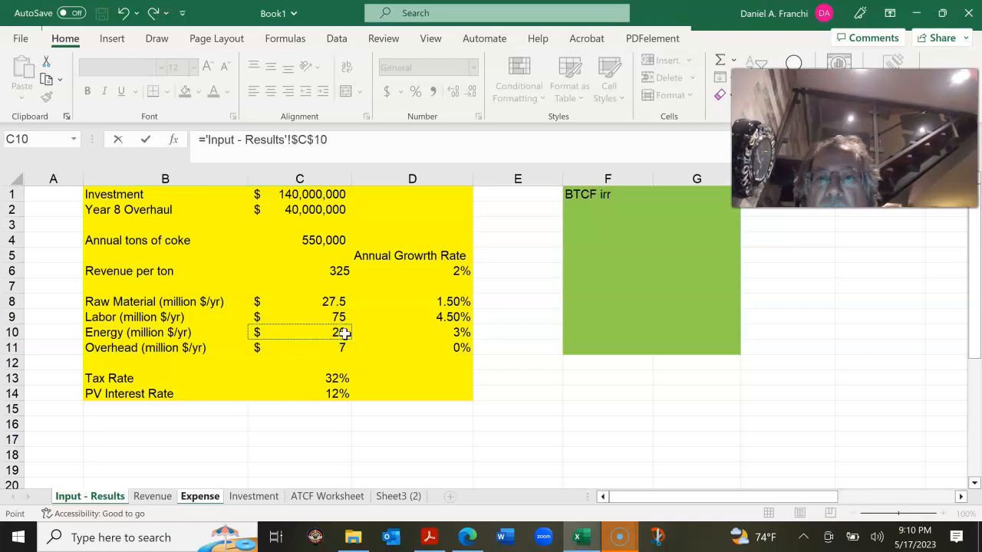
pyautogui.write('*')
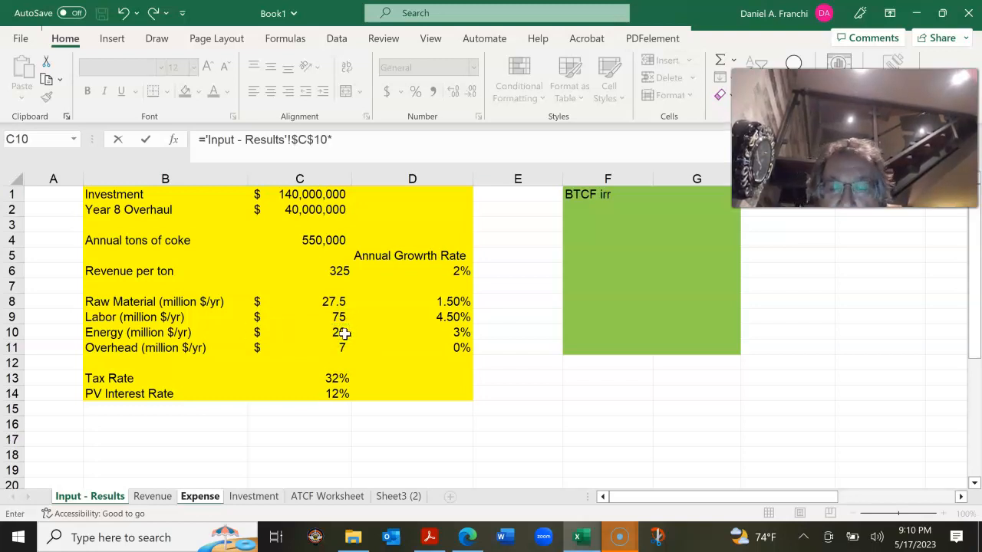
pyautogui.write('1000')
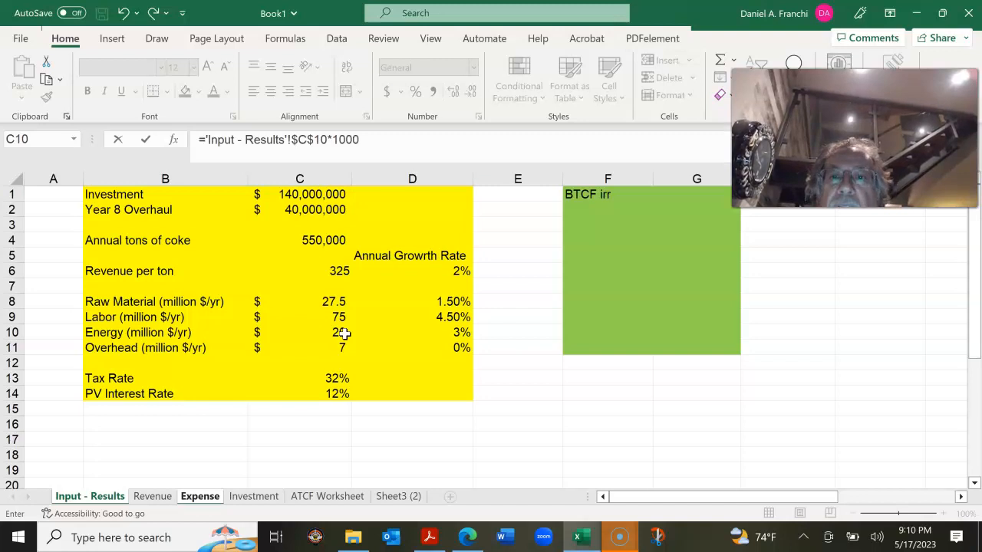
pyautogui.write('000*')
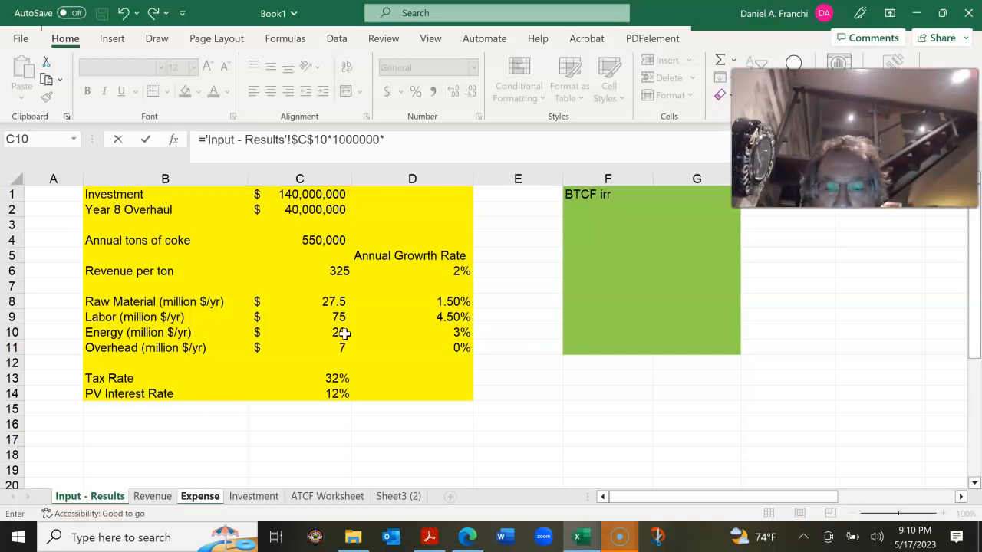
pyautogui.write("(1+'Input - Results'!$D$10)^")
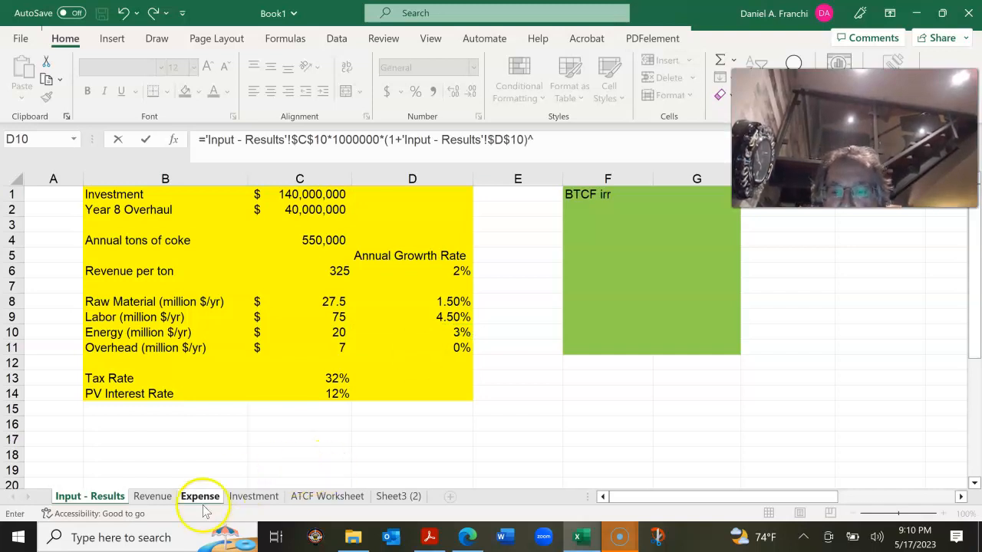
pyautogui.click(200, 496)
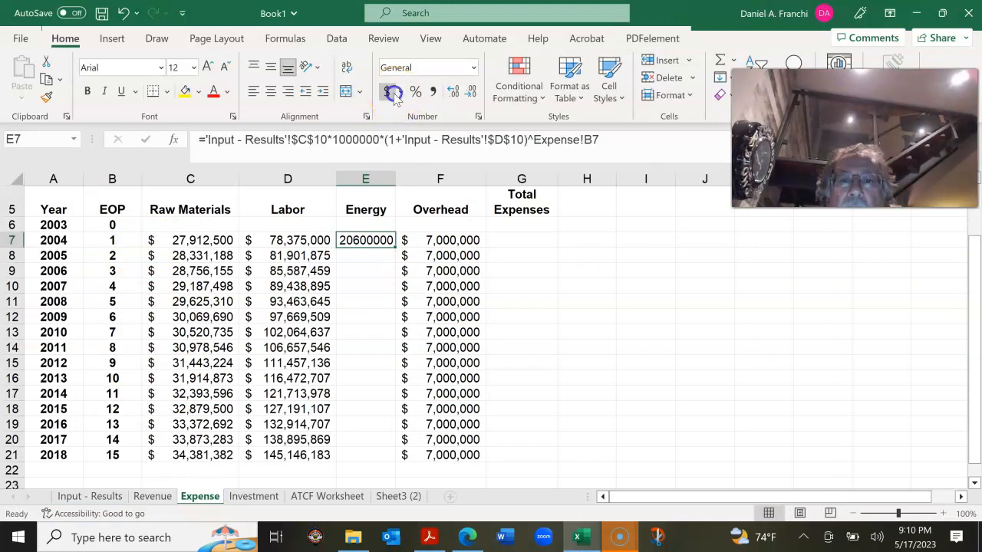
# Apply Accounting format to E7 and fill the Energy formula down to E21
pyautogui.click(387, 93)
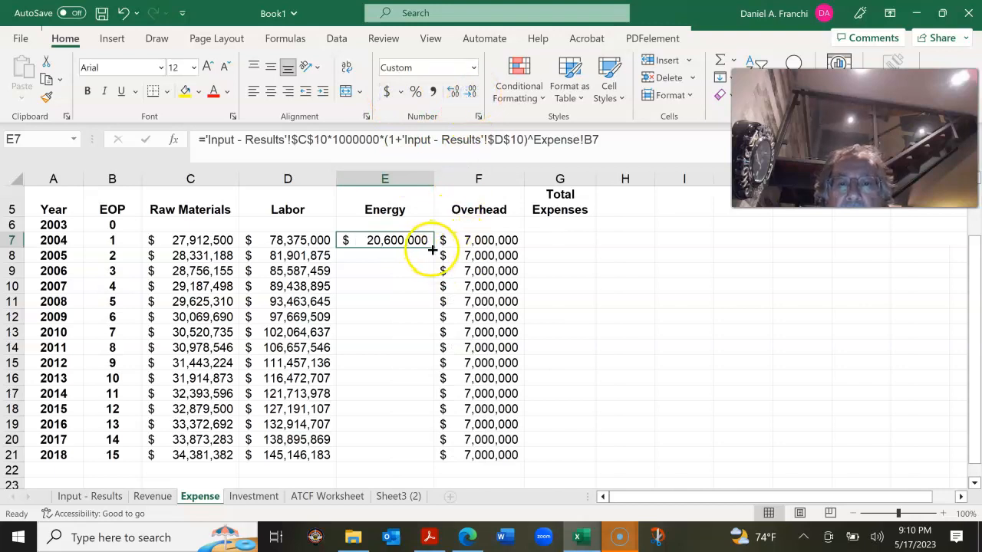
pyautogui.moveTo(430, 246); pyautogui.dragTo(429, 458)
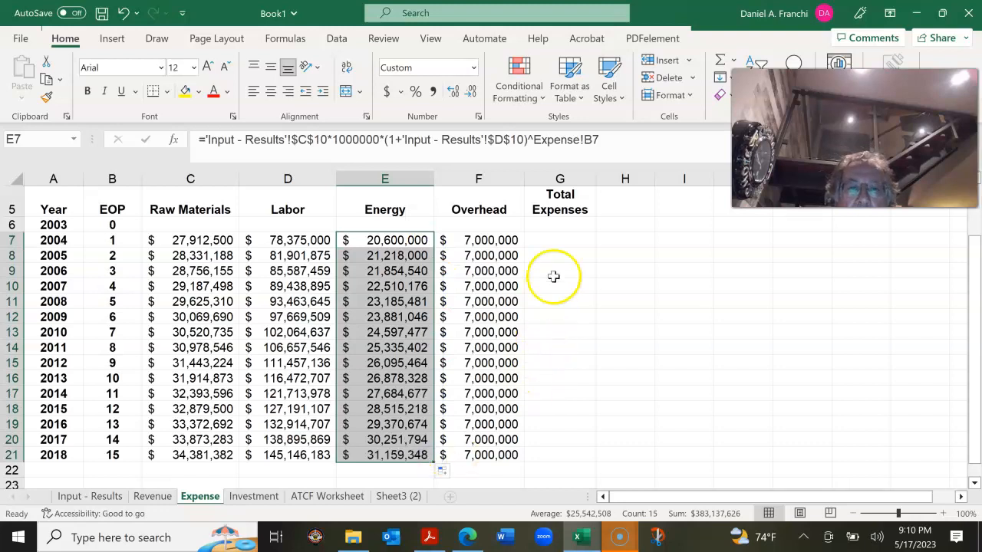
pyautogui.click(560, 240)
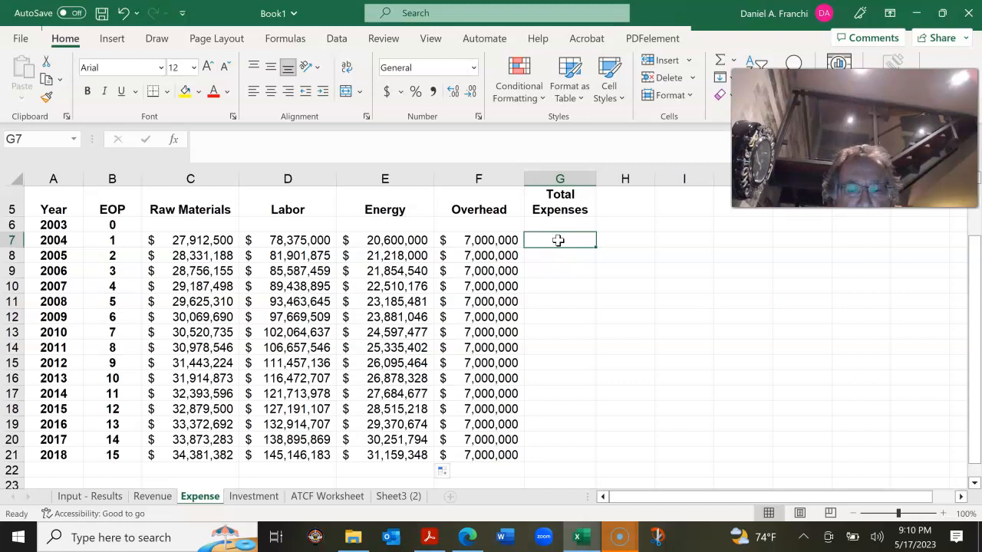
# Enter =SUM(C7:F7) in G7 and fill Total Expenses down to G21
pyautogui.write('=s')
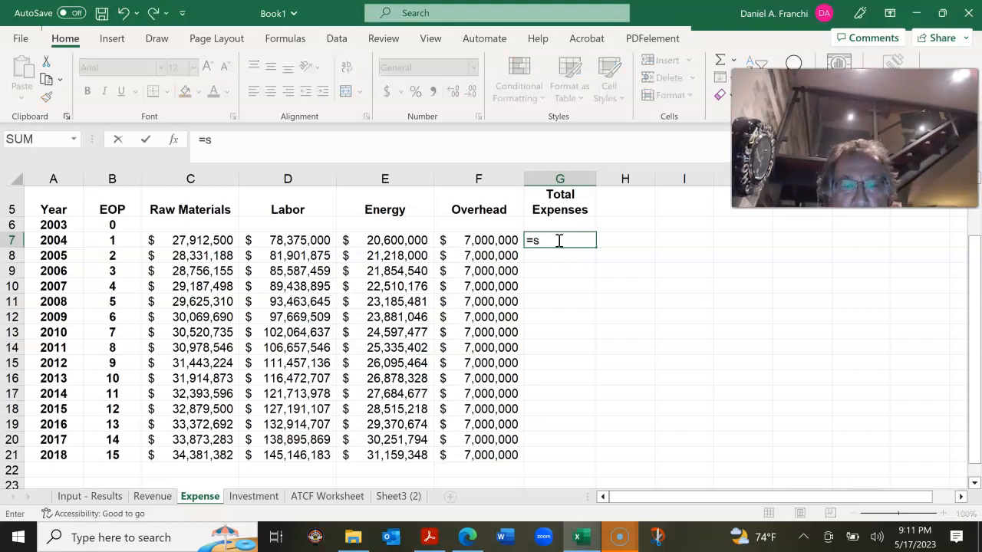
pyautogui.write('um(')
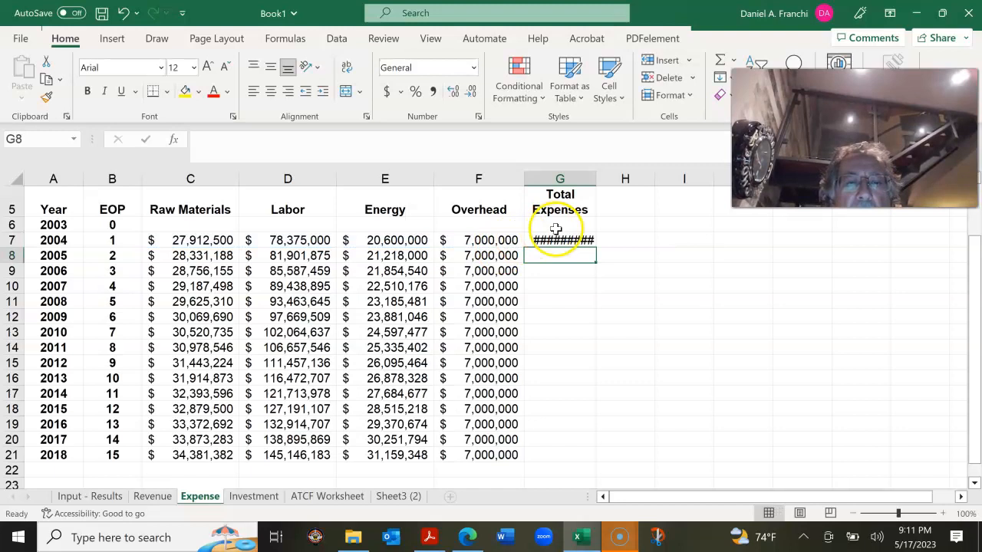
pyautogui.click(559, 240)
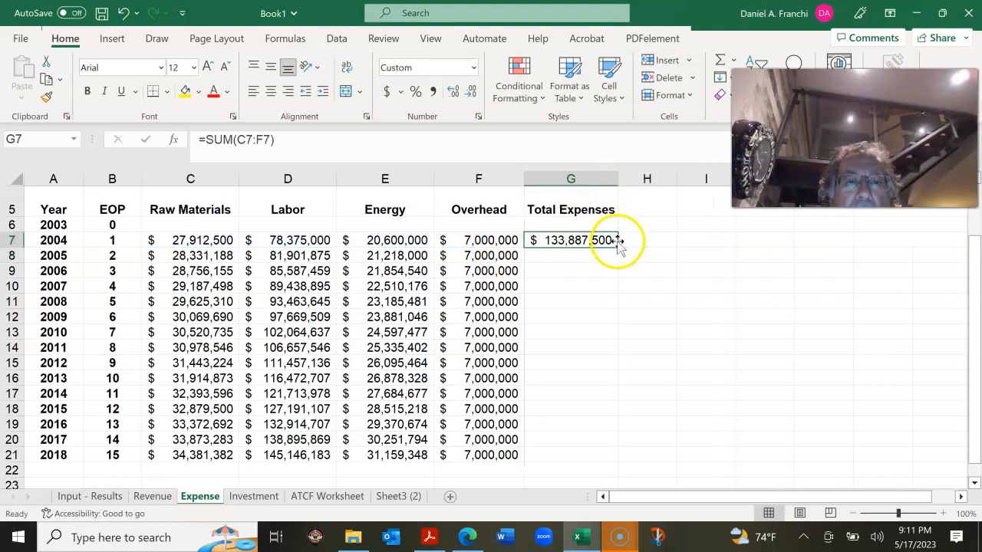
pyautogui.moveTo(618, 241); pyautogui.dragTo(615, 461)
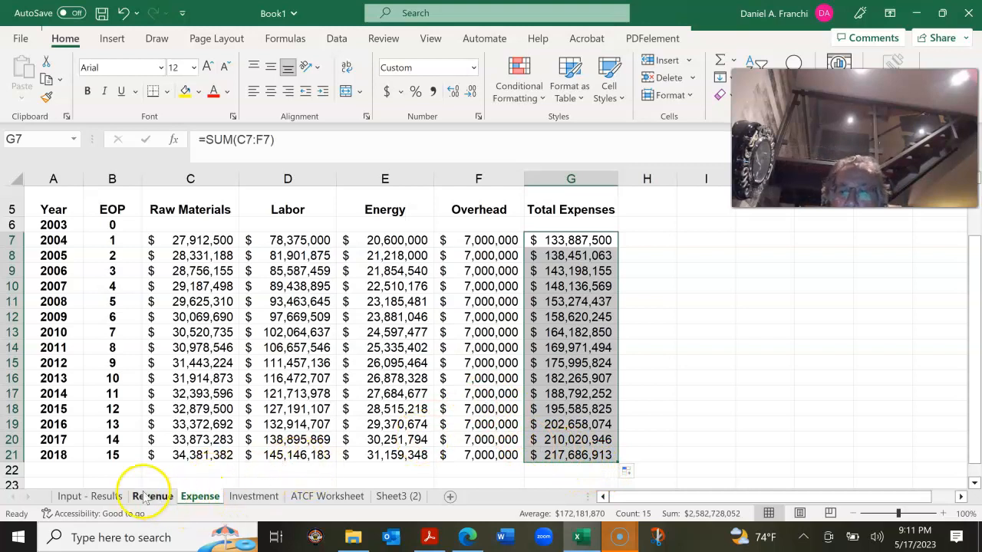
pyautogui.click(200, 497)
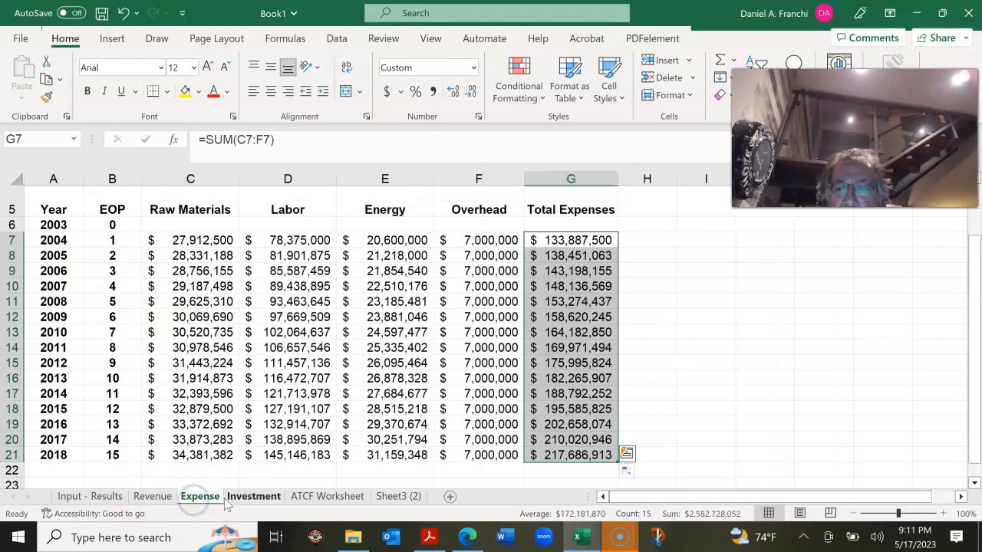
# Link Investment C5 to Input - Results C1 ($140,000,000), Accounting format, and widen column C
pyautogui.click(253, 497)
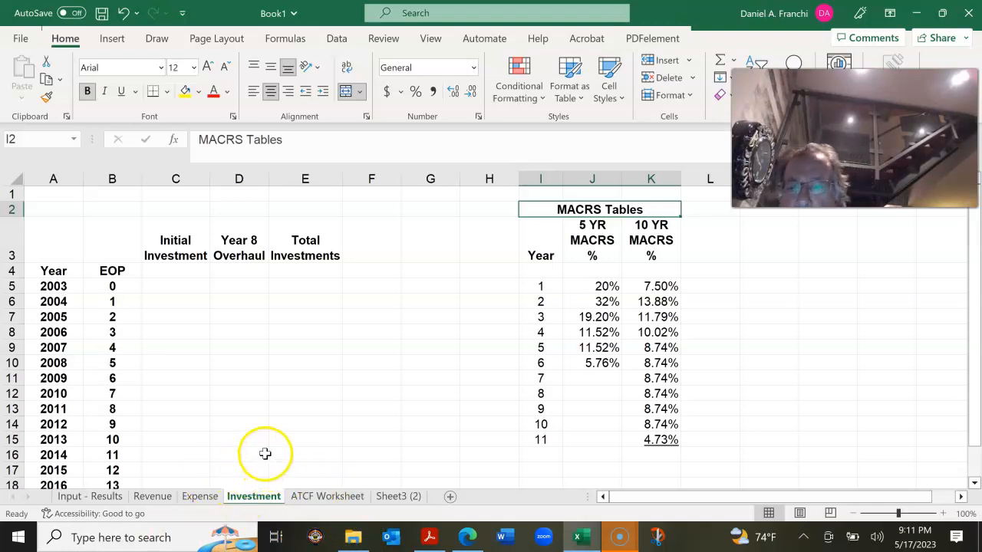
pyautogui.moveTo(202, 427)
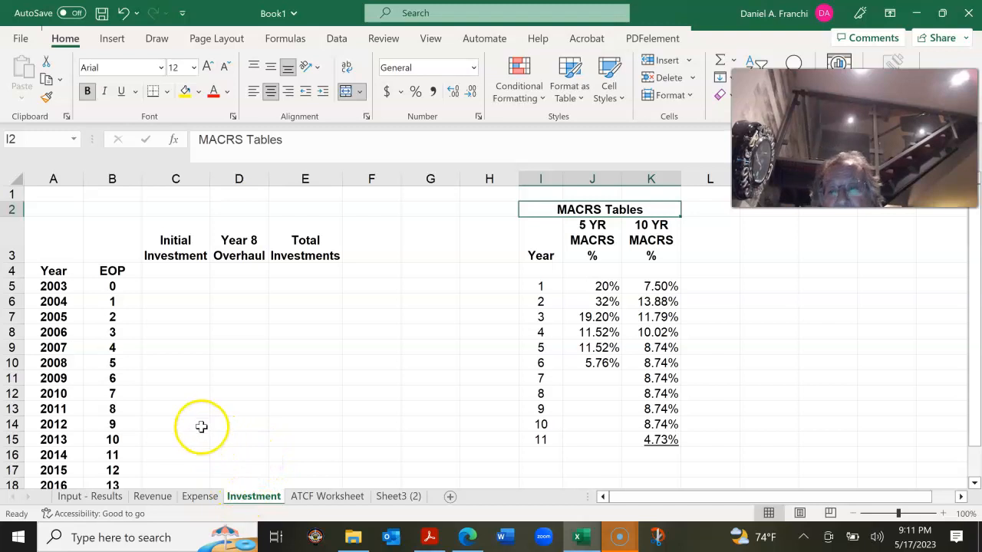
pyautogui.moveTo(161, 285)
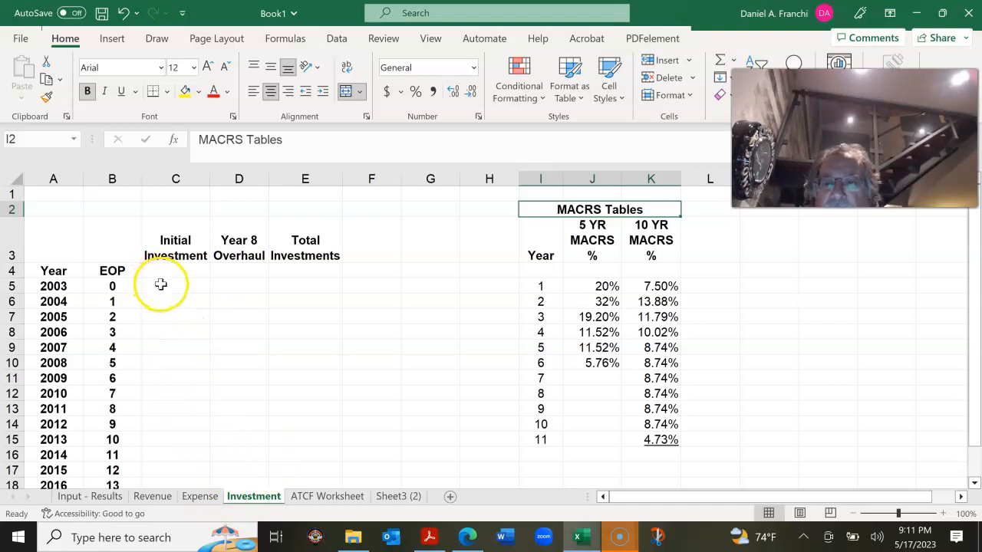
pyautogui.click(175, 286)
pyautogui.write('=')
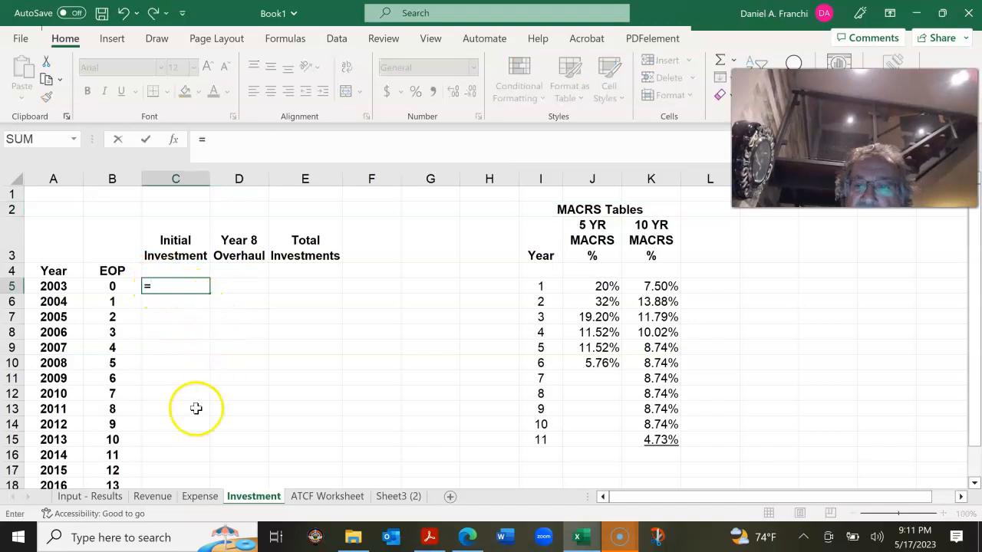
pyautogui.click(90, 496)
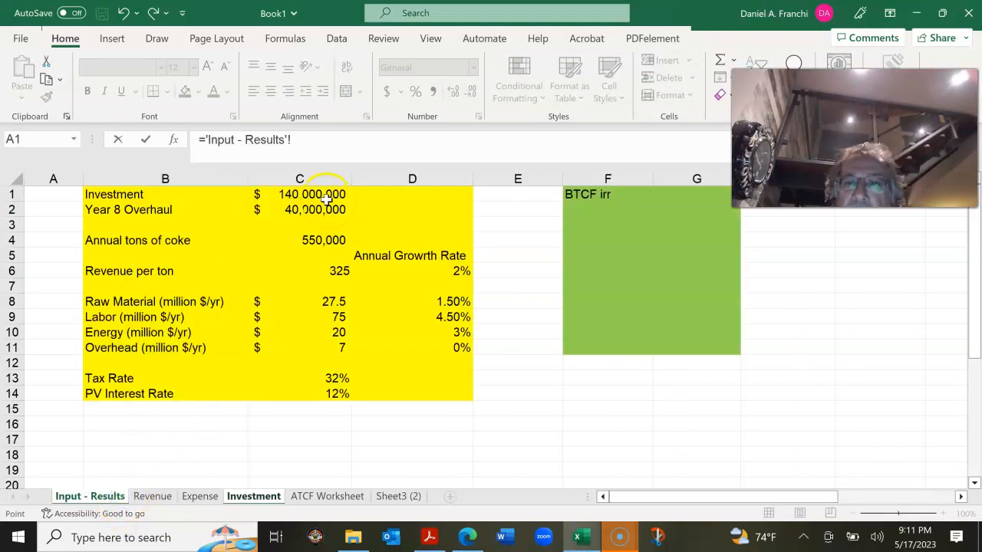
pyautogui.click(254, 497)
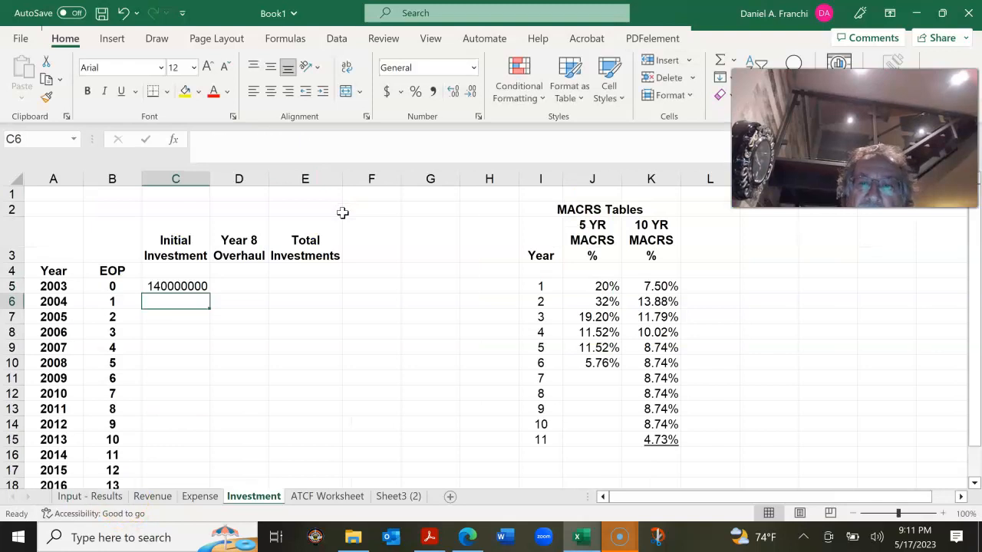
pyautogui.click(176, 286)
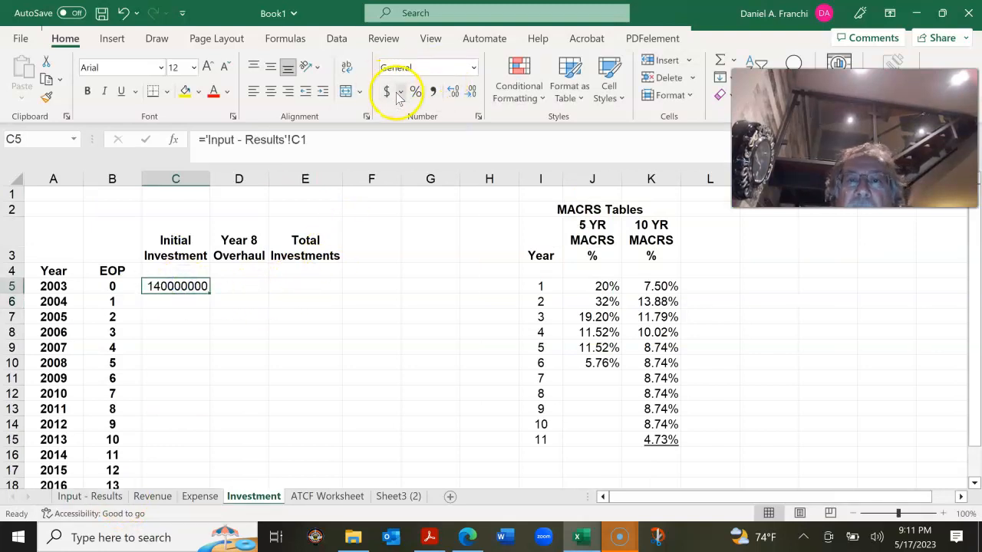
pyautogui.click(453, 92)
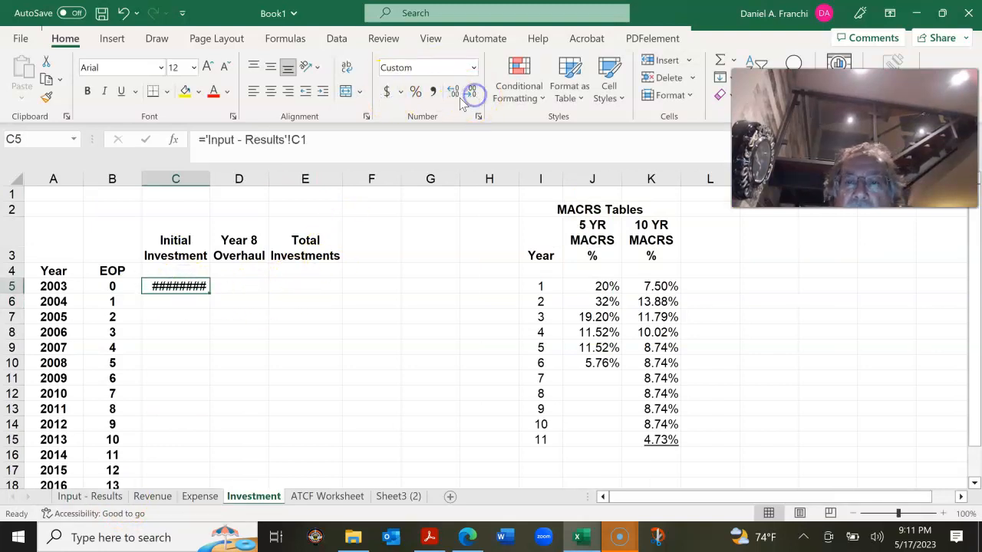
pyautogui.moveTo(208, 182); pyautogui.dragTo(217, 182)
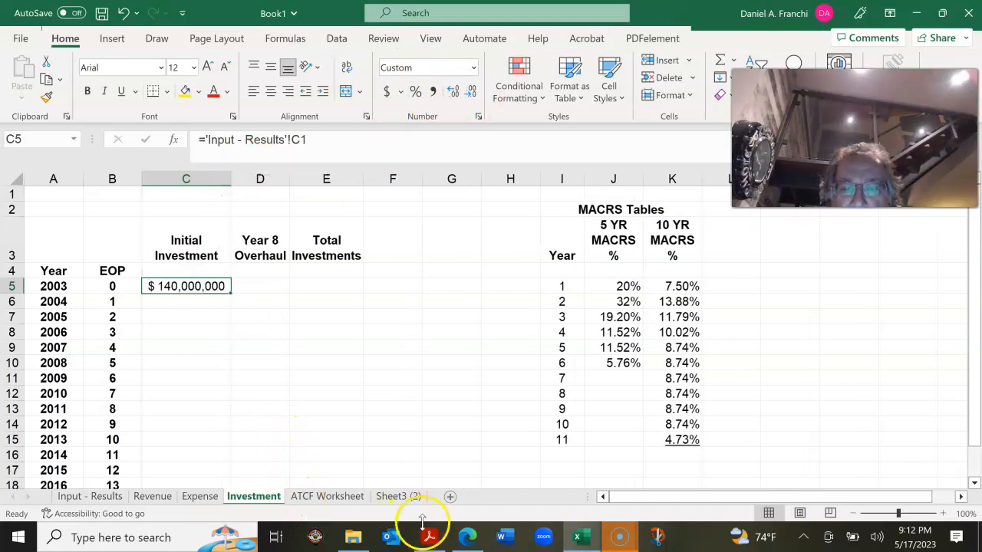
pyautogui.click(430, 537)
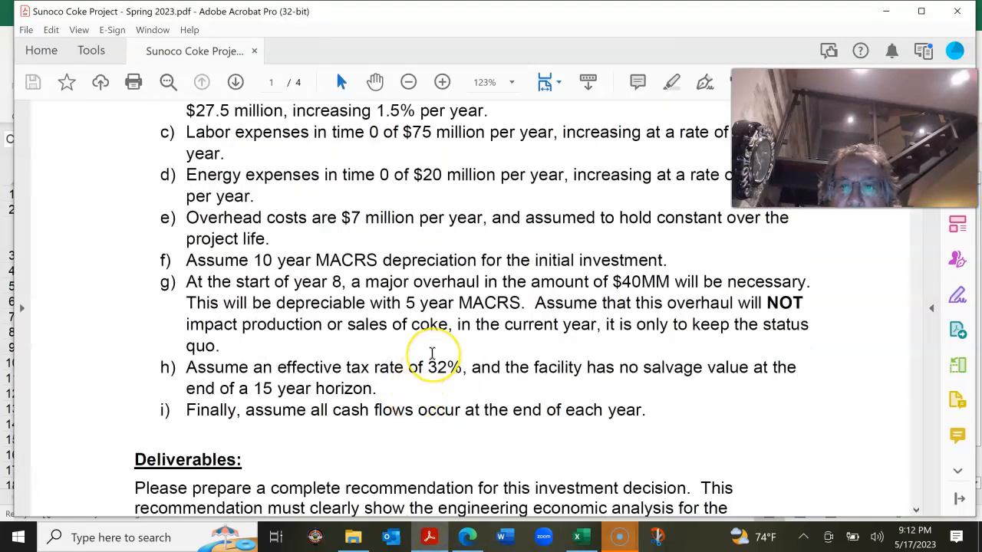
# Scroll the Sunoco Coke Project PDF down to the overhaul assumption and Deliverables
pyautogui.scroll(-3)
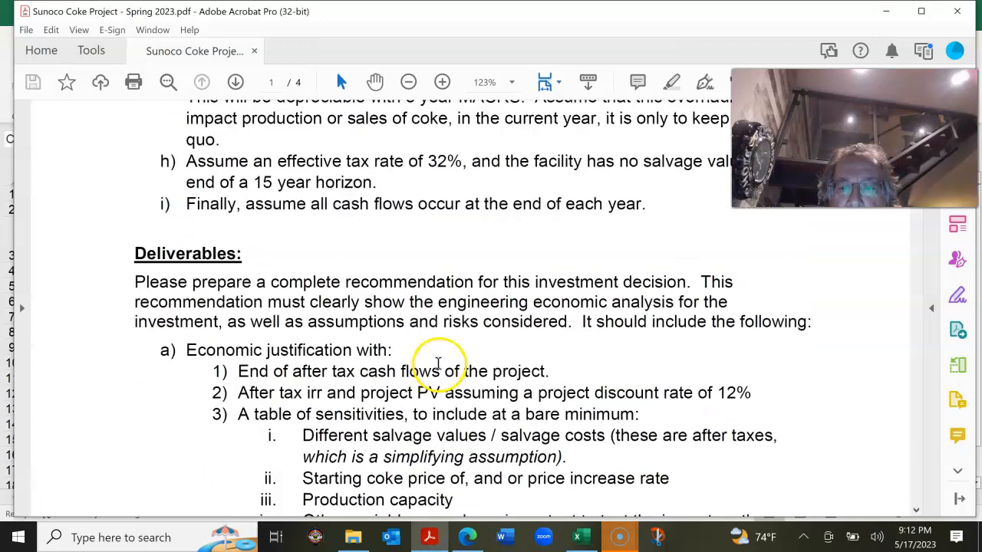
pyautogui.scroll(-3)
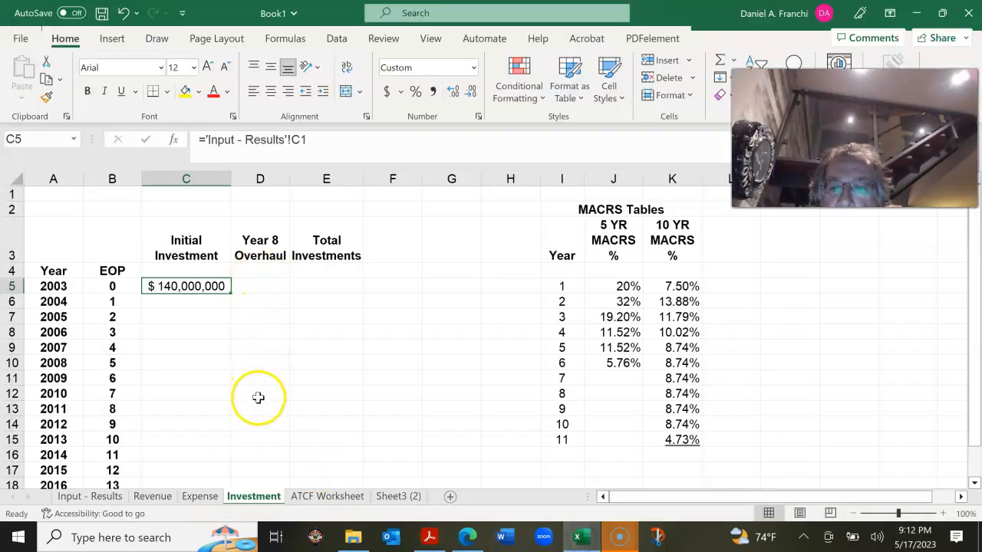
# Link D12 to Input - Results C2 ($40,000,000) in Accounting format without decimals
pyautogui.click(260, 394)
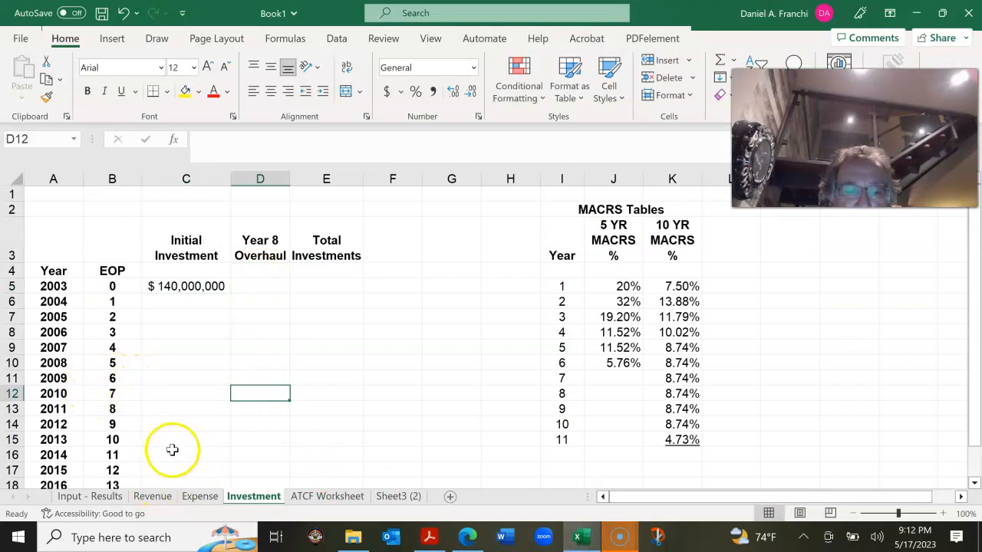
pyautogui.click(90, 497)
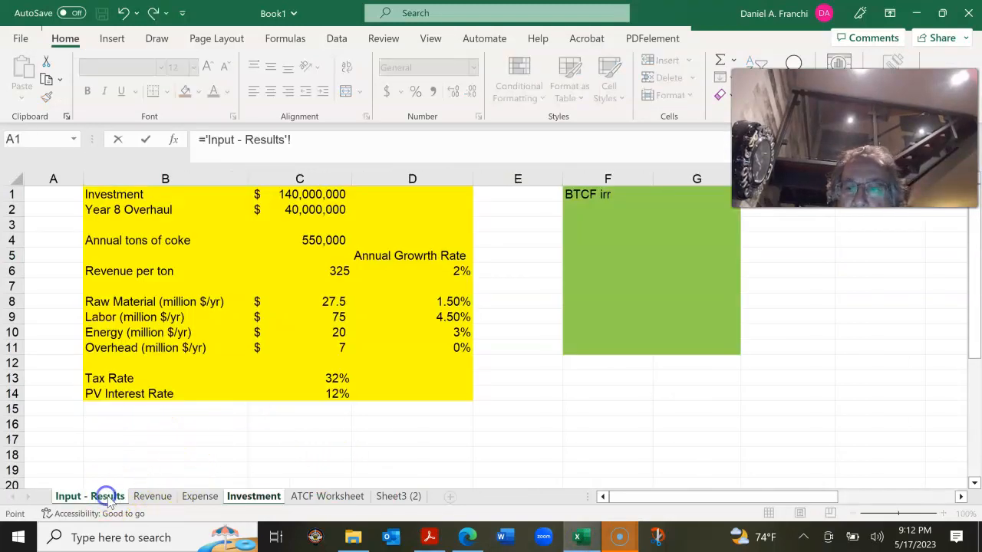
pyautogui.click(307, 209)
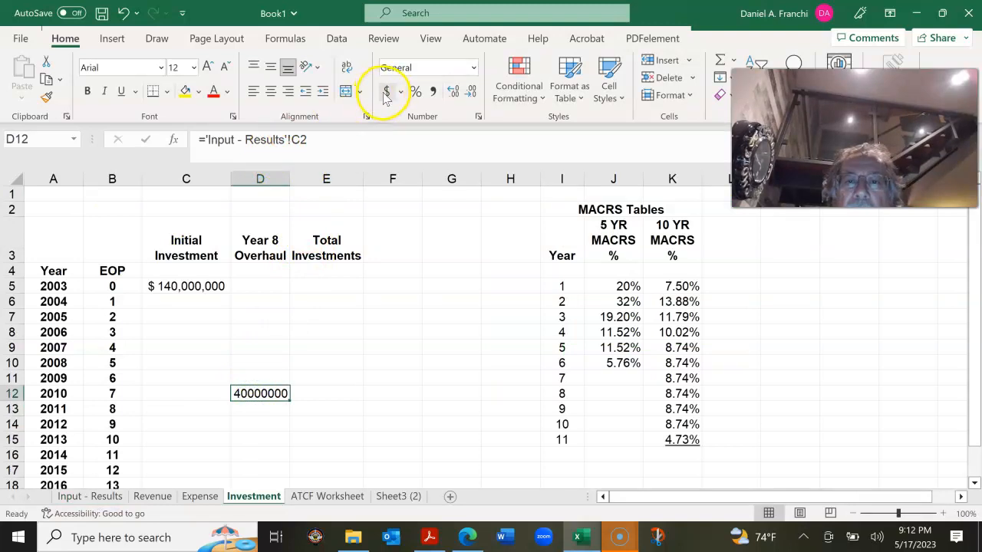
pyautogui.click(471, 94)
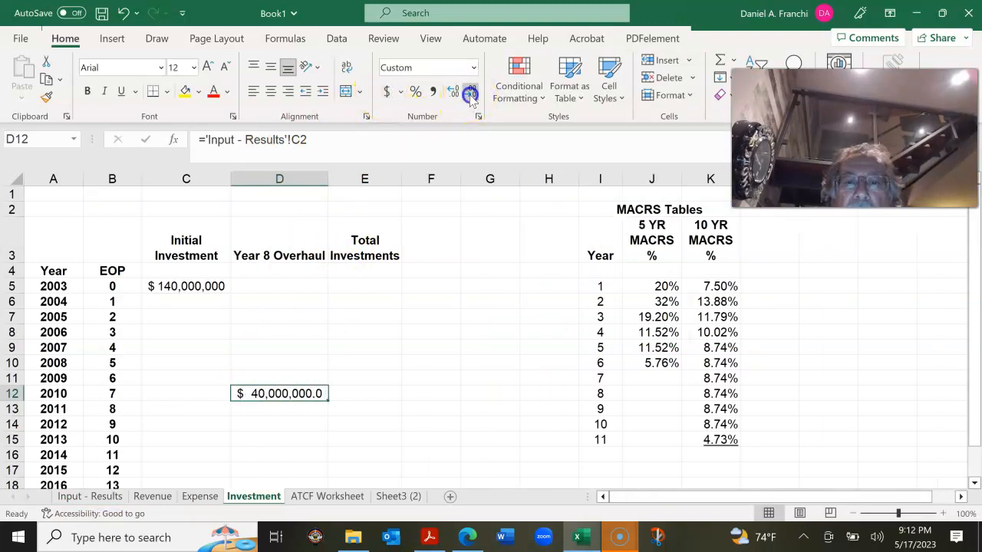
pyautogui.click(470, 94)
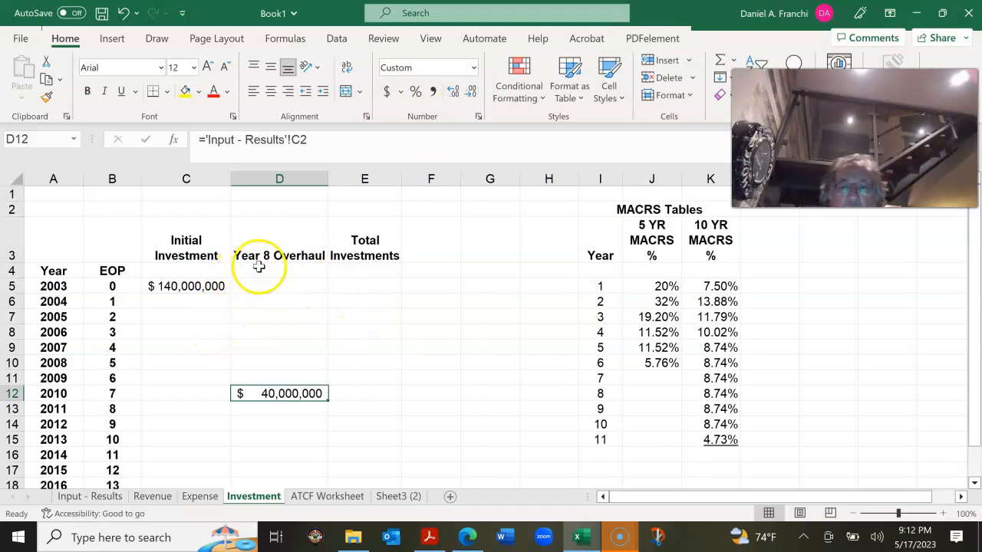
pyautogui.click(364, 286)
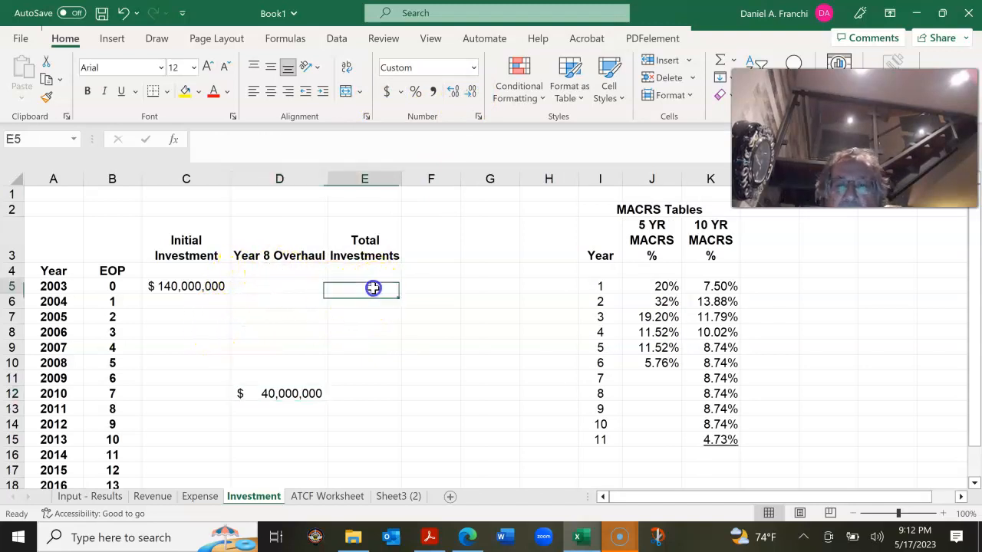
# Enter =SUM(C5:D5) in E5 and fill Total Investments down to E20
pyautogui.write('=')
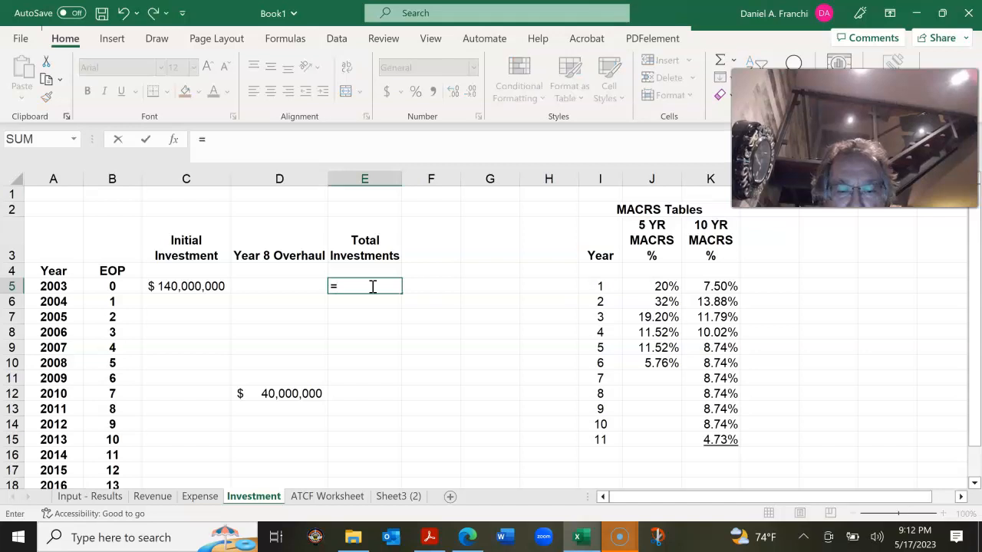
pyautogui.write('sum(')
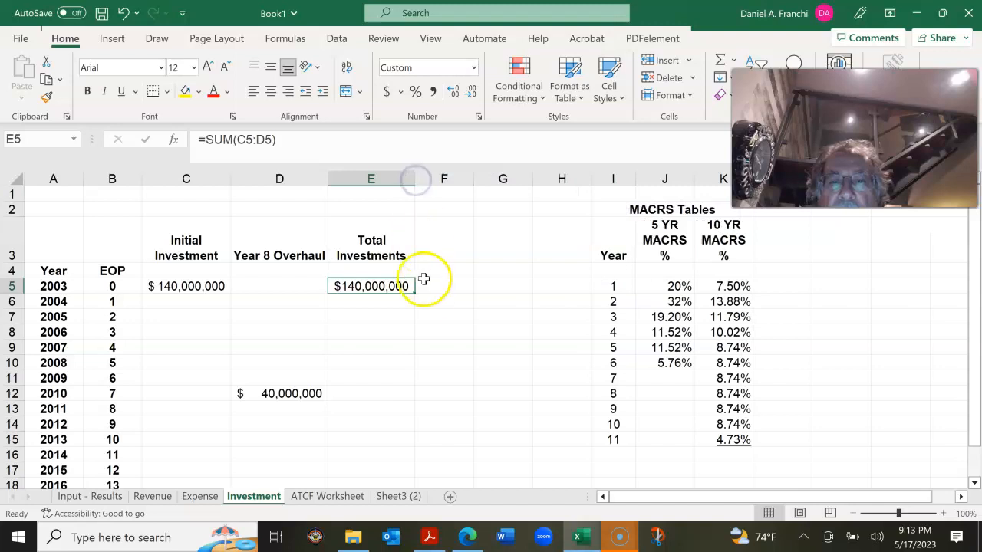
pyautogui.moveTo(416, 294); pyautogui.dragTo(420, 482)
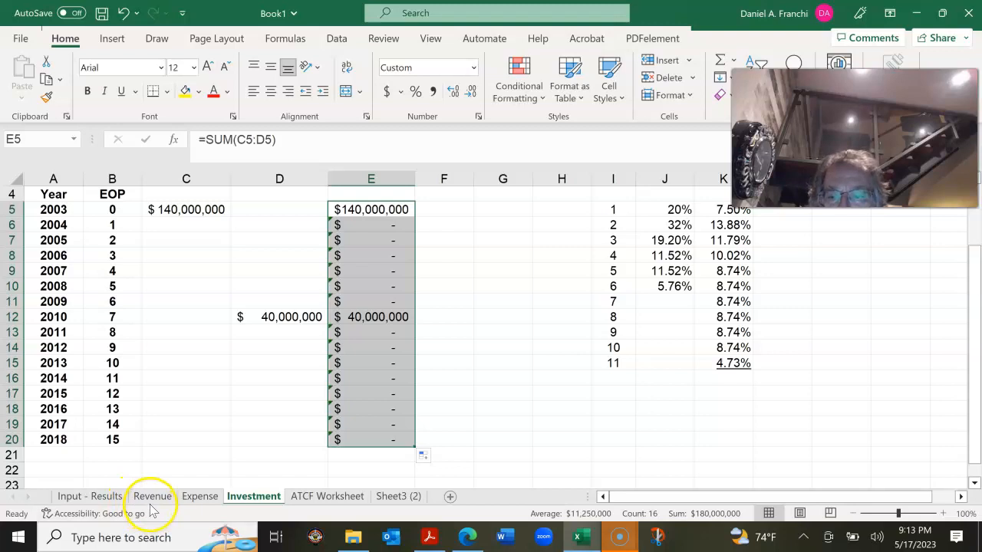
pyautogui.click(152, 497)
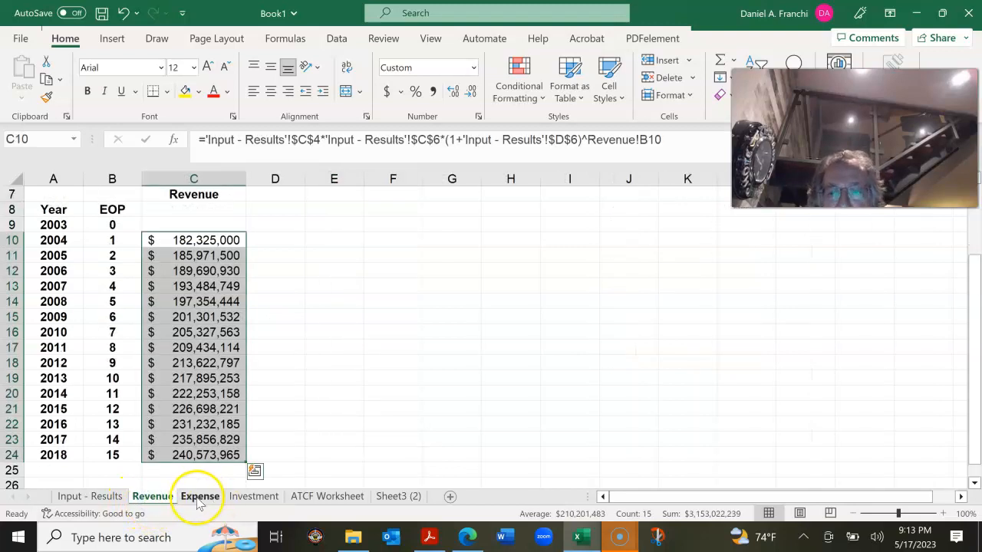
# Check the Expense and Investment sheets, finishing on the ATCF Worksheet
pyautogui.click(199, 496)
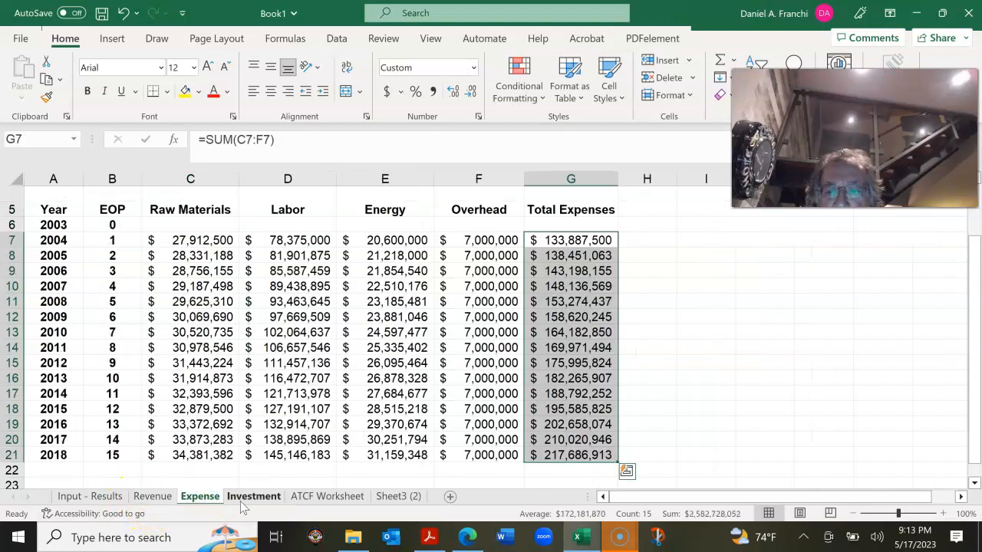
pyautogui.click(254, 497)
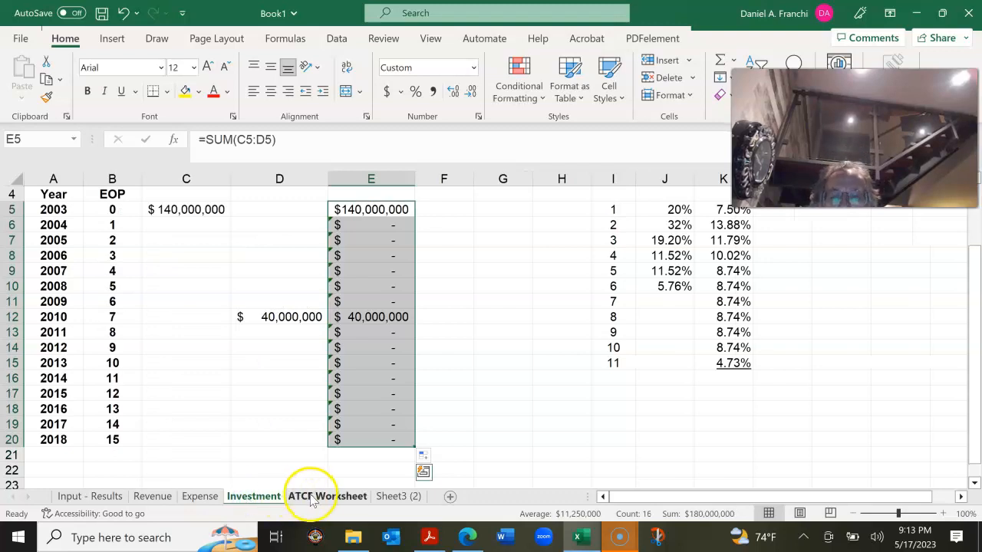
pyautogui.click(327, 497)
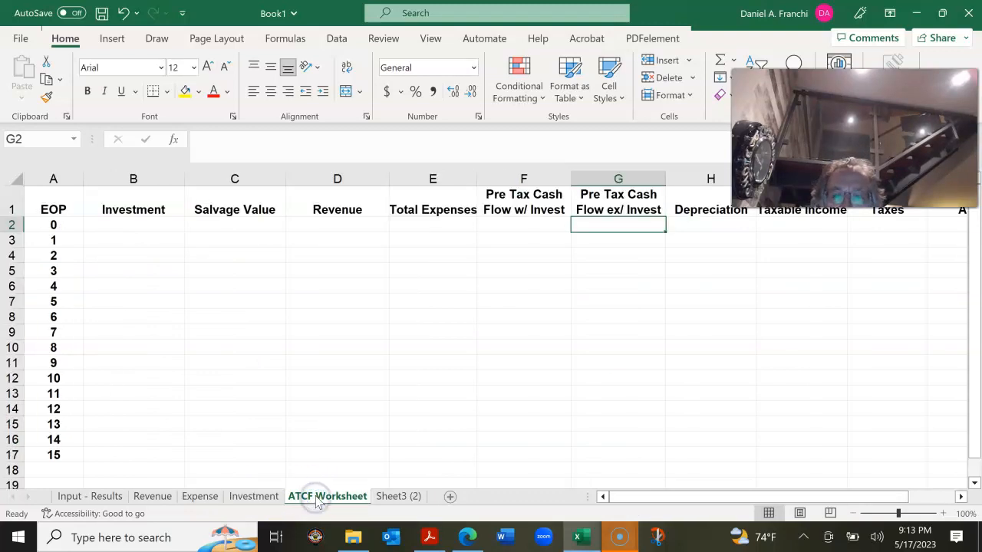
pyautogui.moveTo(490, 395)
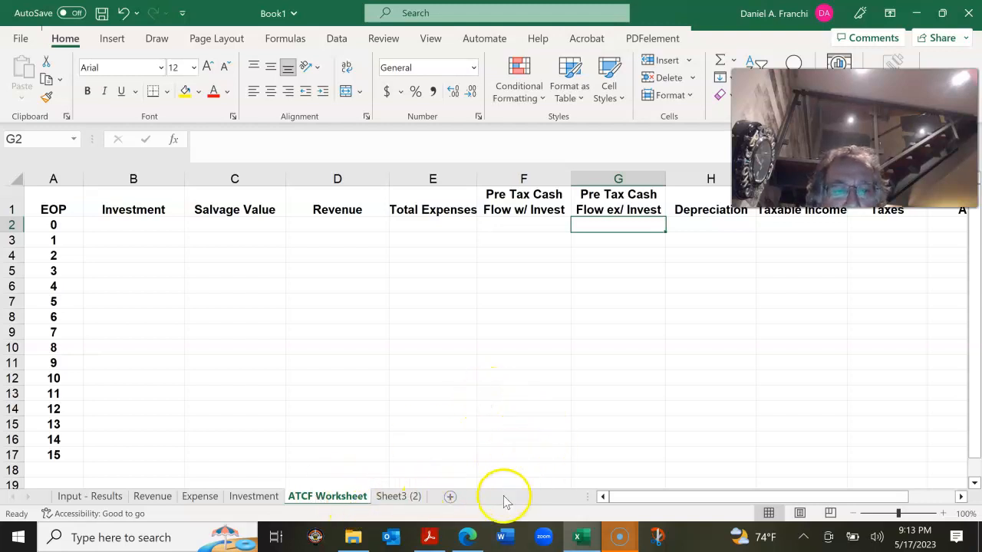
pyautogui.moveTo(223, 134)
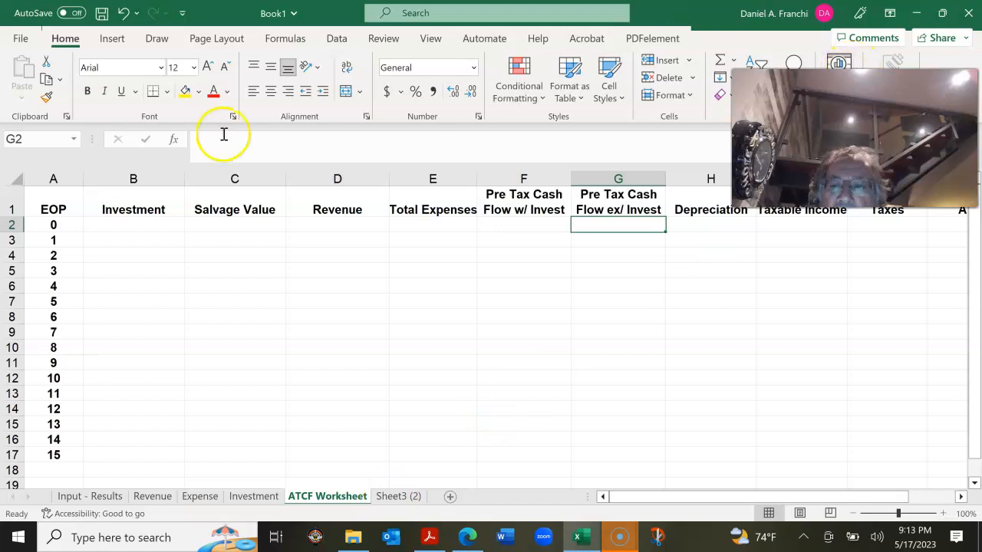
pyautogui.click(53, 210)
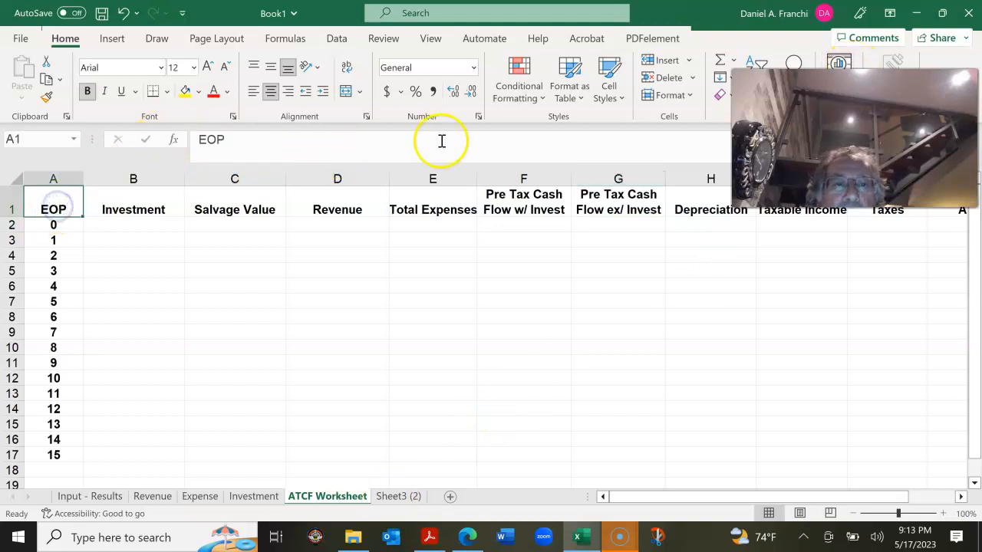
pyautogui.click(667, 60)
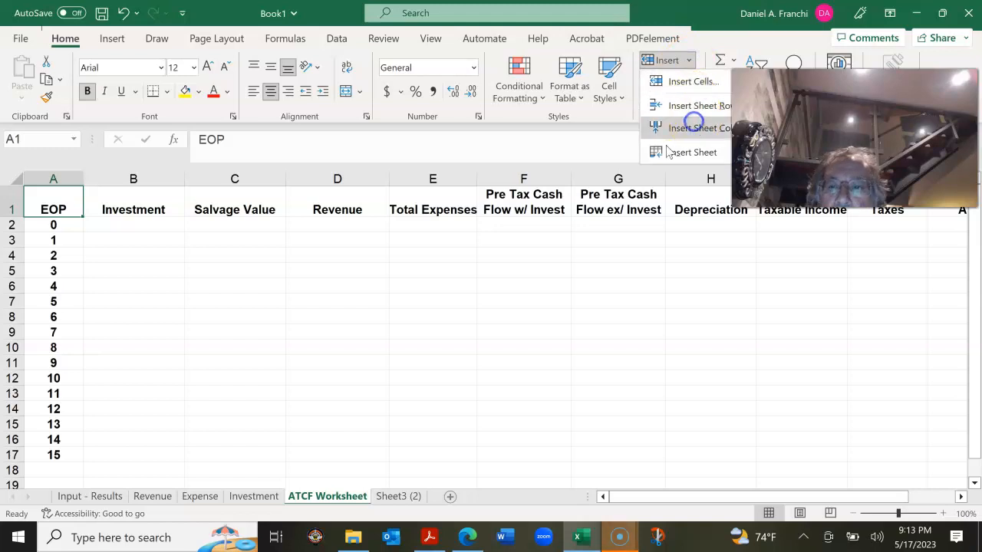
# Insert a column before EOP and paste the Investment sheet's years 2003–2018 into it
pyautogui.click(254, 496)
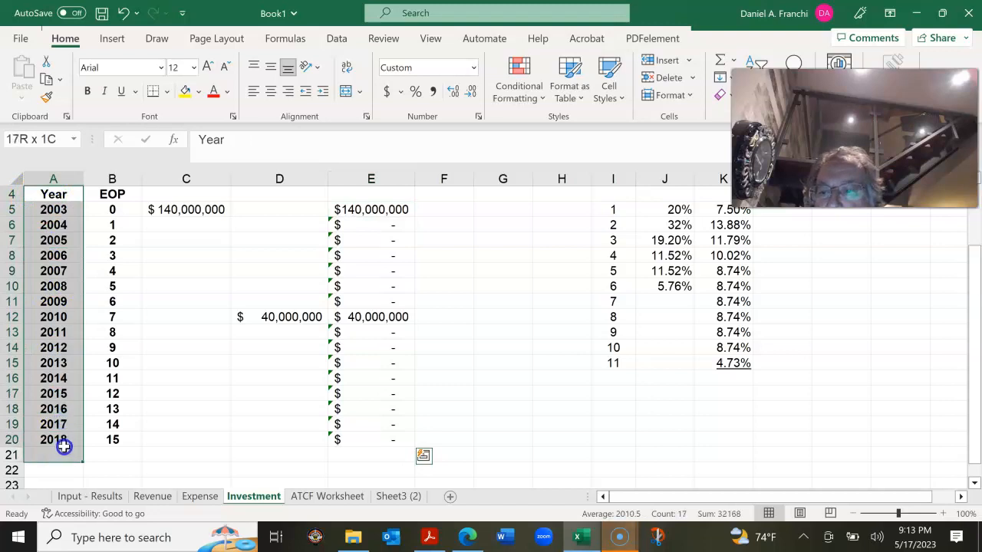
pyautogui.rightClick(64, 446)
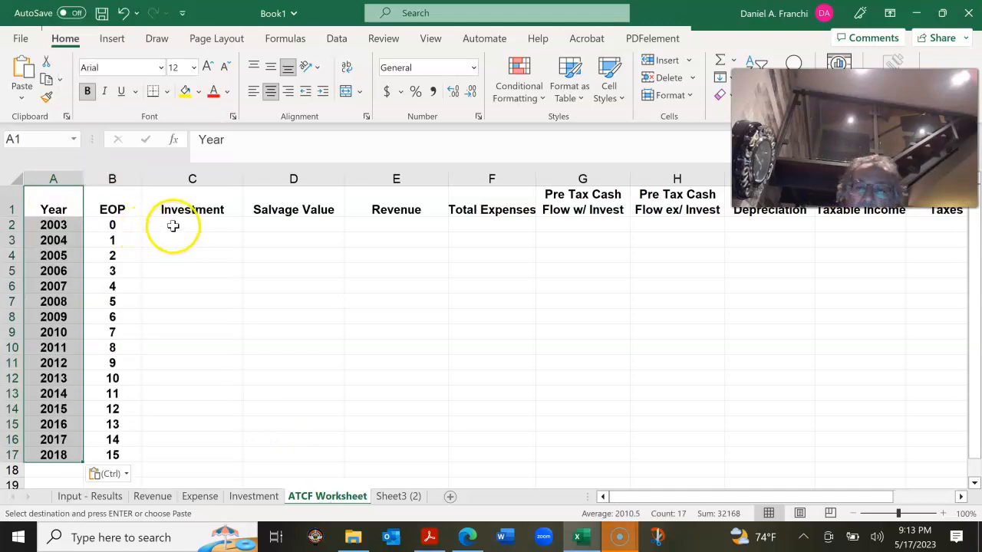
pyautogui.click(192, 224)
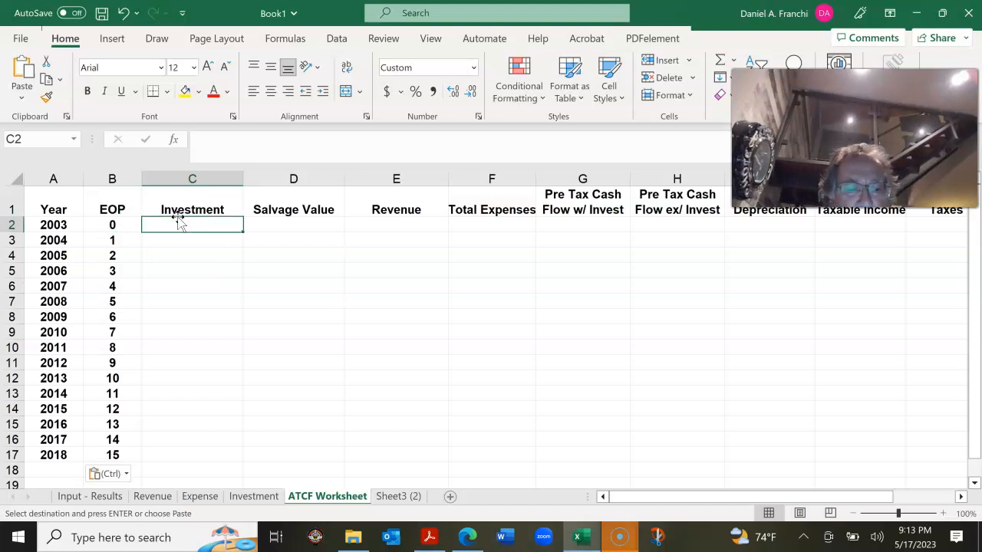
# Link C2 to the negative Investment sheet total in E5 and fill it down to EOP 15
pyautogui.write('=-')
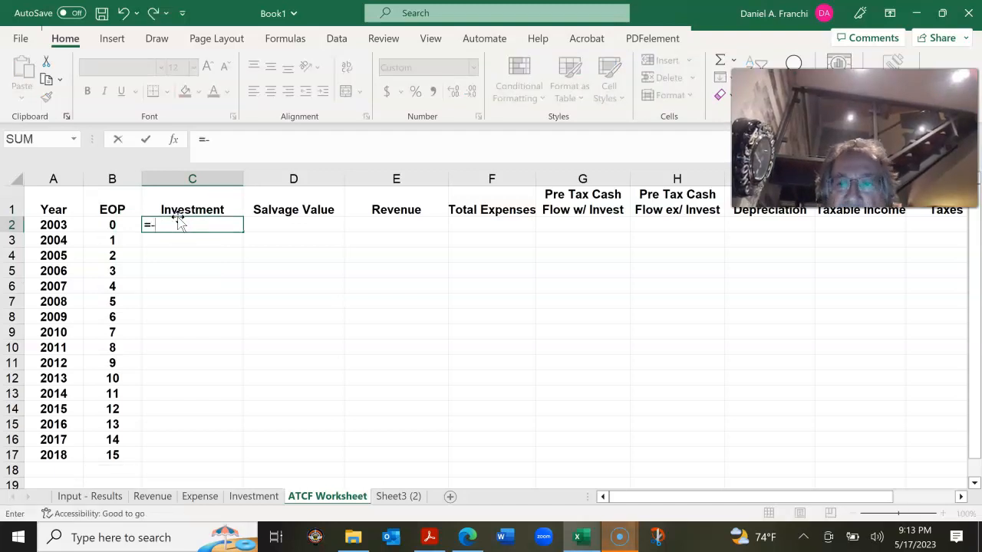
pyautogui.click(253, 496)
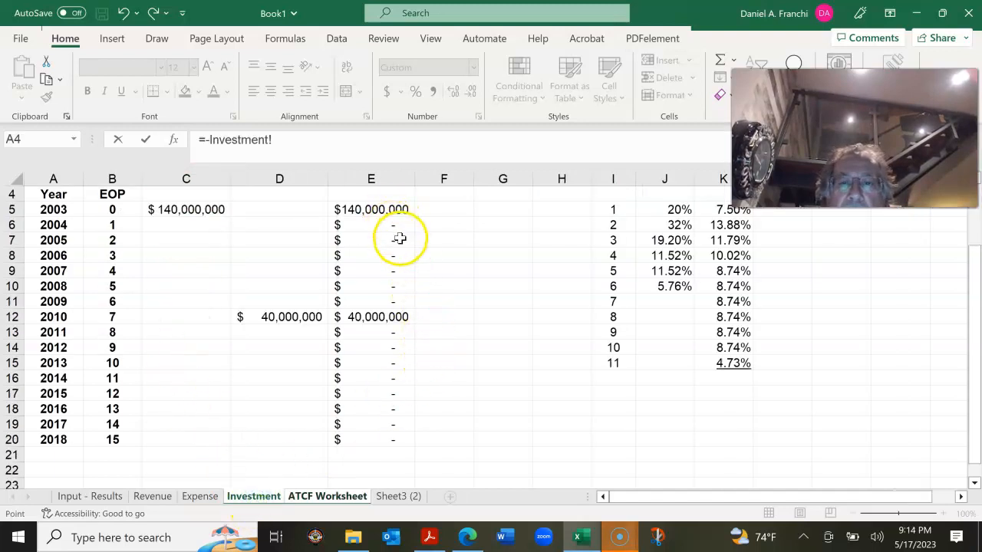
pyautogui.click(371, 255)
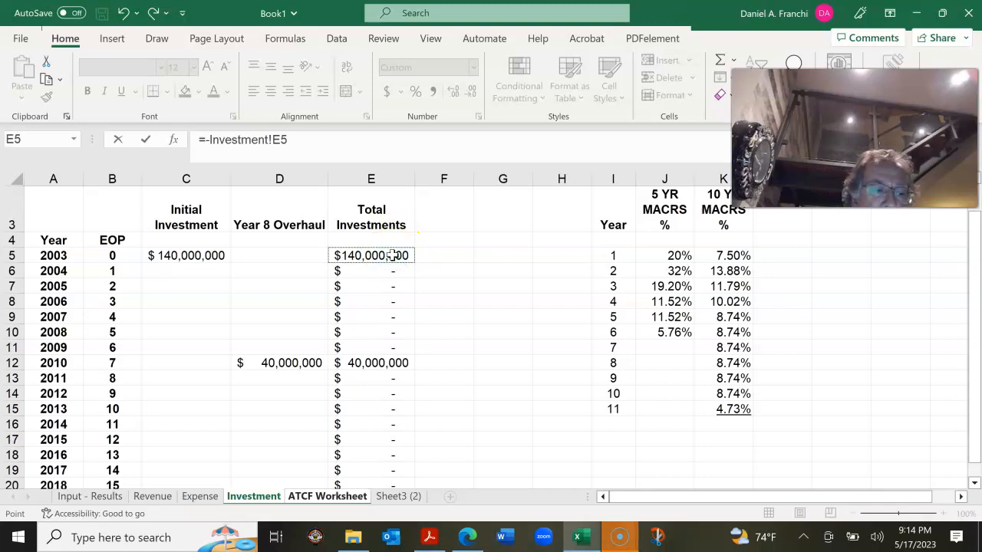
pyautogui.click(327, 496)
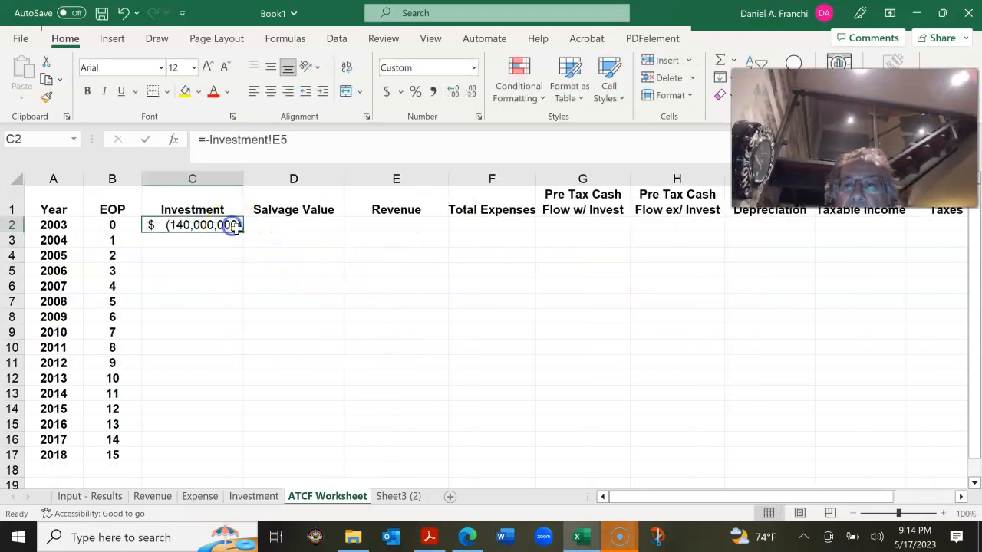
pyautogui.moveTo(234, 229); pyautogui.dragTo(231, 459)
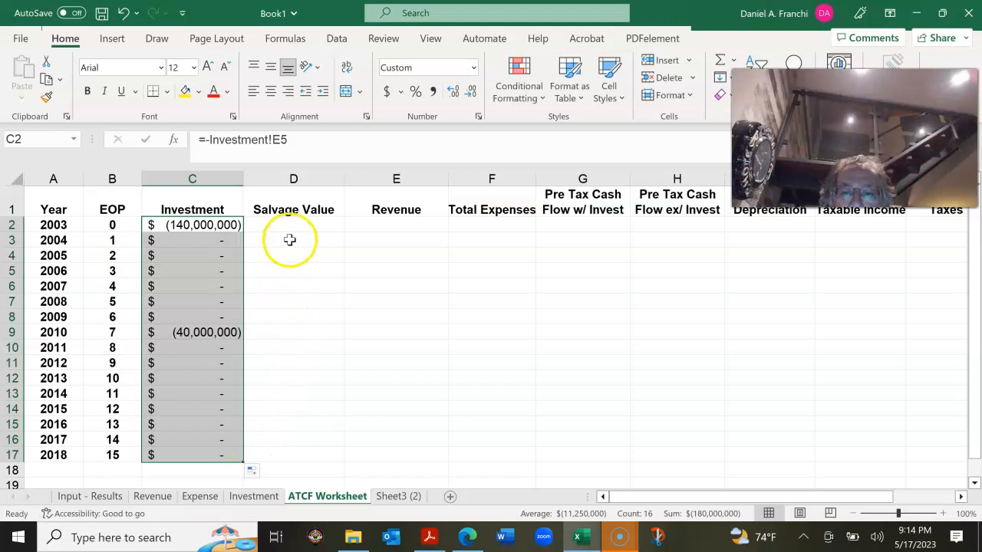
pyautogui.moveTo(324, 263)
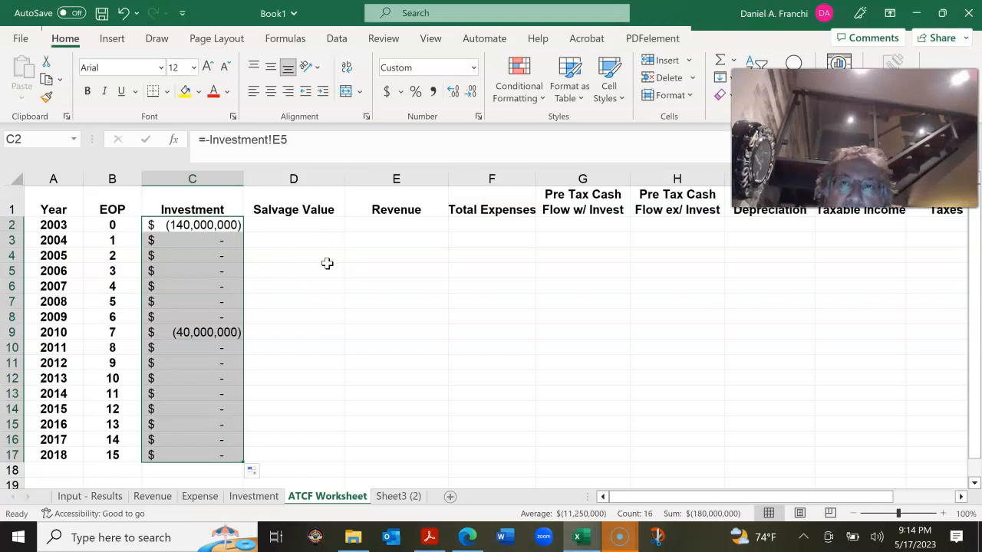
pyautogui.moveTo(290, 462)
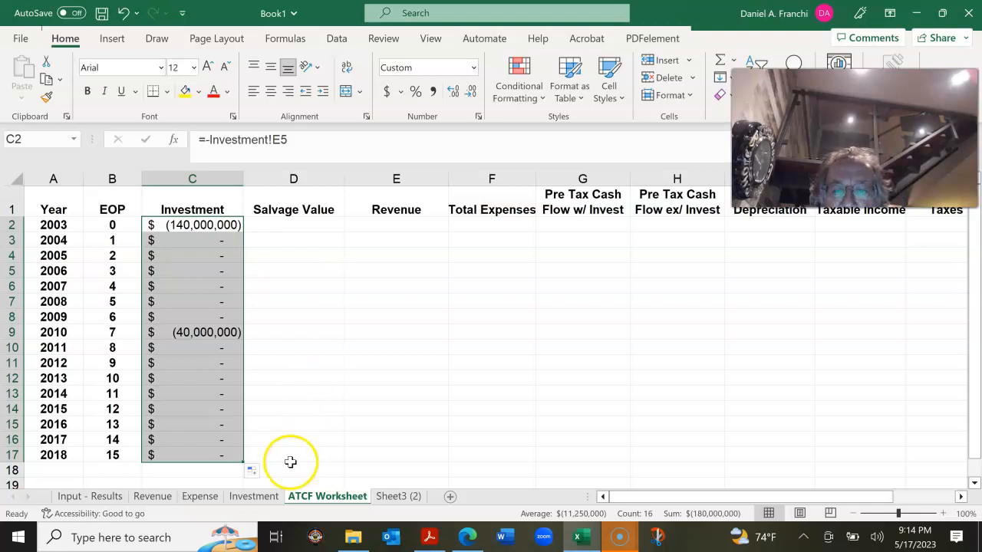
pyautogui.moveTo(357, 259)
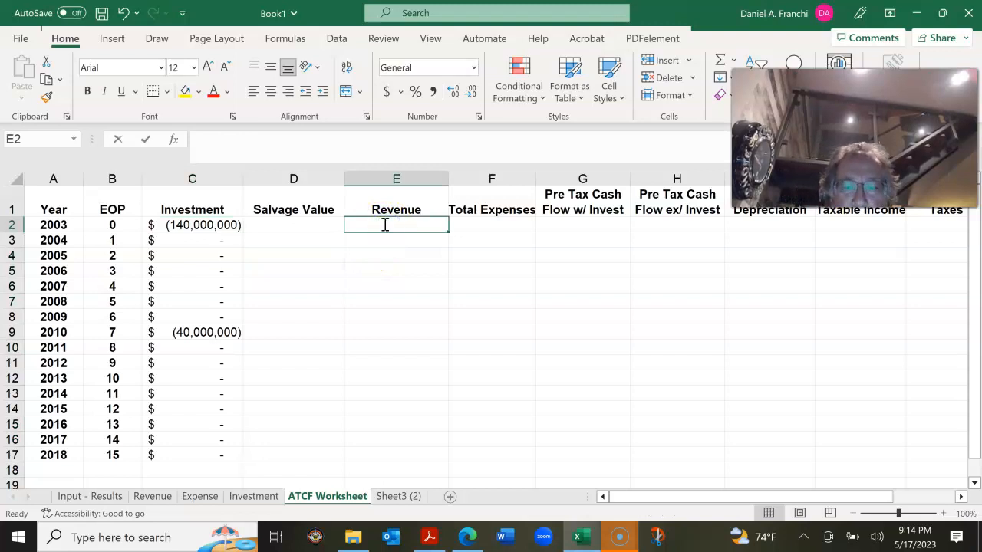
# Link Revenue to the Revenue sheet's C9, fill to E17, and show whole-dollar amounts
pyautogui.write('=')
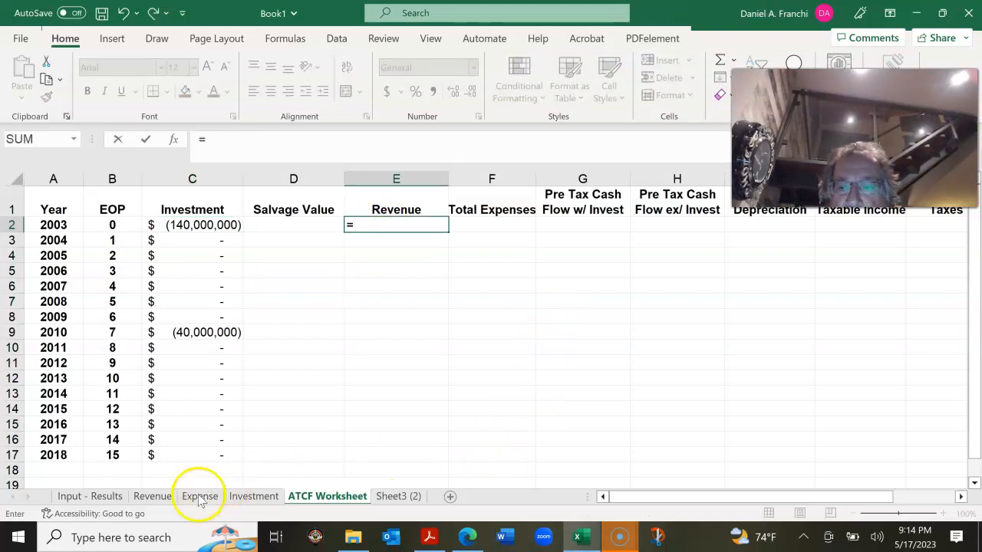
pyautogui.click(152, 497)
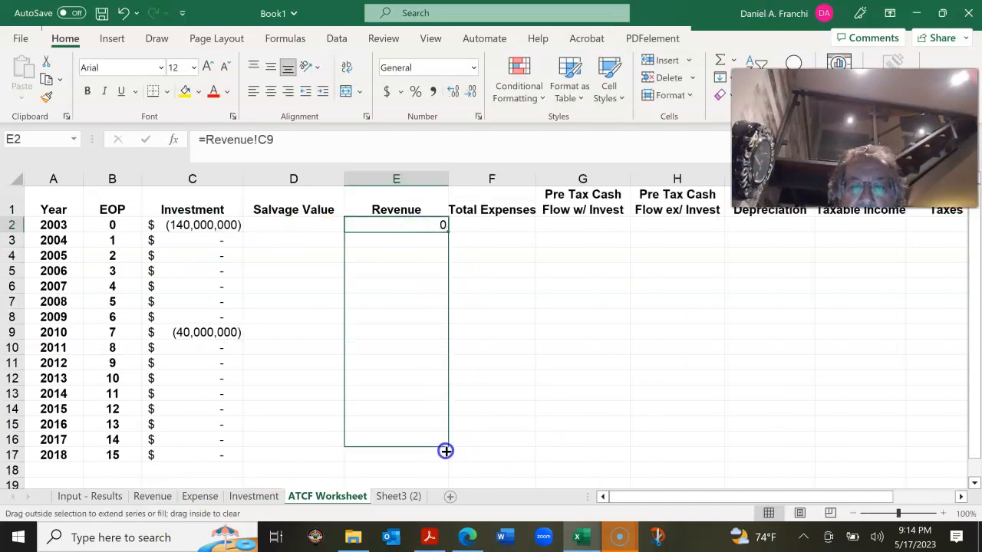
pyautogui.moveTo(446, 225); pyautogui.dragTo(446, 455)
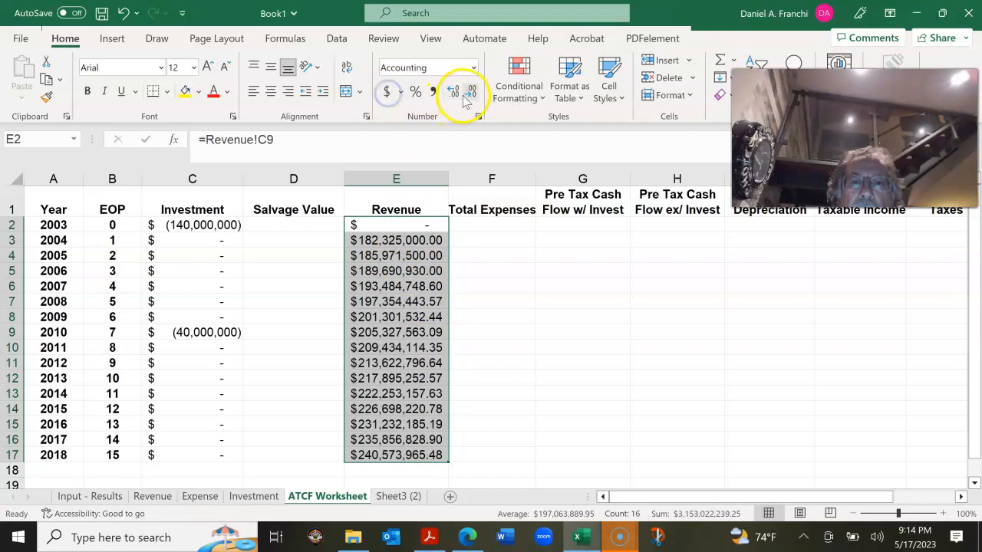
pyautogui.click(472, 90)
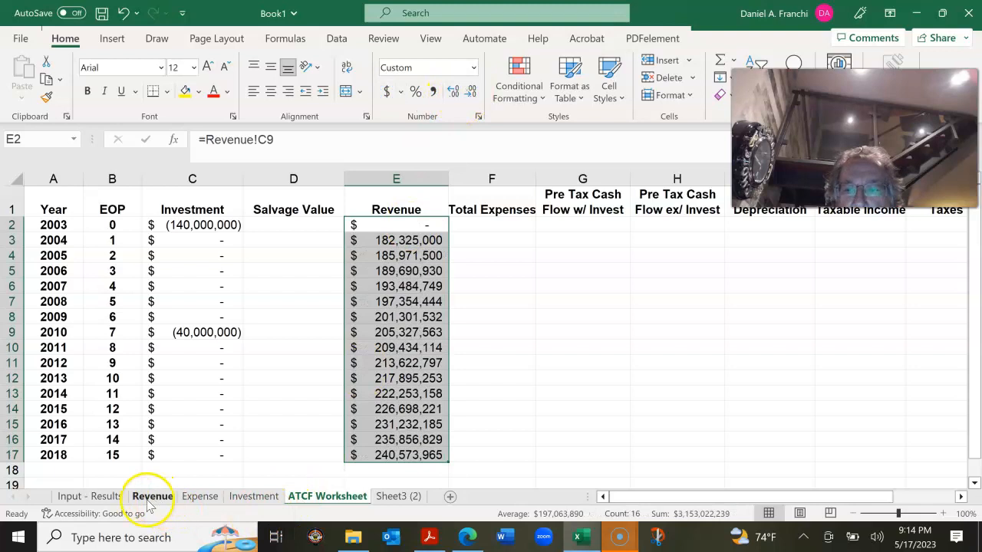
pyautogui.click(152, 496)
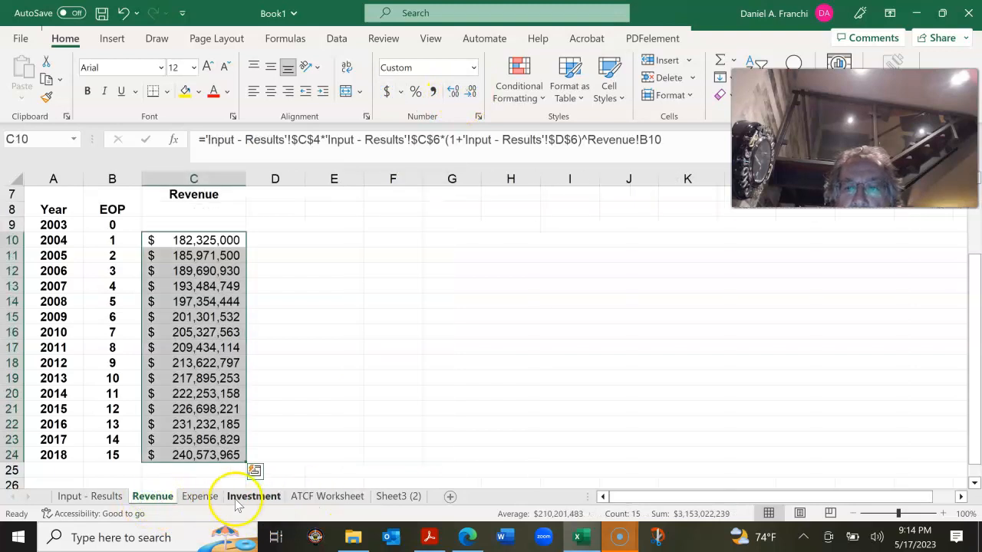
pyautogui.click(327, 496)
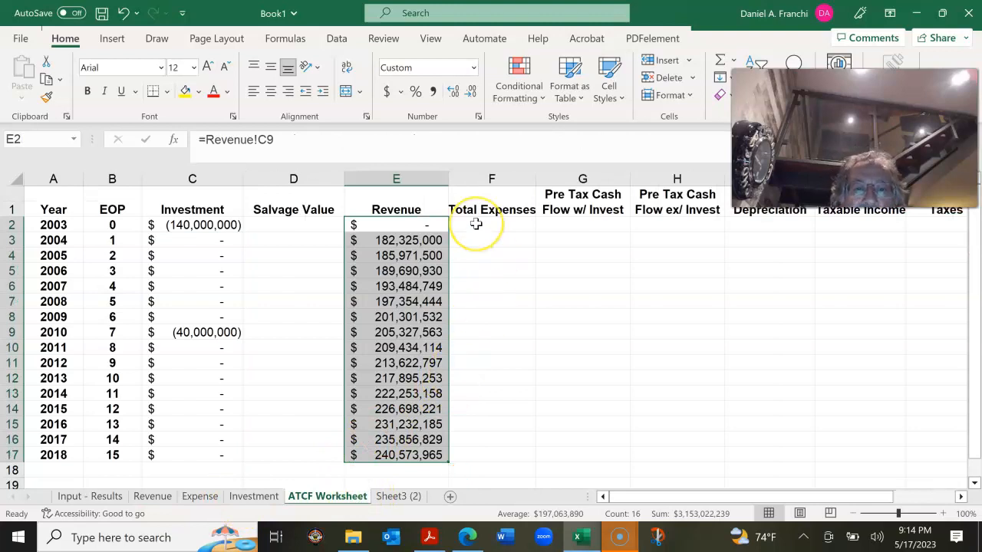
# Enter =-Expense!G6 in F2 and fill Total Expenses down through 2018
pyautogui.click(492, 225)
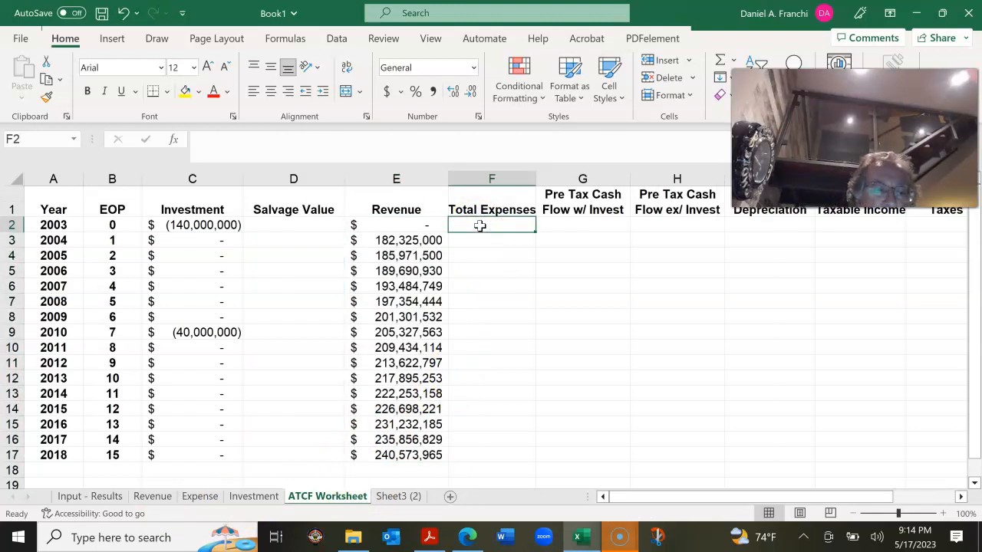
pyautogui.write('=')
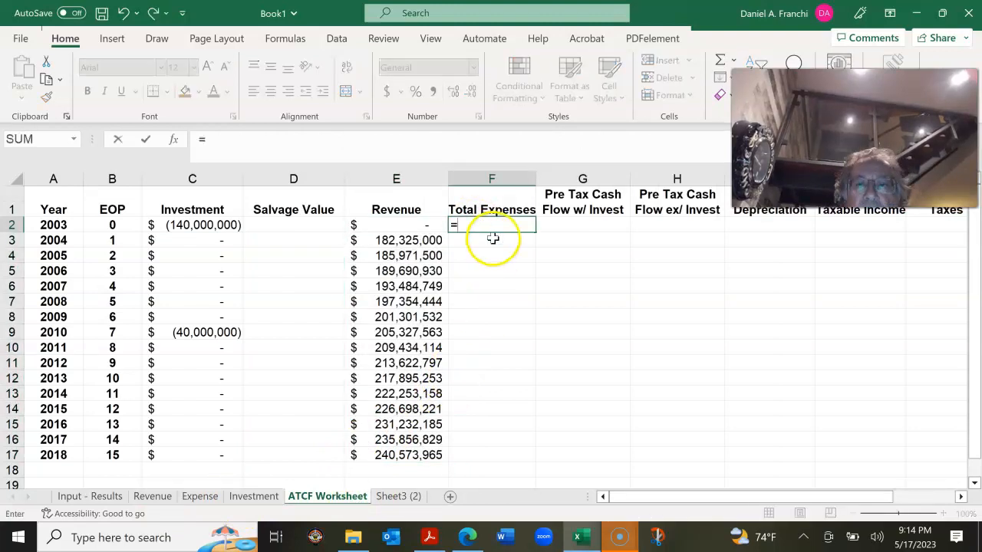
pyautogui.click(199, 496)
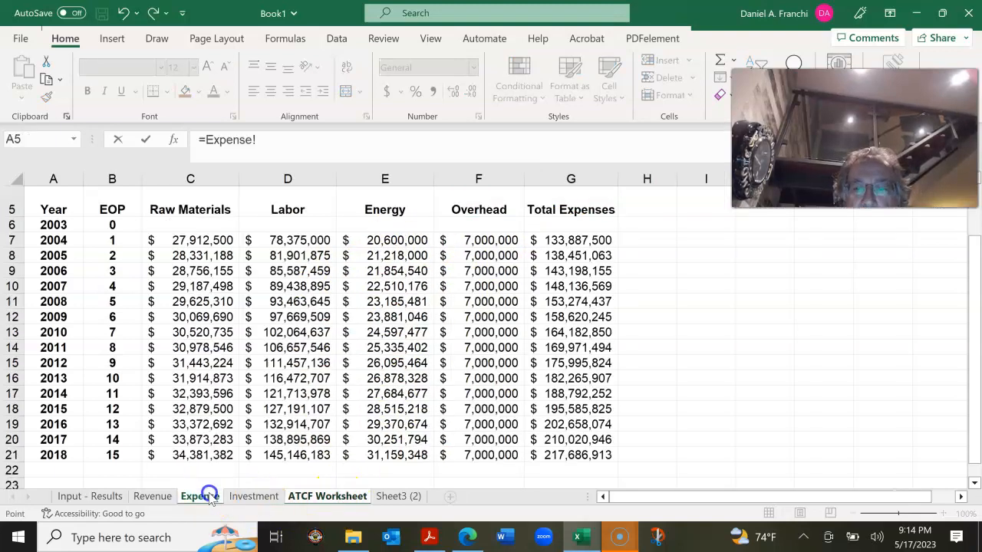
pyautogui.click(571, 224)
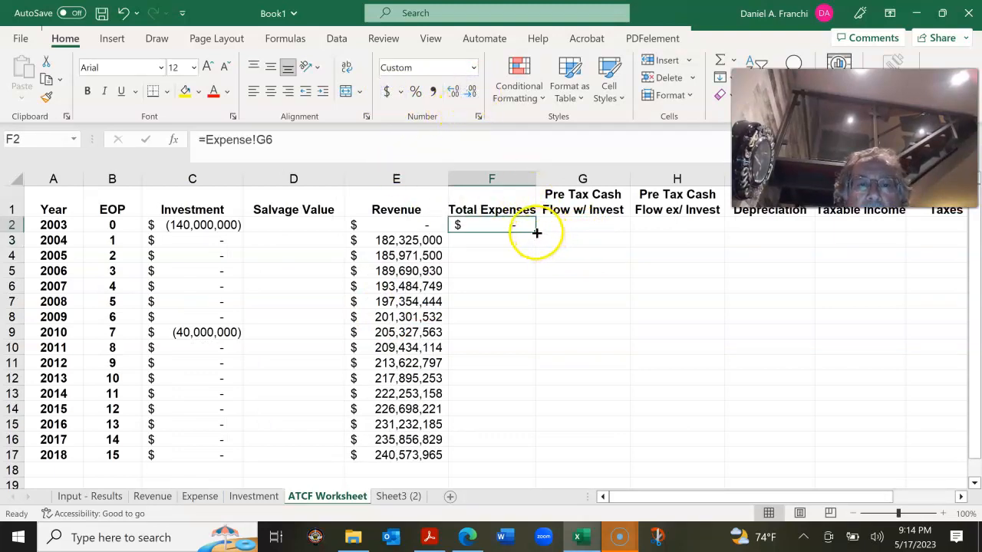
pyautogui.moveTo(537, 233); pyautogui.dragTo(521, 458)
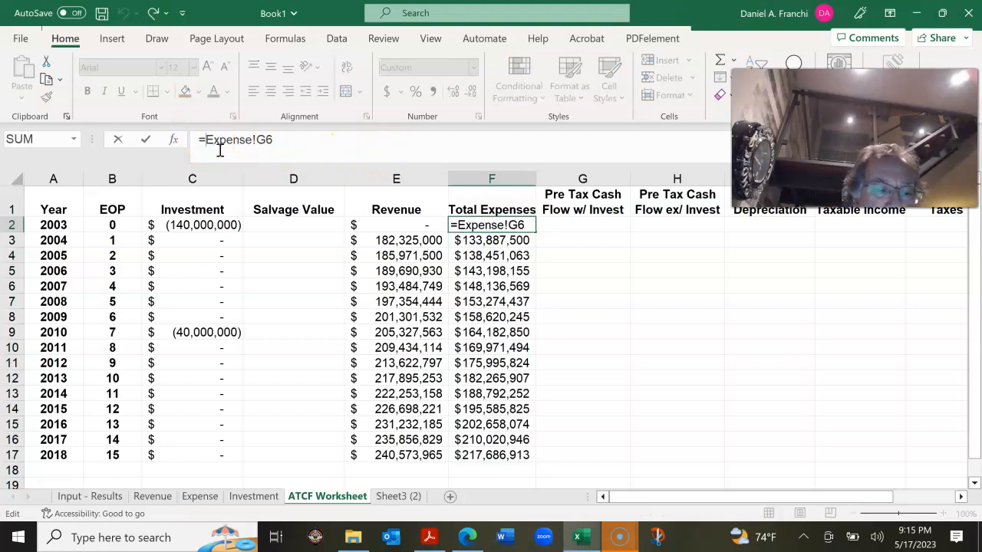
pyautogui.write('-')
pyautogui.press('Enter')
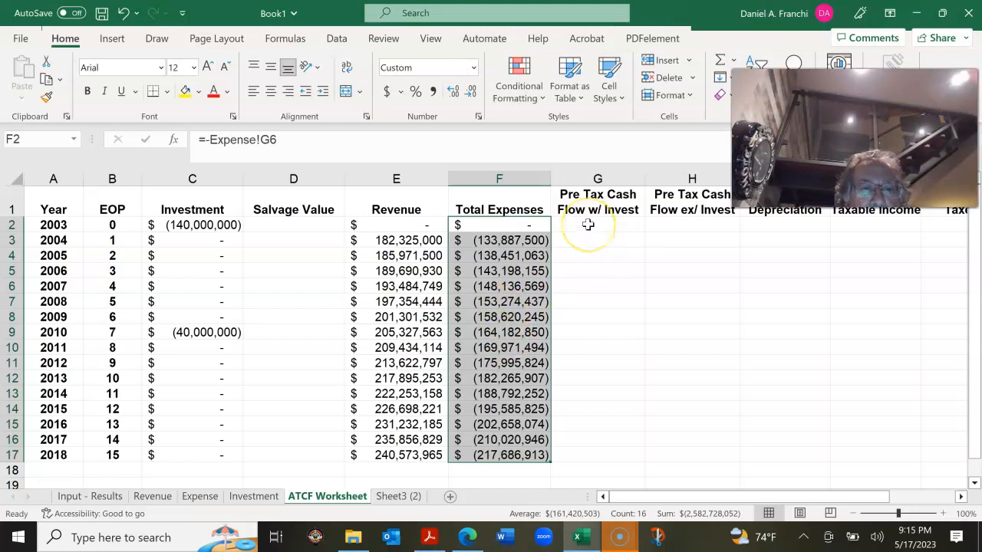
# Enter =SUM(C2:F2) in G2, dismissing a circular reference warning, and fill down to G17
pyautogui.click(597, 225)
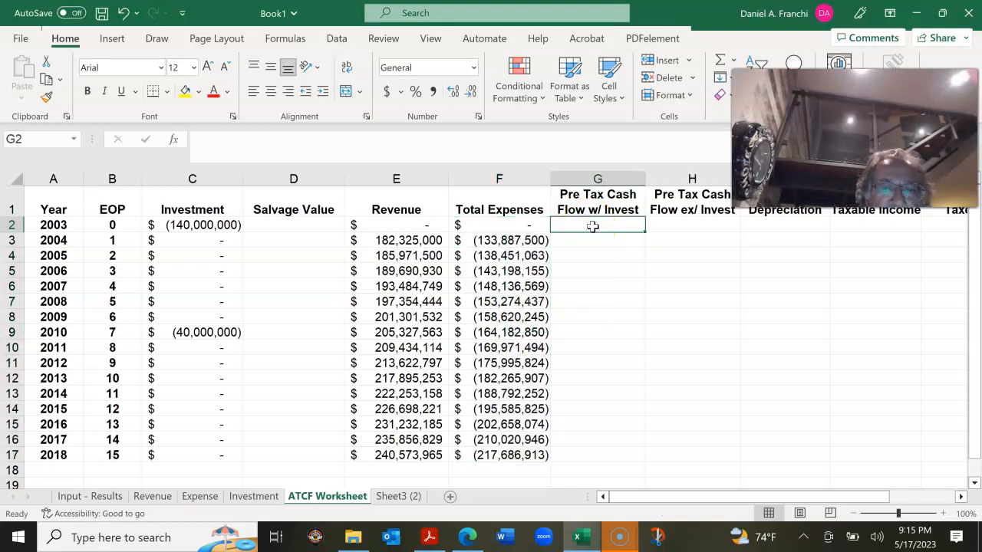
pyautogui.write('=')
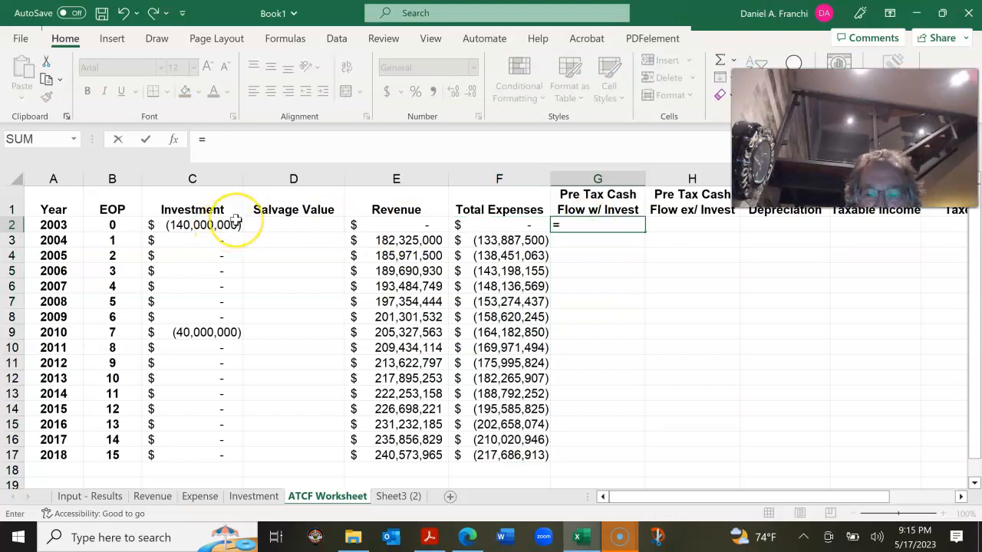
pyautogui.write('sum(C2:G2')
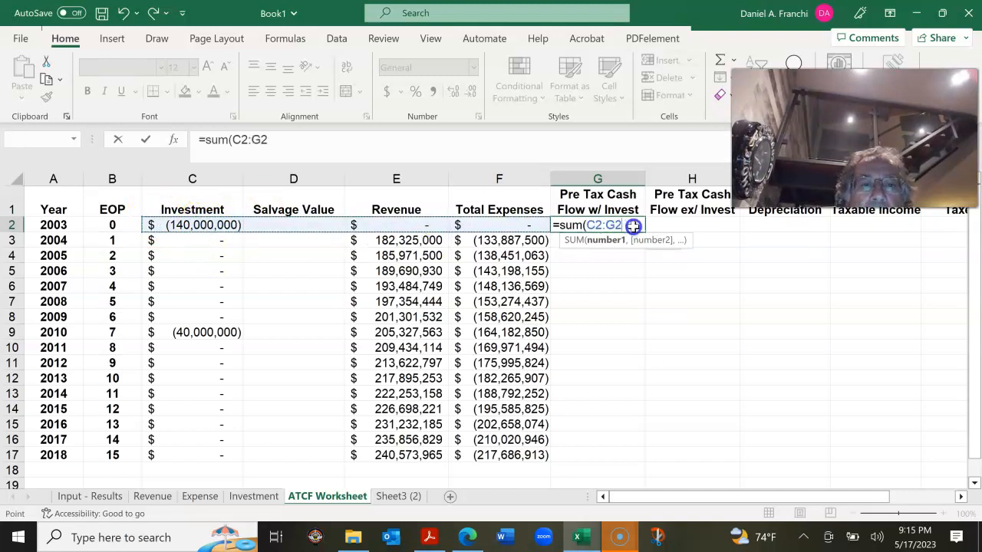
pyautogui.press('Enter')
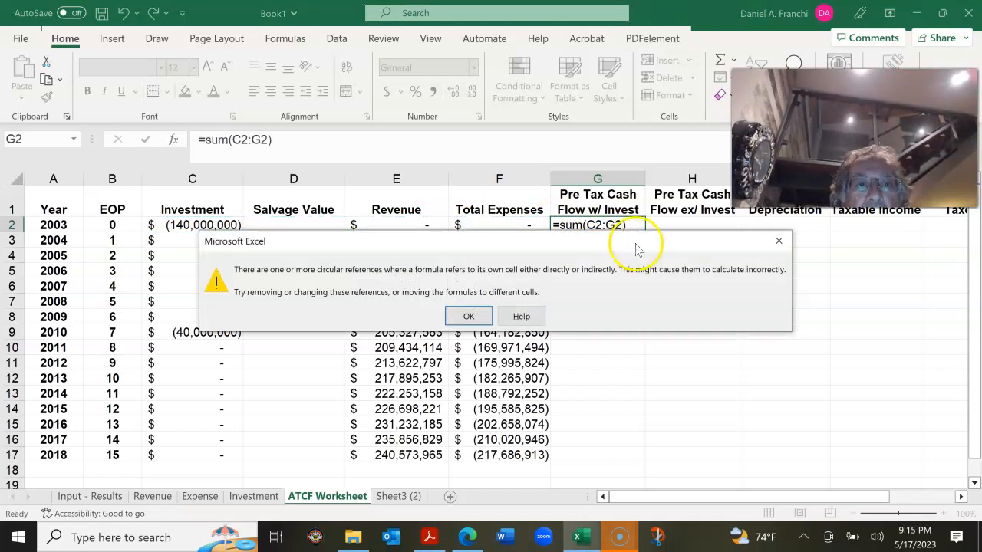
pyautogui.click(468, 316)
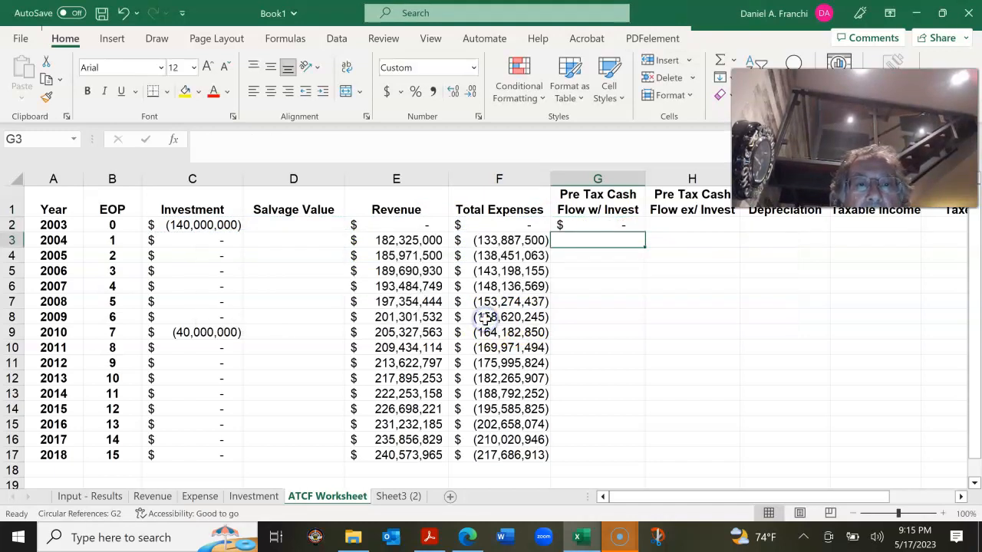
pyautogui.click(598, 225)
pyautogui.write('=')
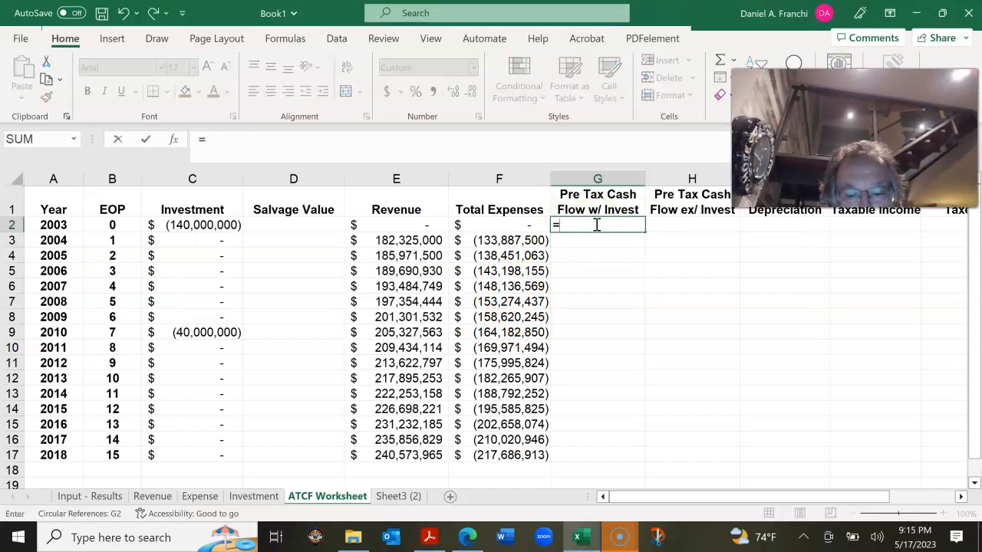
pyautogui.write('sum(C2:D2')
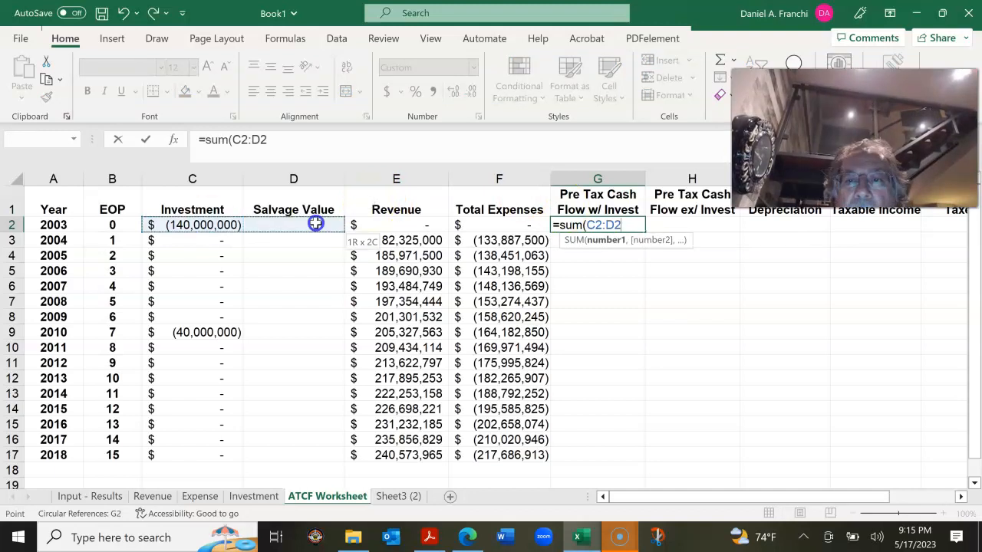
pyautogui.moveTo(316, 224); pyautogui.dragTo(509, 225)
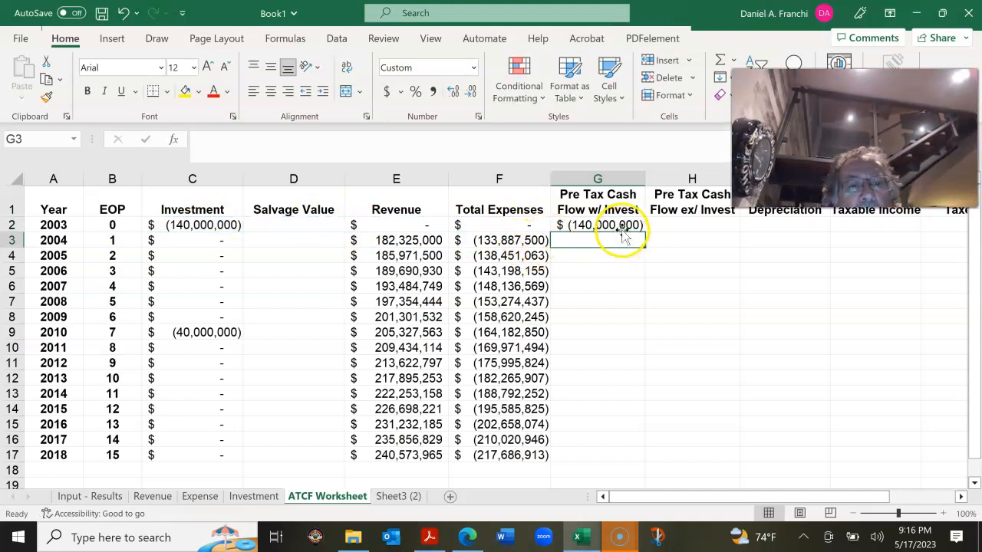
pyautogui.click(598, 225)
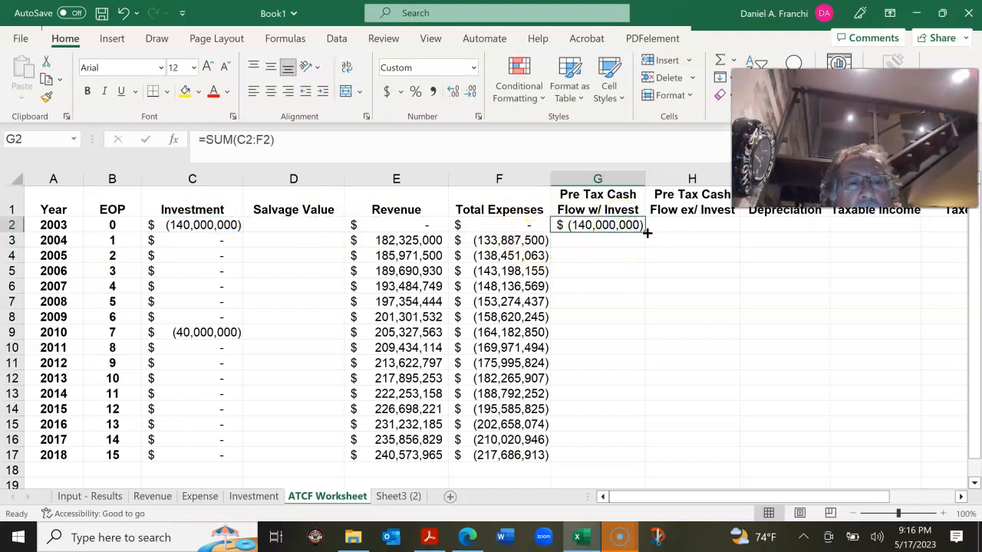
pyautogui.moveTo(647, 233); pyautogui.dragTo(647, 459)
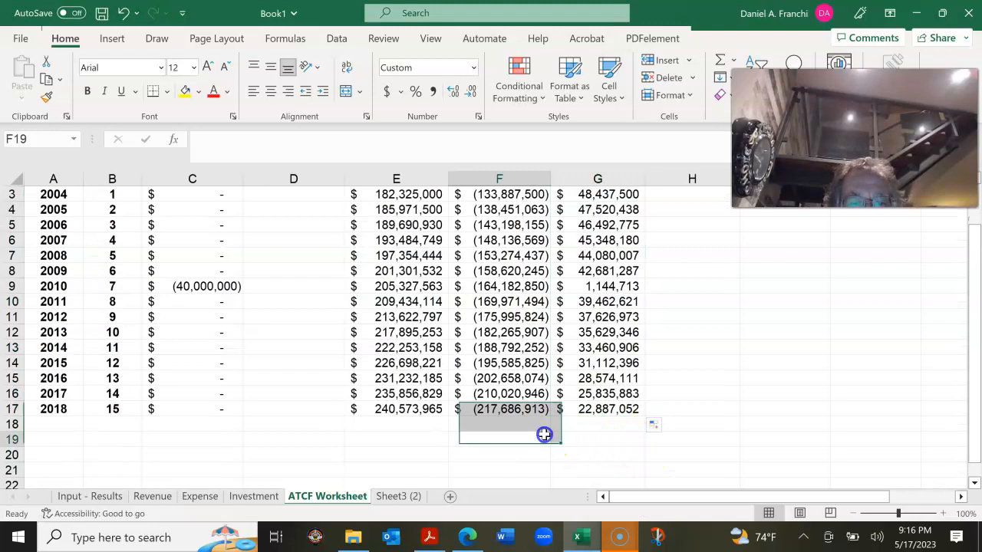
# Type the 'BTCF irr =' label below the cash flow table
pyautogui.write('BT')
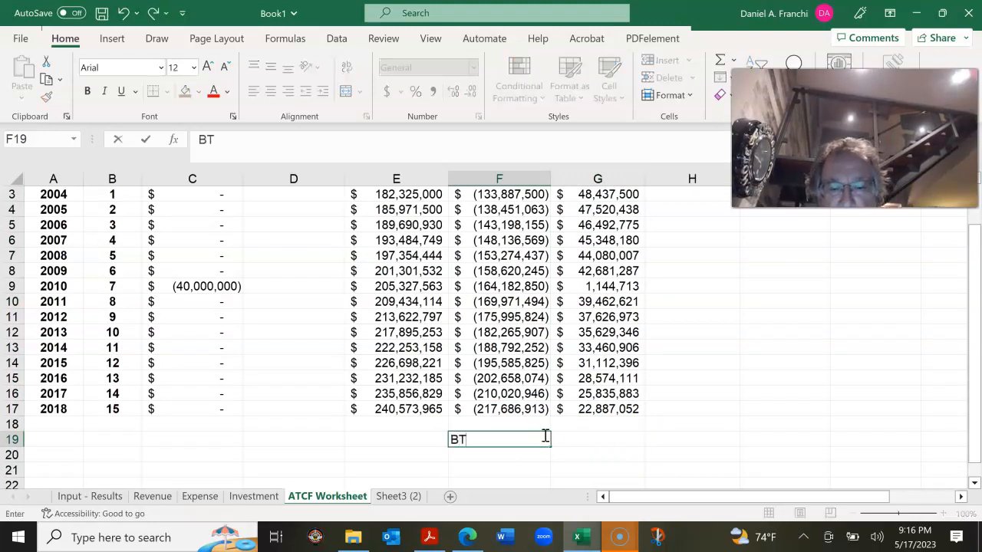
pyautogui.write('CF')
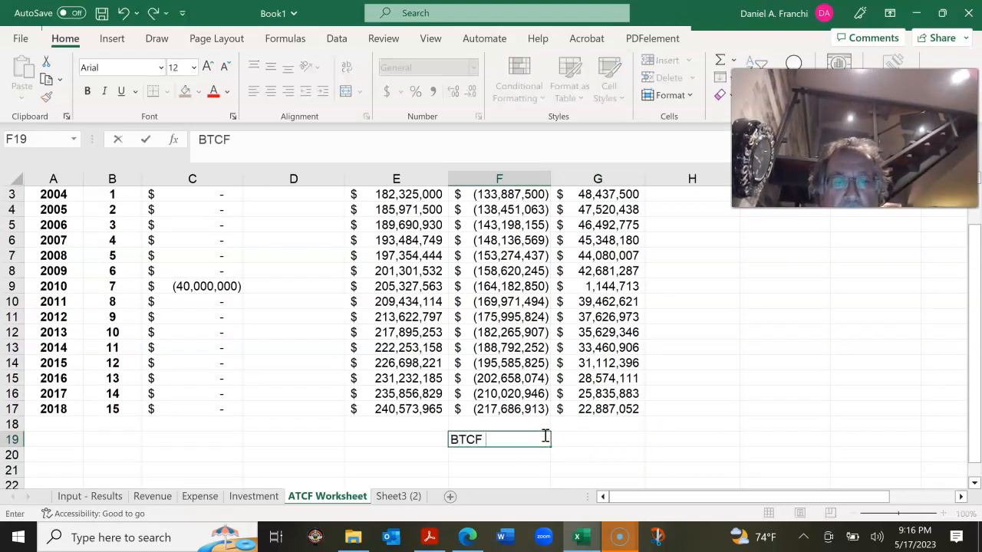
pyautogui.write('ifr')
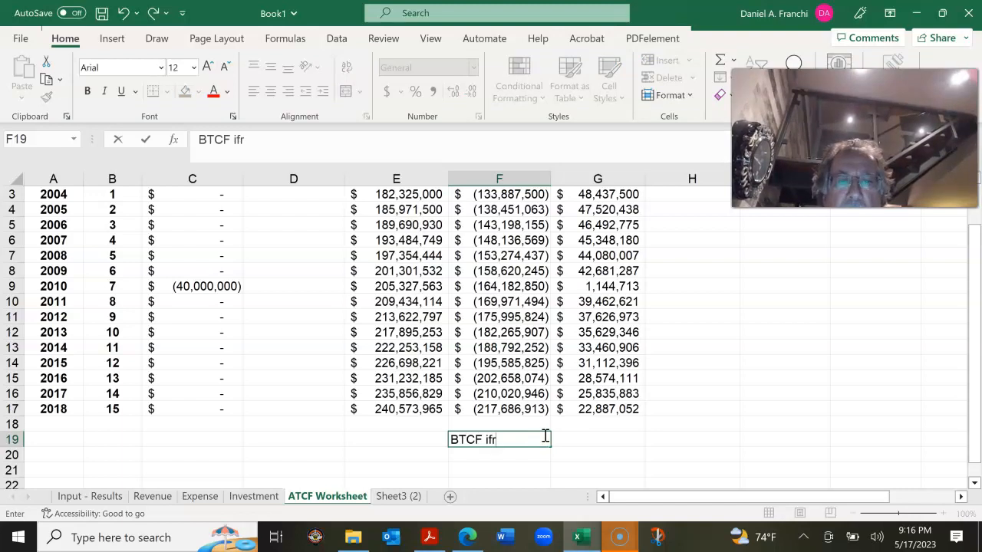
pyautogui.write('irr')
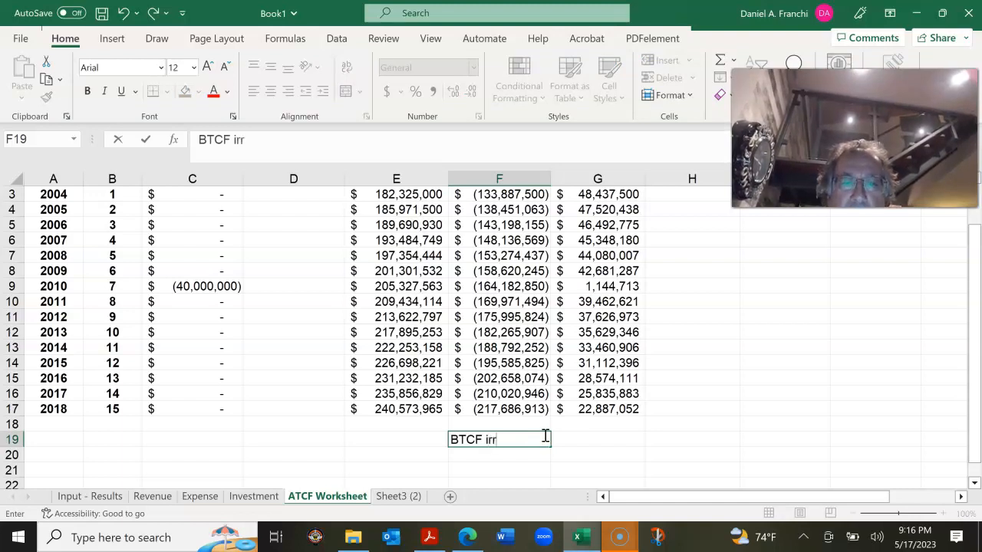
pyautogui.write('=')
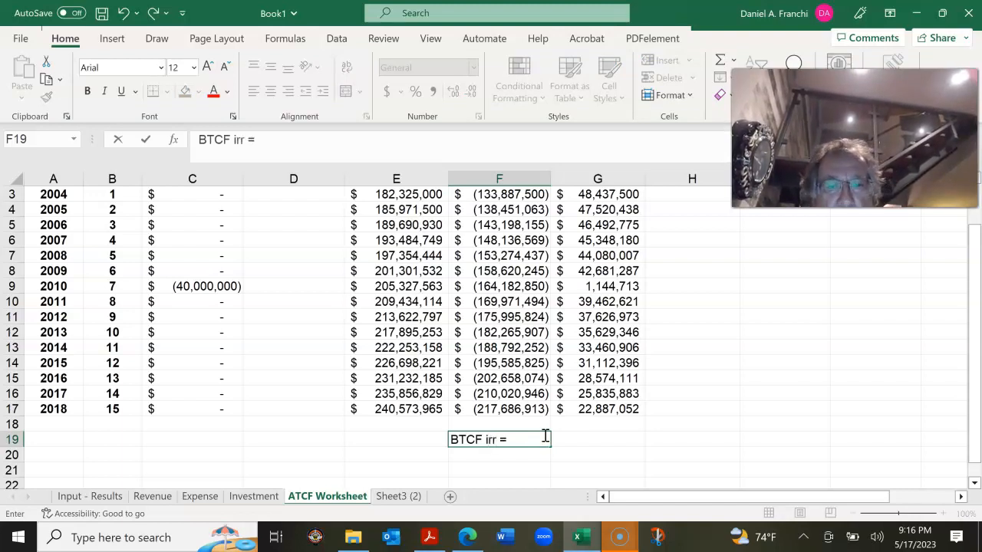
pyautogui.scroll(-3)
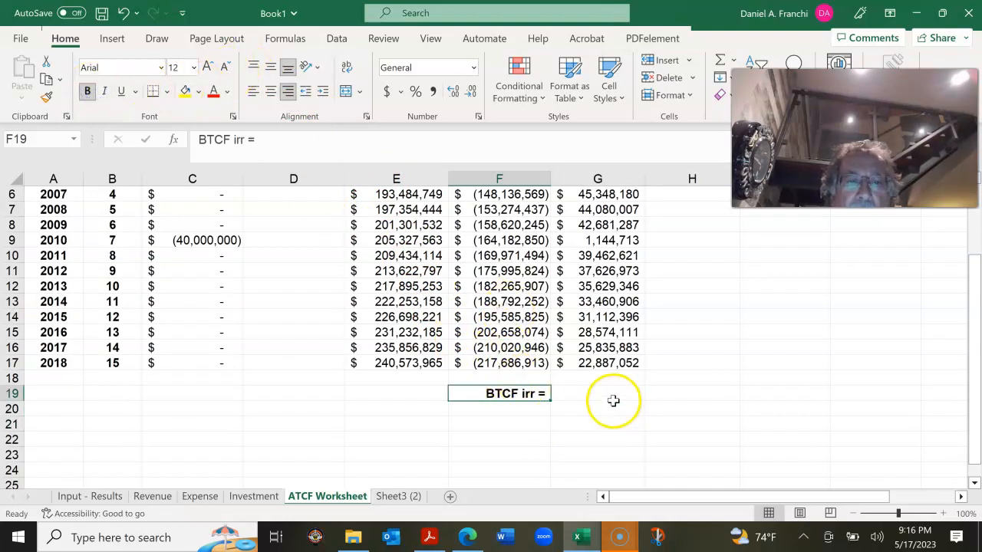
# Enter =IRR(G2:G17) beside the label over every year's pre-tax cash flow
pyautogui.write('=ir')
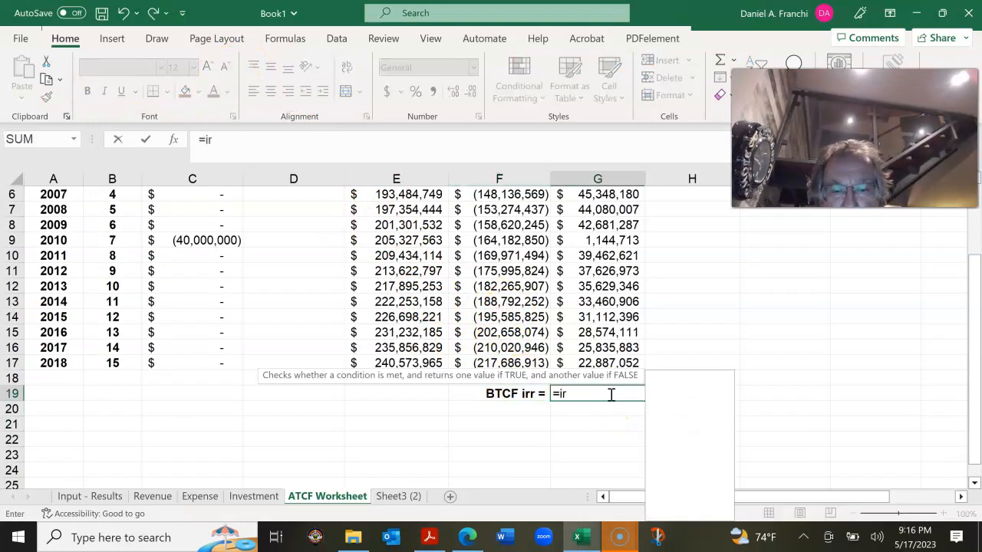
pyautogui.write('rr(')
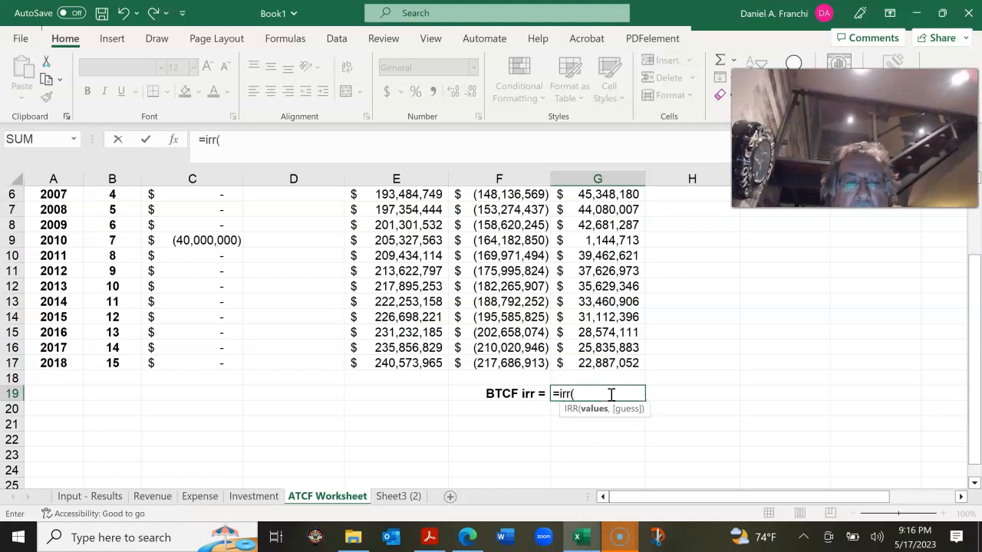
pyautogui.click(598, 225)
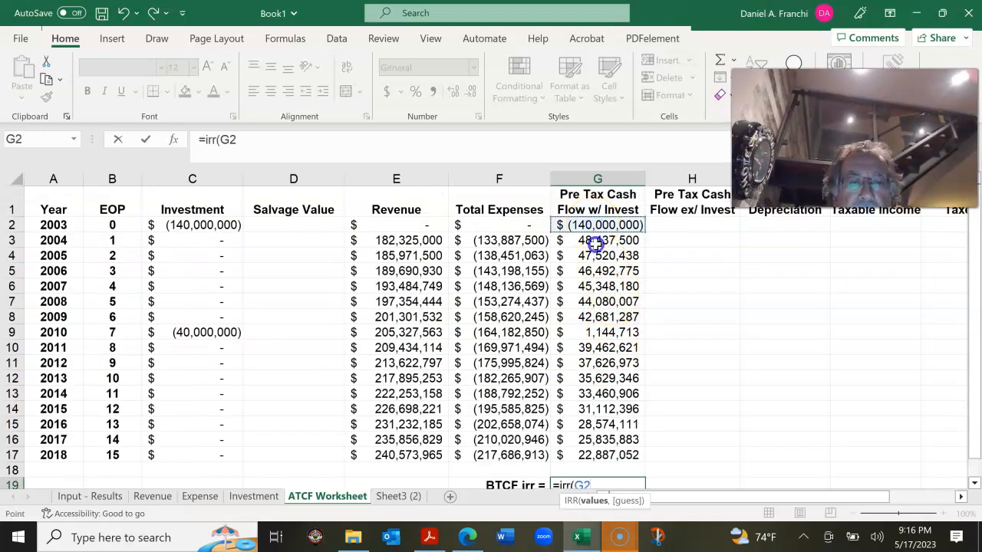
pyautogui.moveTo(597, 225); pyautogui.dragTo(598, 455)
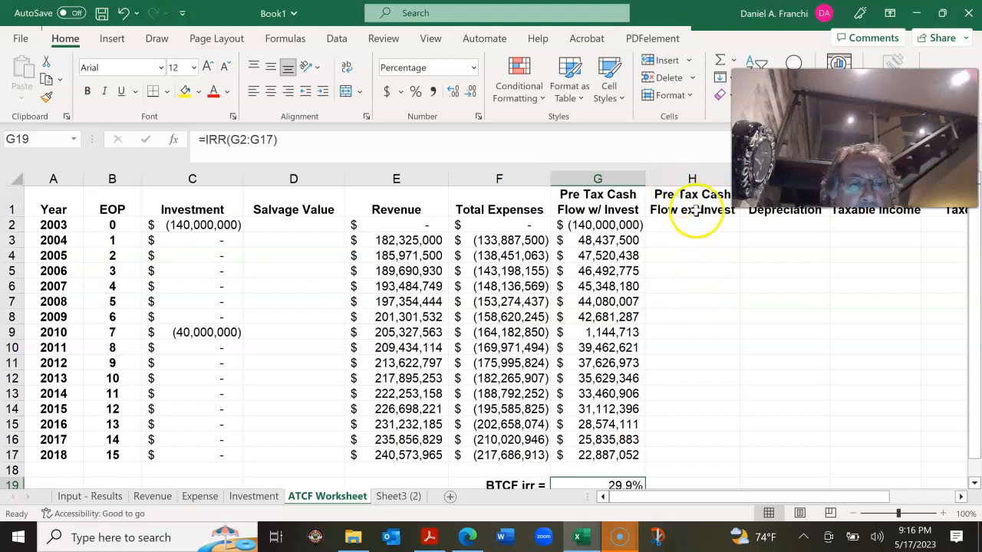
pyautogui.moveTo(722, 497); pyautogui.dragTo(816, 497)
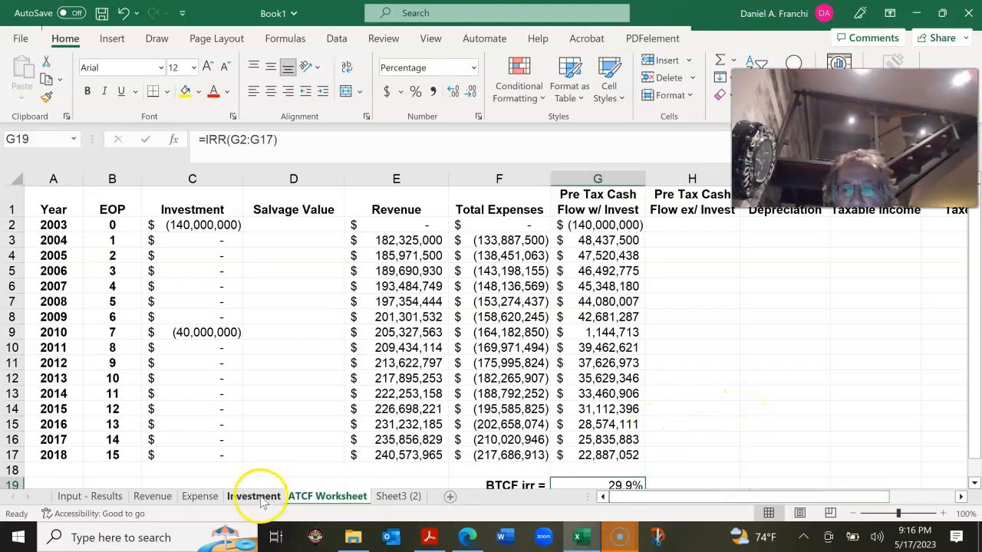
# On Input - Results, select the 29.9% BTCF irr in G1, then the Annual tons cell
pyautogui.click(90, 497)
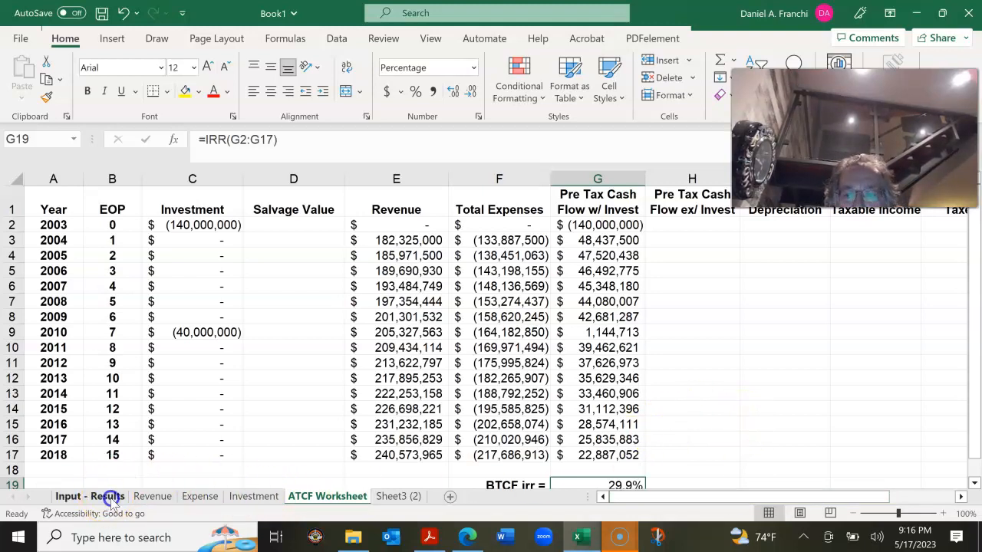
pyautogui.click(89, 497)
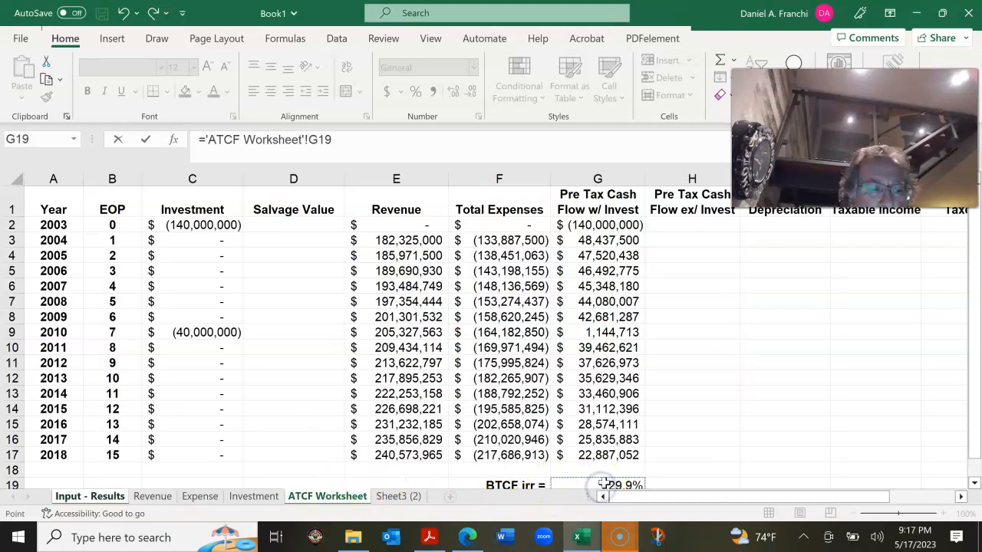
pyautogui.click(90, 497)
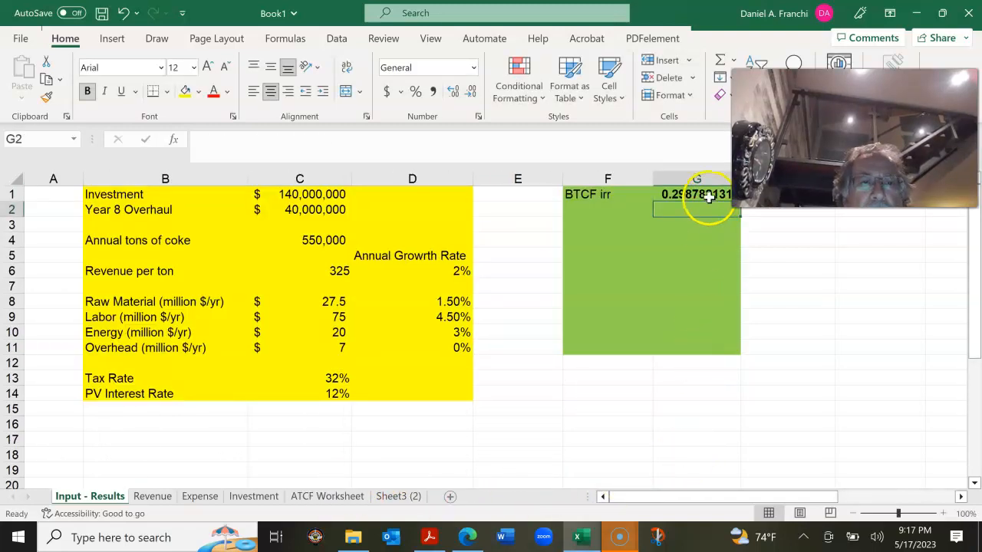
pyautogui.click(415, 91)
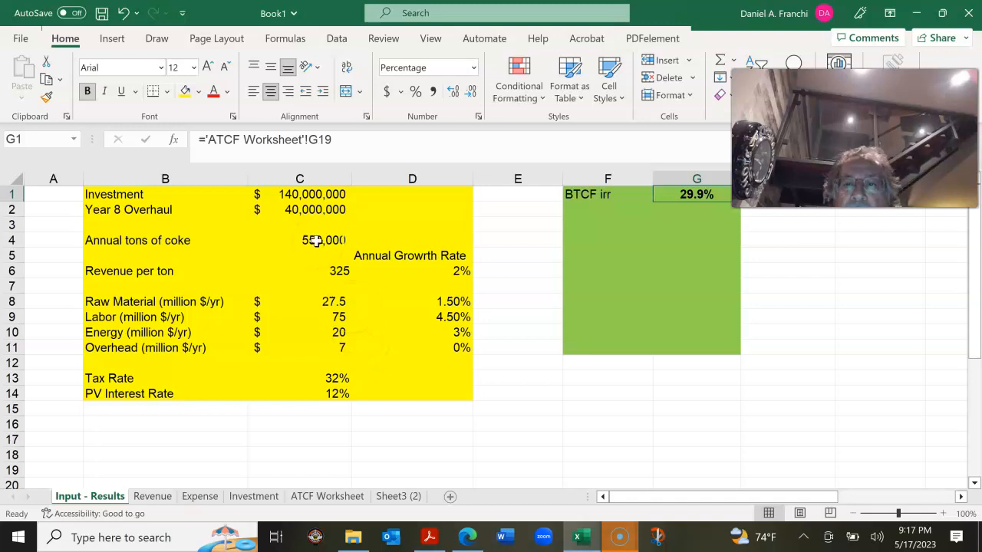
pyautogui.click(299, 240)
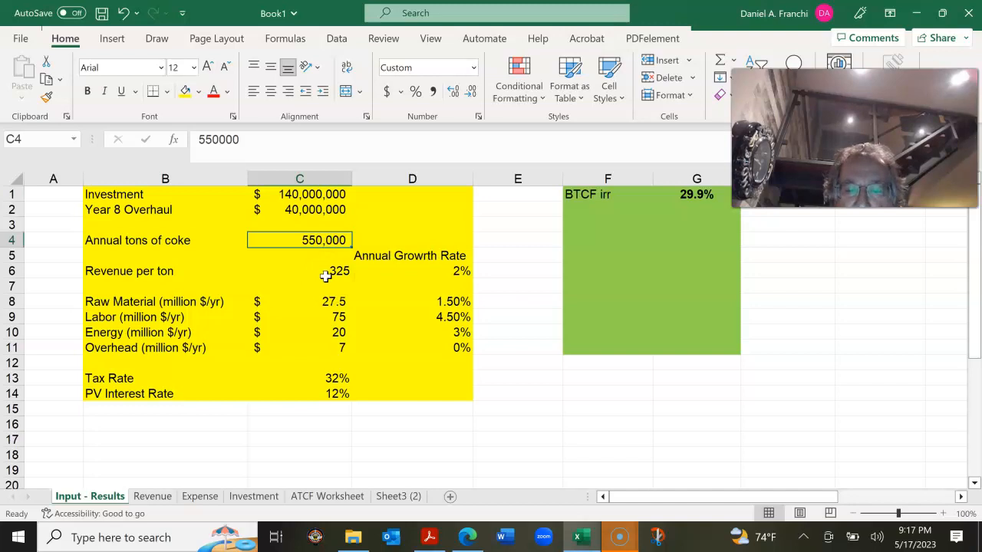
# Test tons at 530000 and revenue per ton at 310, restoring 550000 and 325
pyautogui.write('53')
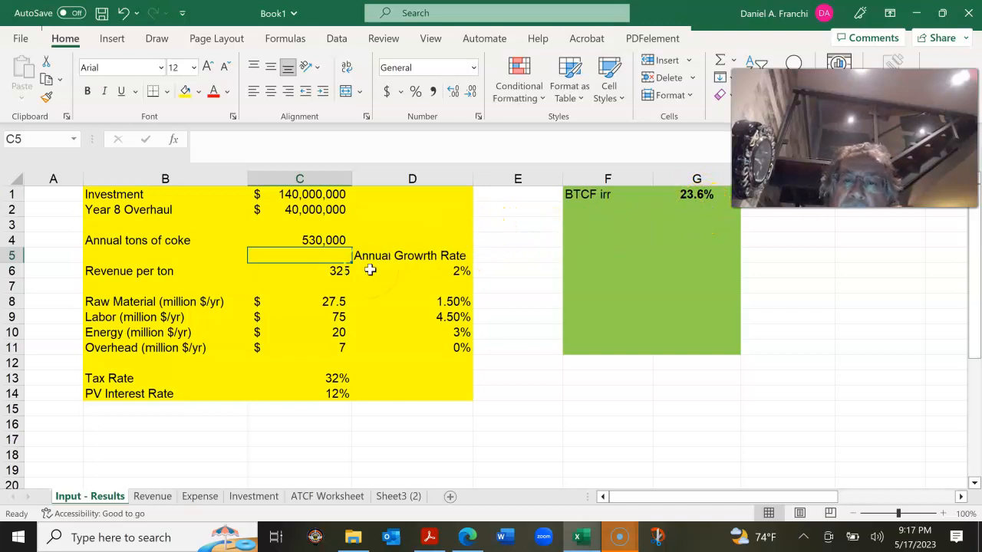
pyautogui.moveTo(323, 242)
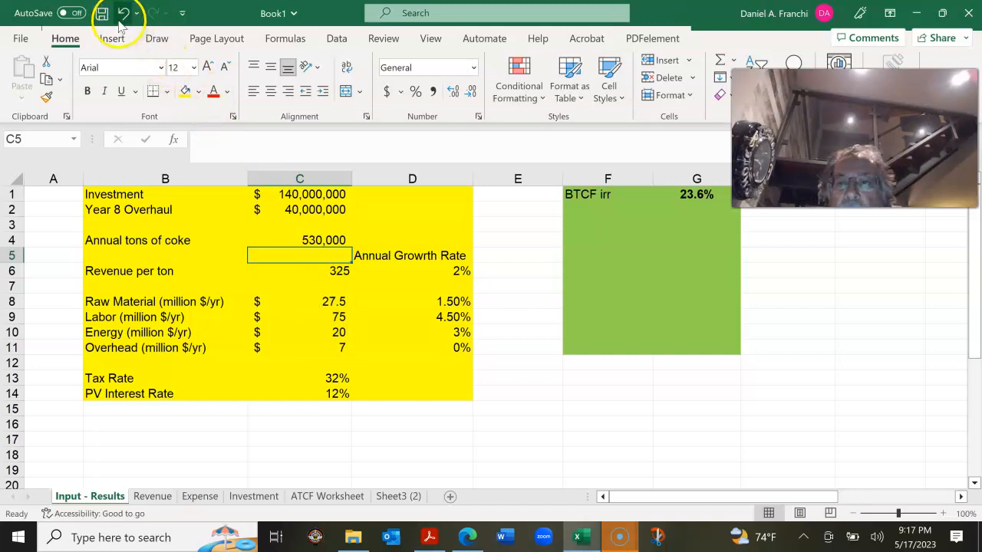
pyautogui.write('550000')
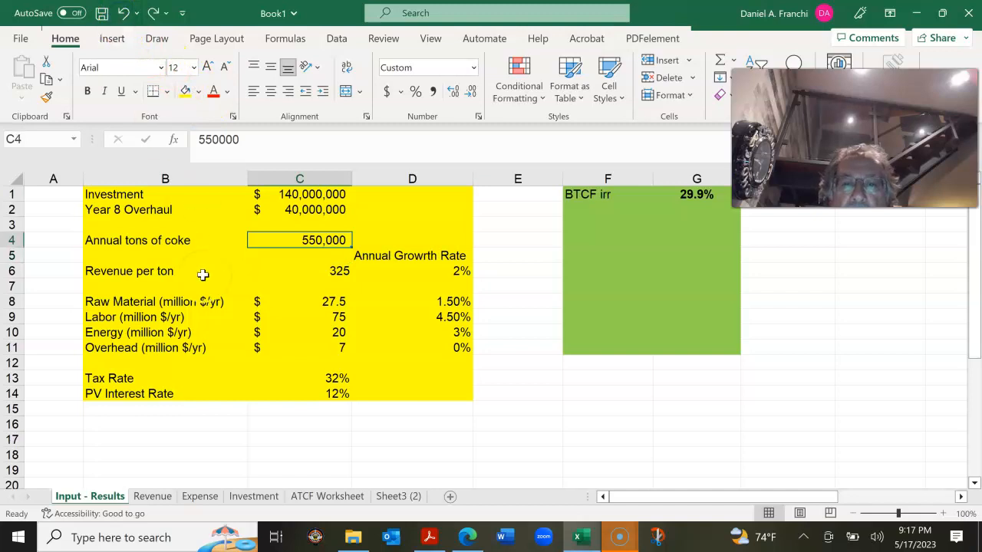
pyautogui.moveTo(307, 284)
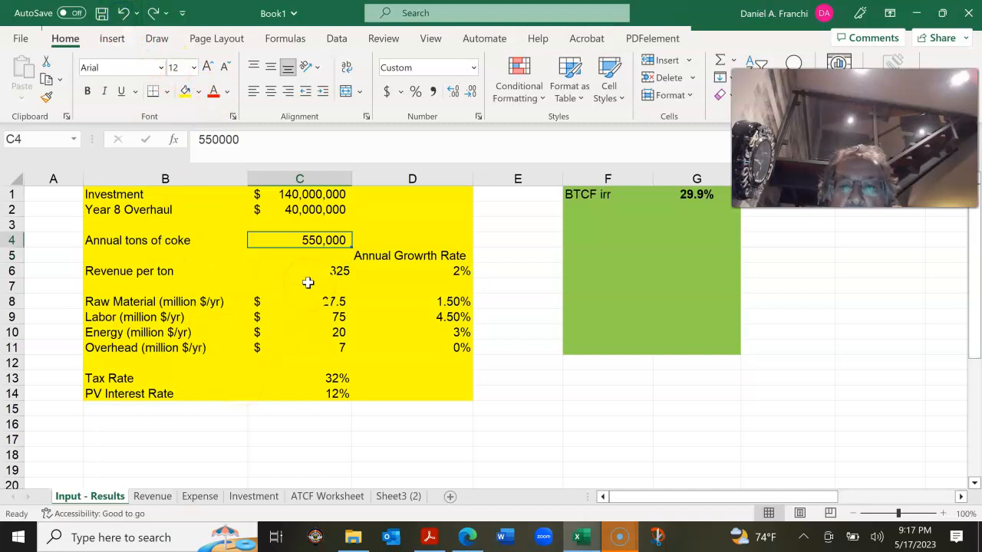
pyautogui.click(299, 271)
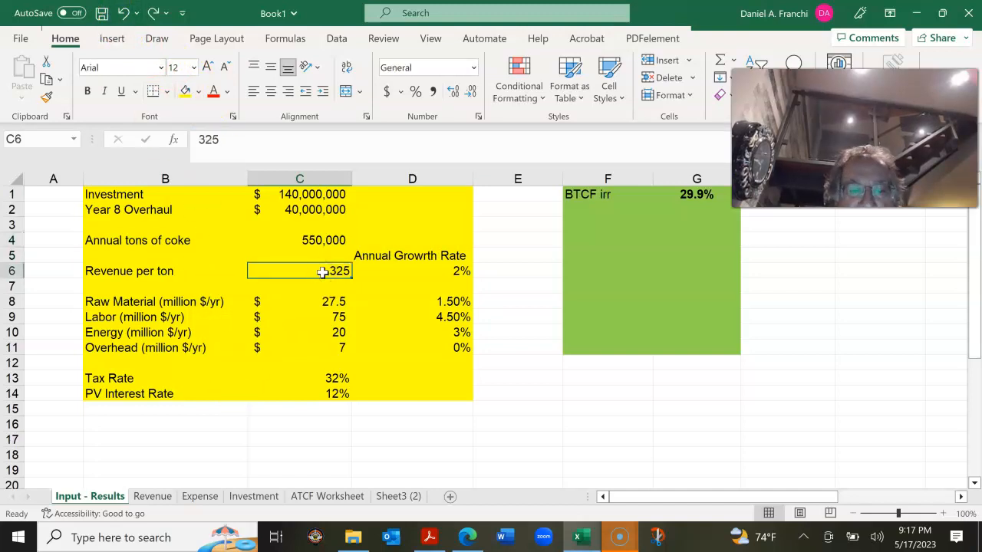
pyautogui.write('310')
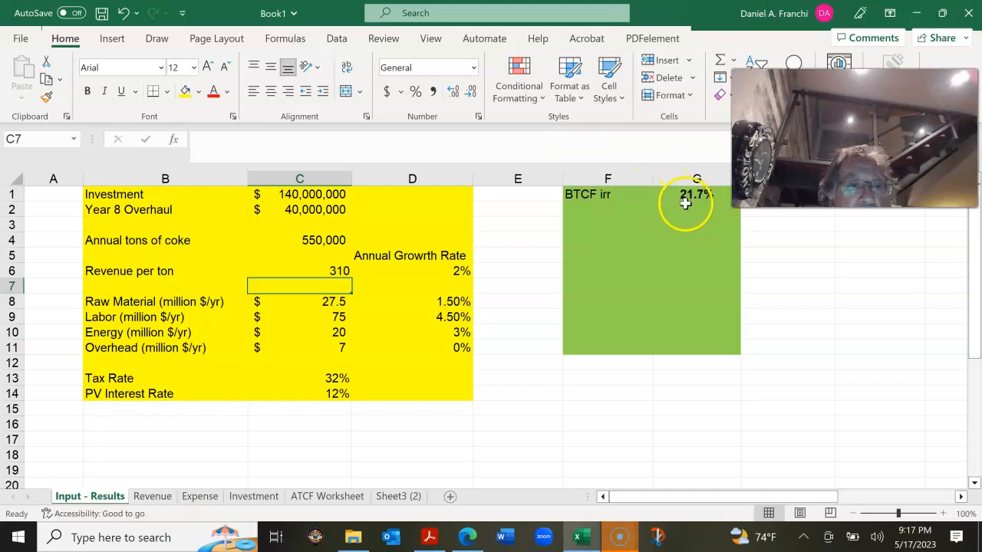
pyautogui.moveTo(326, 284)
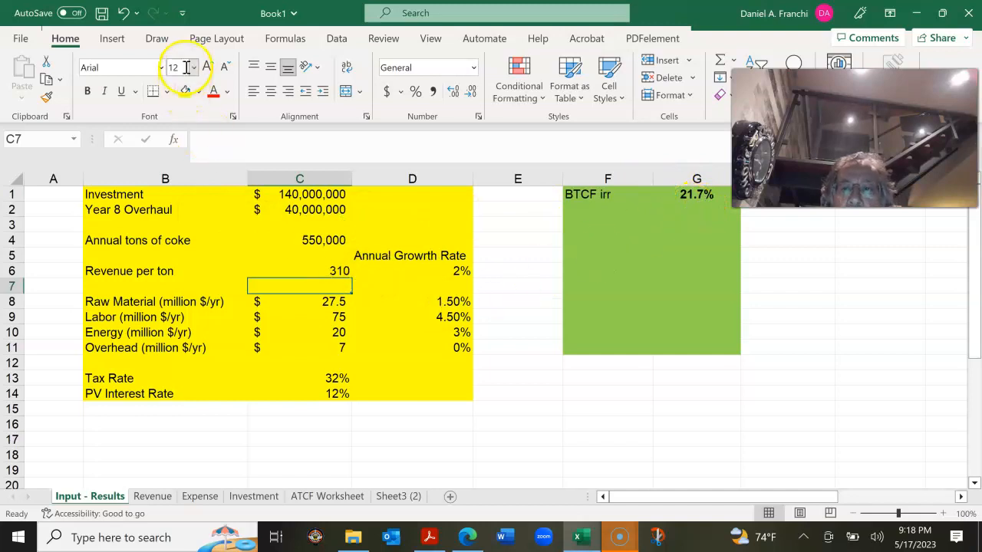
pyautogui.write('325')
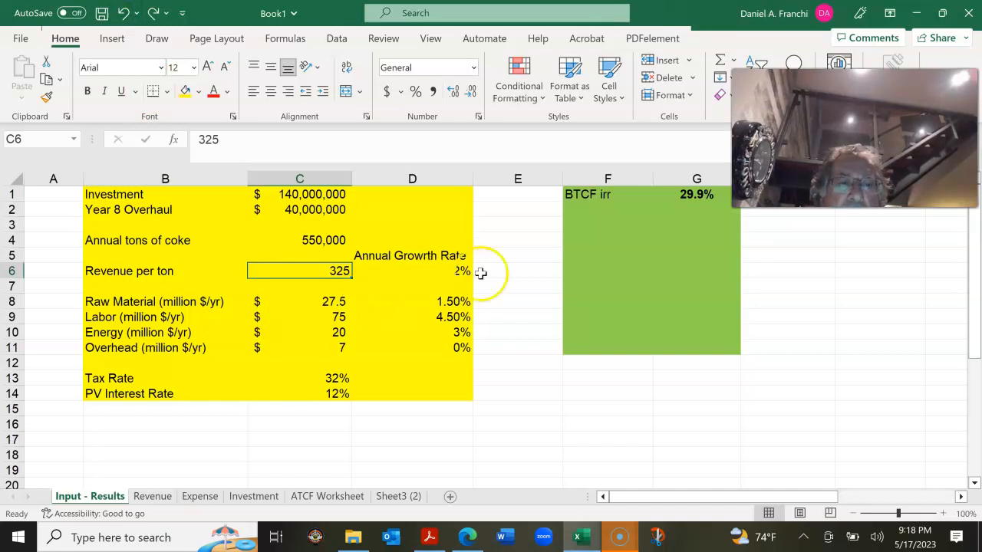
pyautogui.moveTo(366, 322)
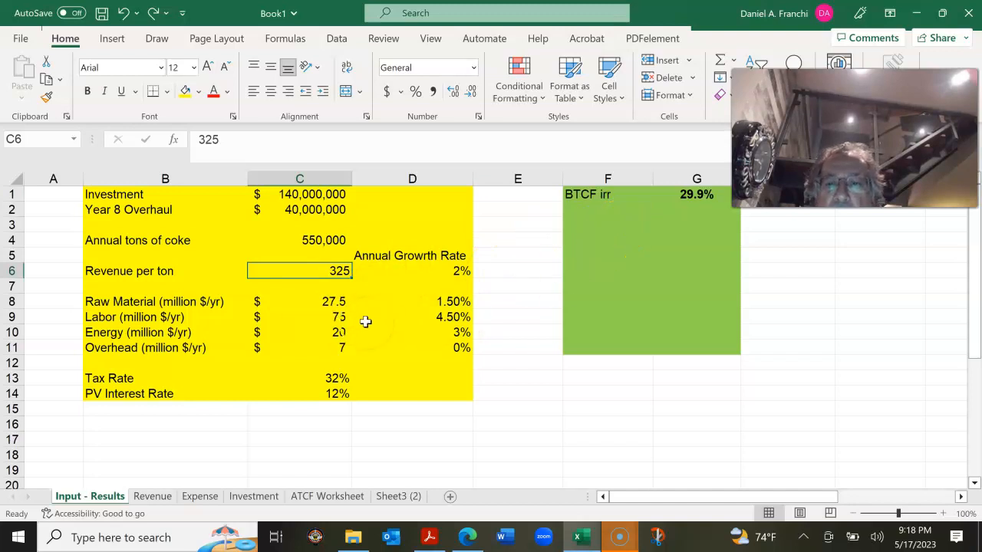
pyautogui.moveTo(338, 323)
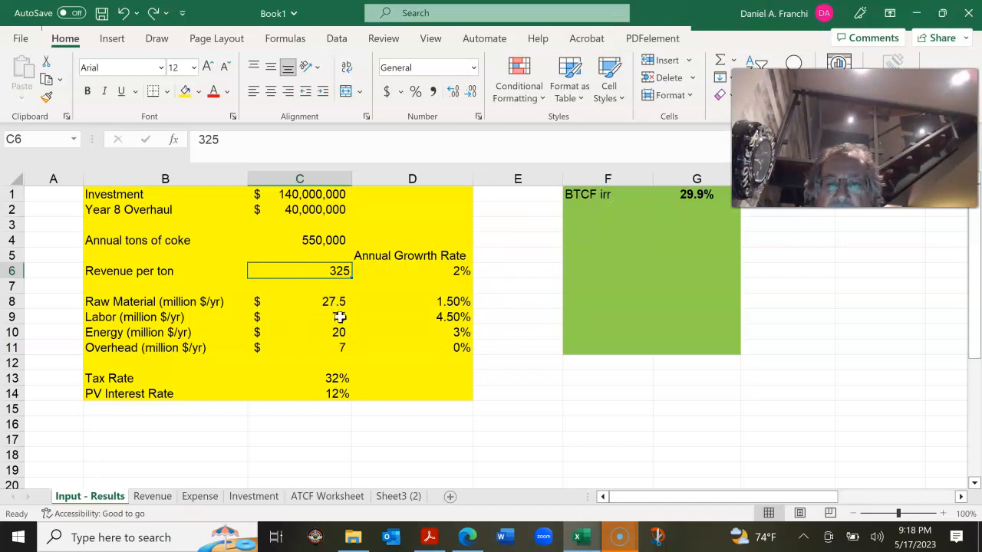
# Raise labor cost to 90, dropping BTCF irr to 9.7%, and view the Expense sheet
pyautogui.click(299, 317)
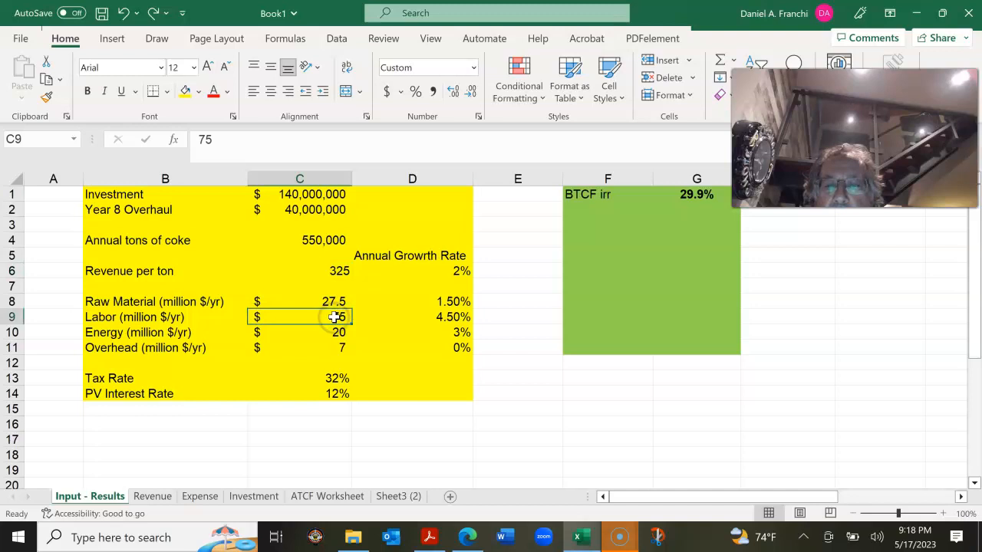
pyautogui.write('90')
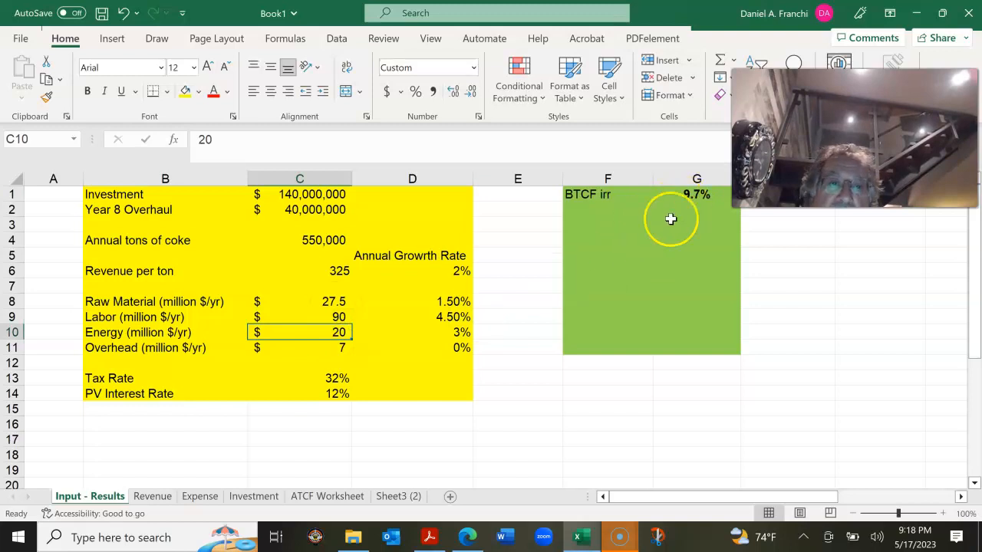
pyautogui.moveTo(226, 479)
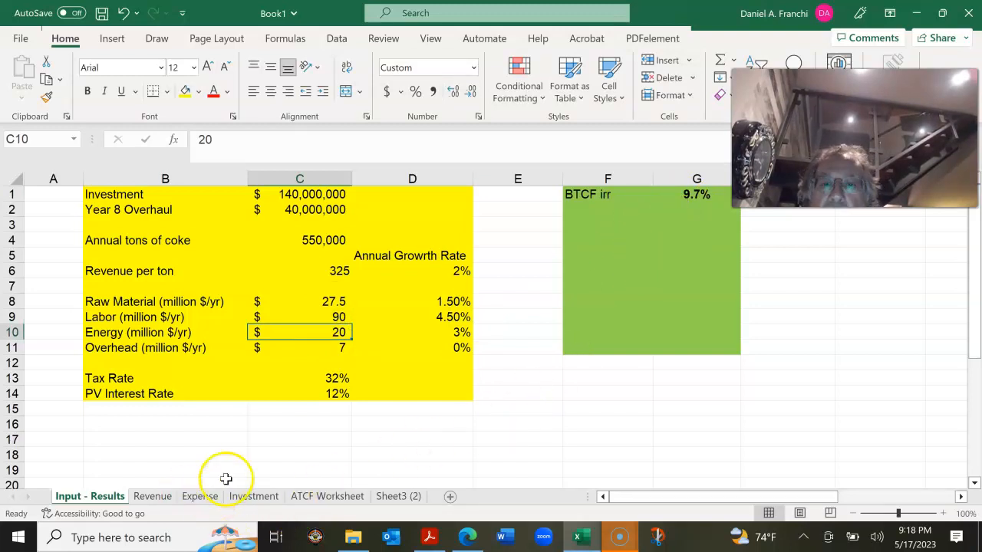
pyautogui.click(199, 496)
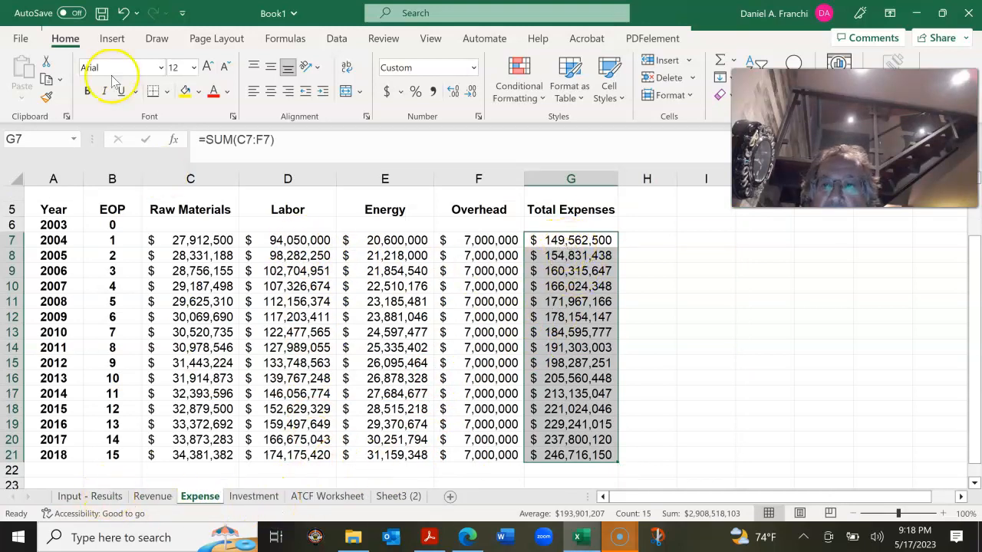
# Restore labor cost to 75 and review the Expense, ATCF, Revenue and Investment sheets
pyautogui.click(90, 497)
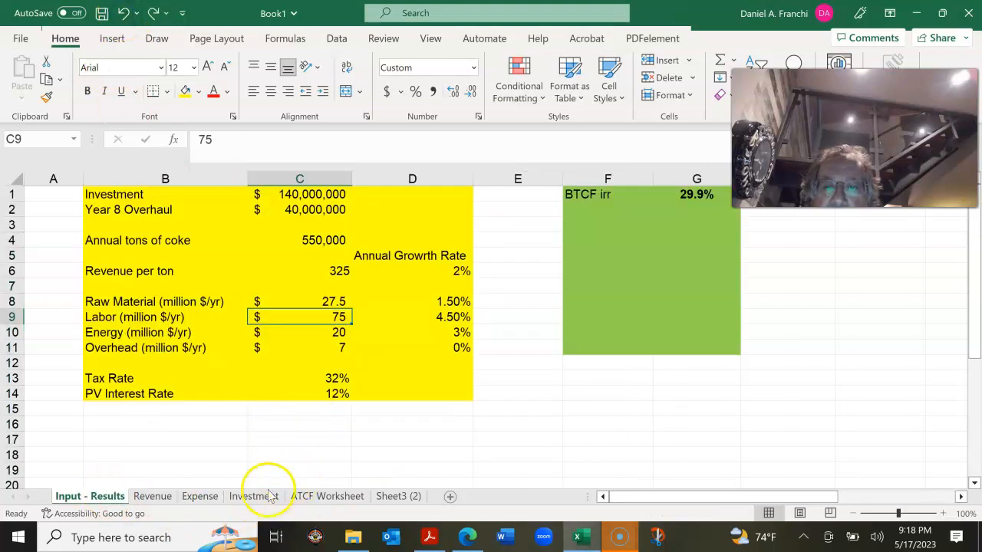
pyautogui.click(199, 496)
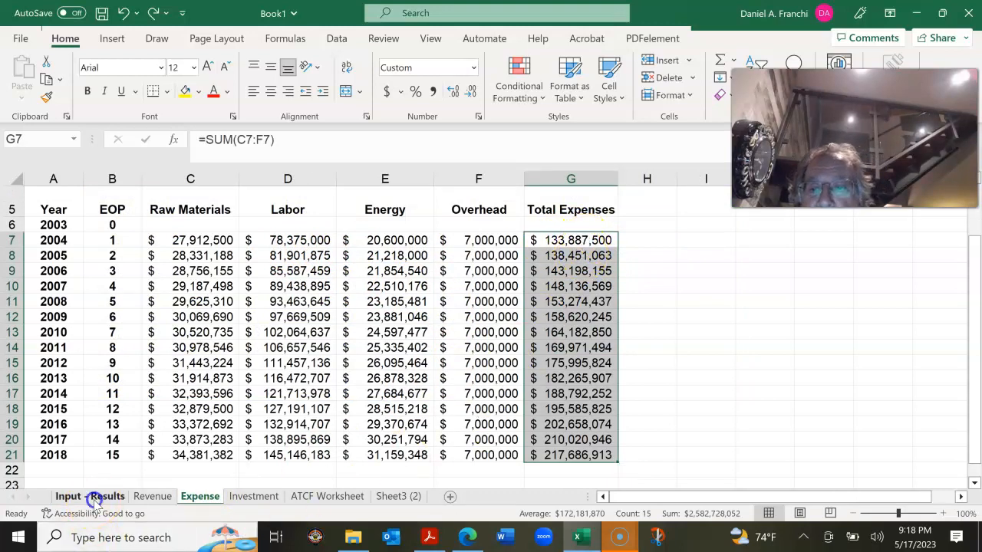
pyautogui.click(89, 496)
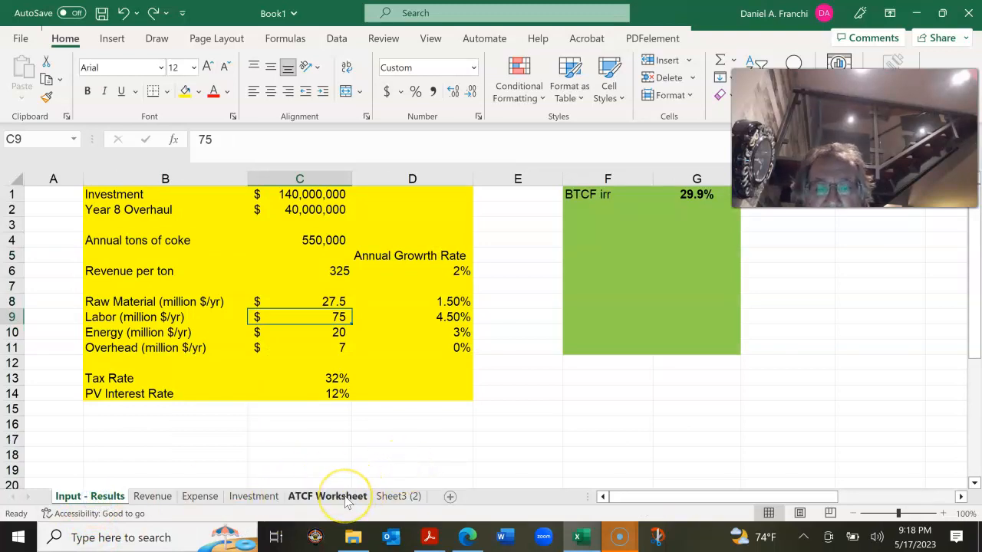
pyautogui.click(328, 497)
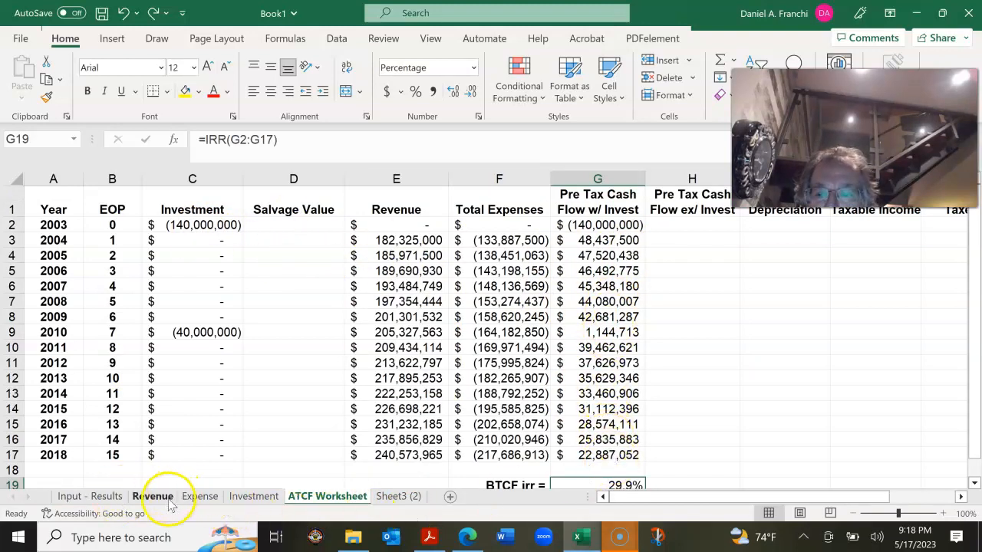
pyautogui.click(154, 497)
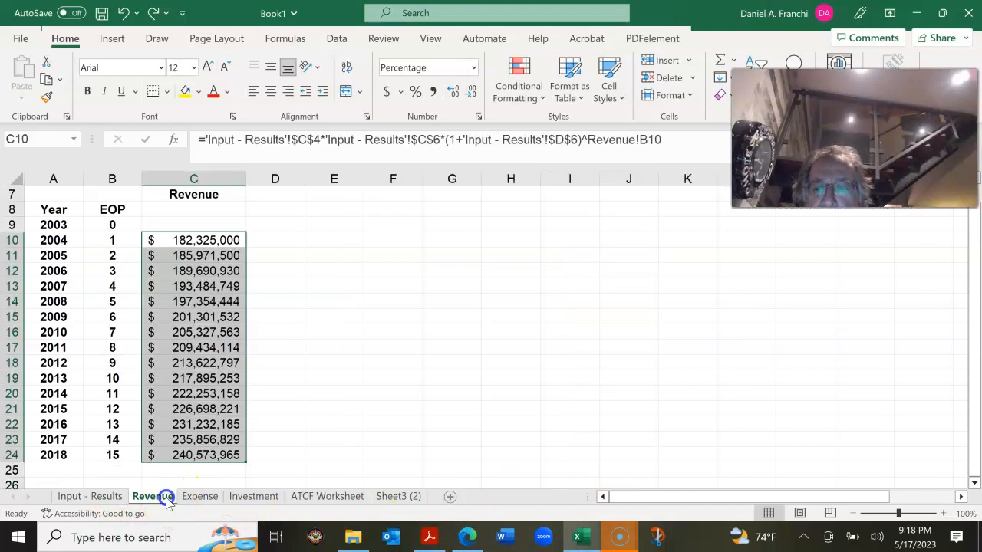
pyautogui.click(200, 497)
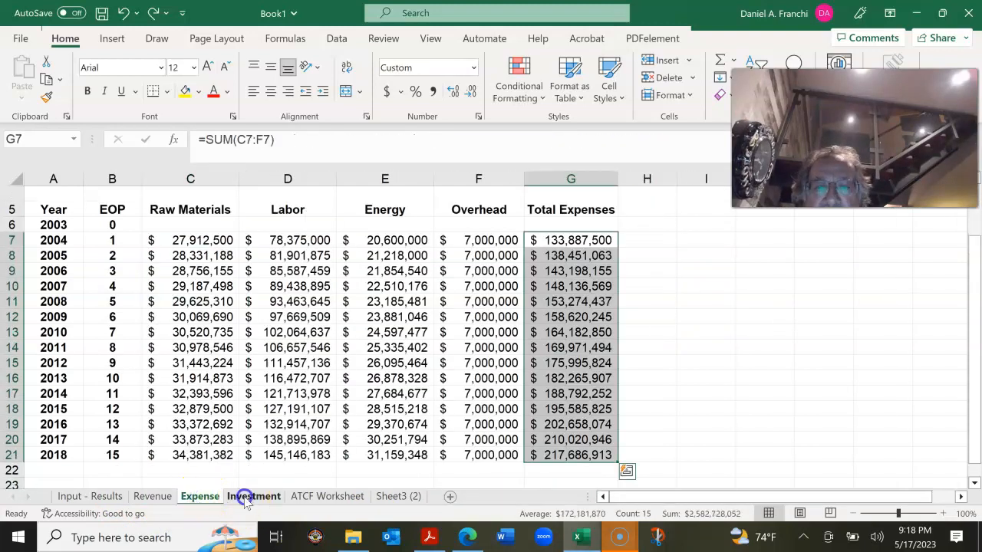
pyautogui.click(253, 496)
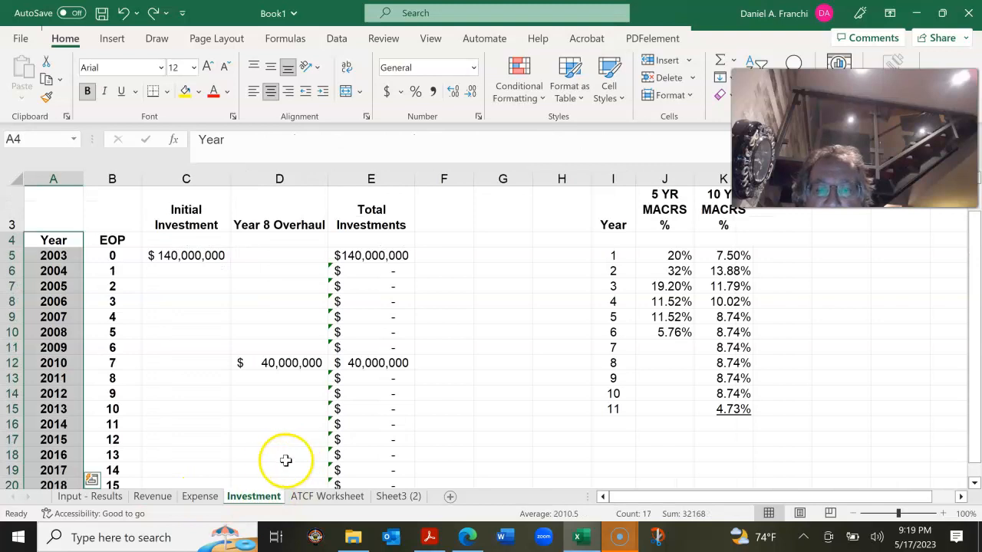
pyautogui.click(89, 496)
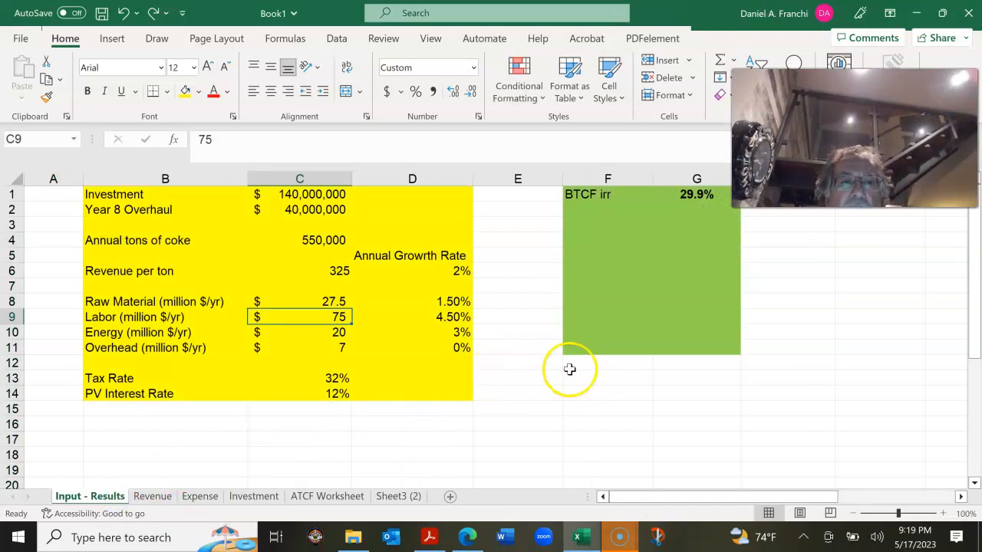
pyautogui.moveTo(607, 429)
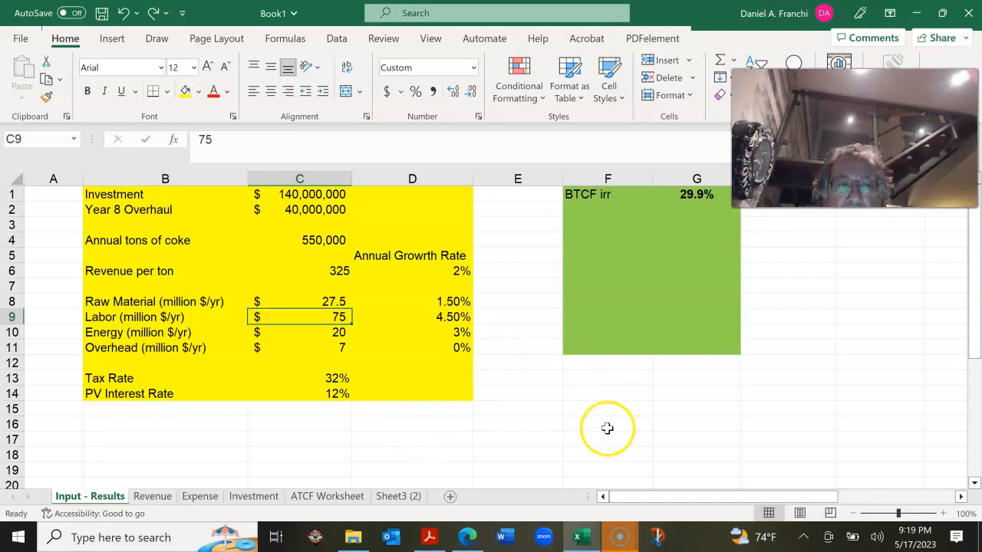
pyautogui.moveTo(508, 425)
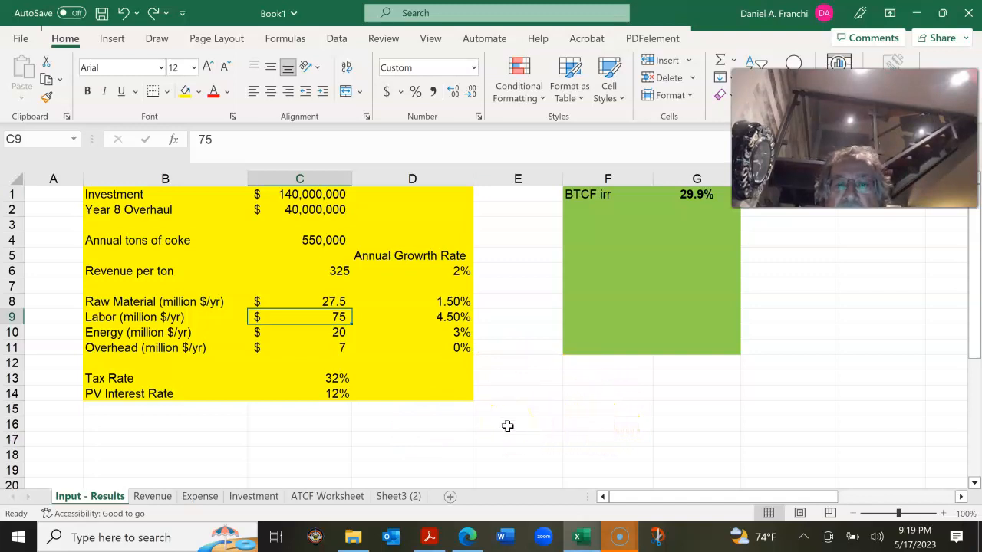